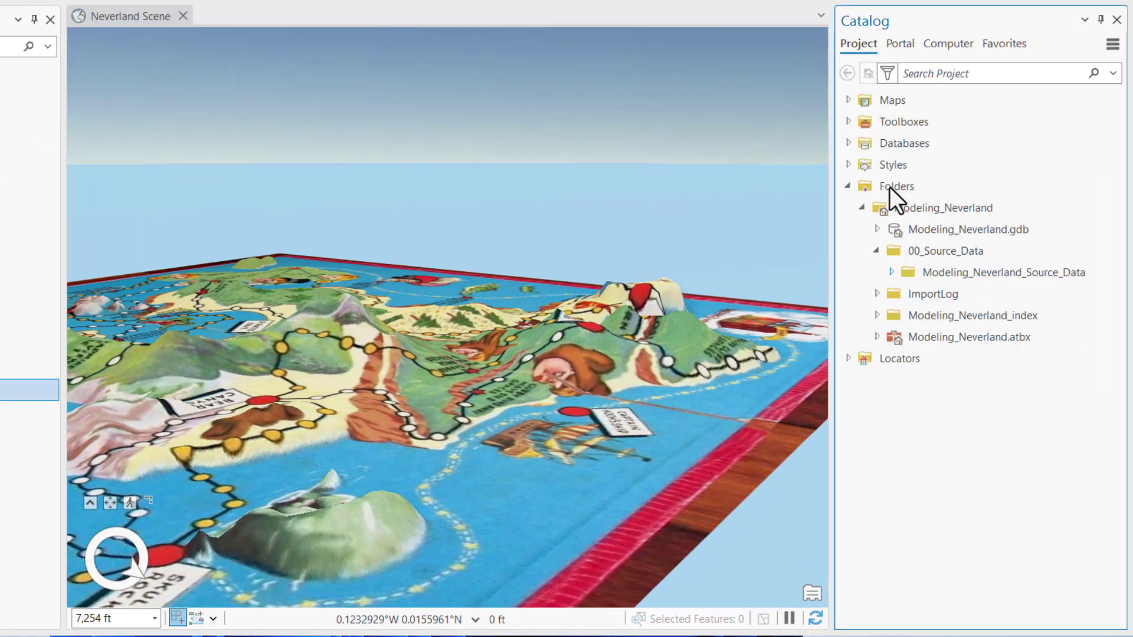
Step: Collapse Folders, expand Databases, and open Modeling_Neverland.gdb's context menu to reach New
click(847, 186)
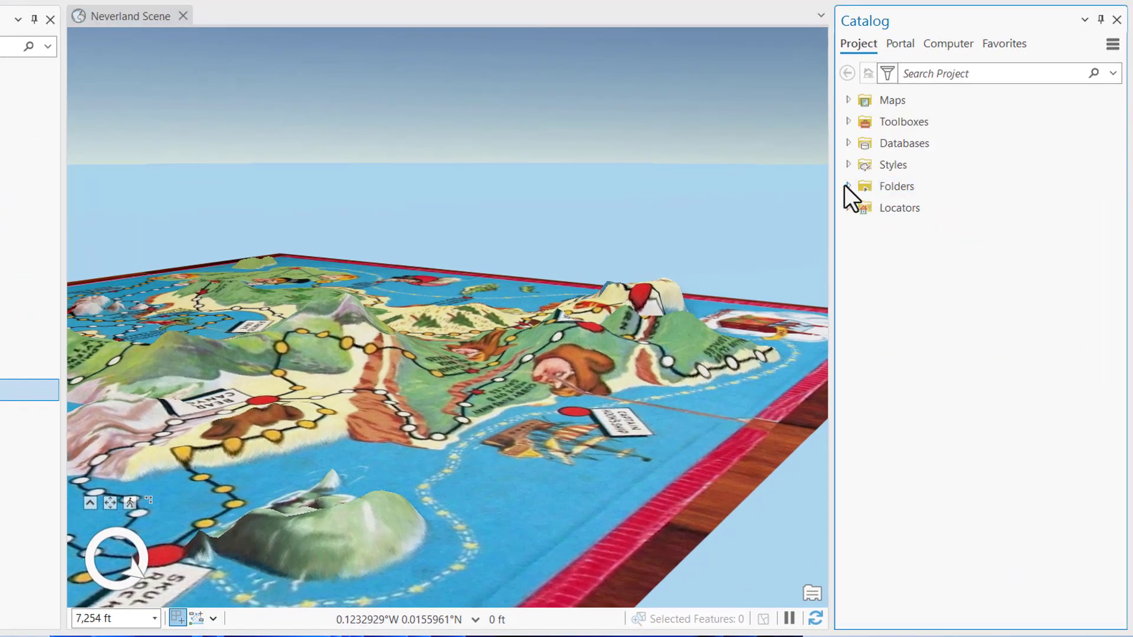
click(848, 142)
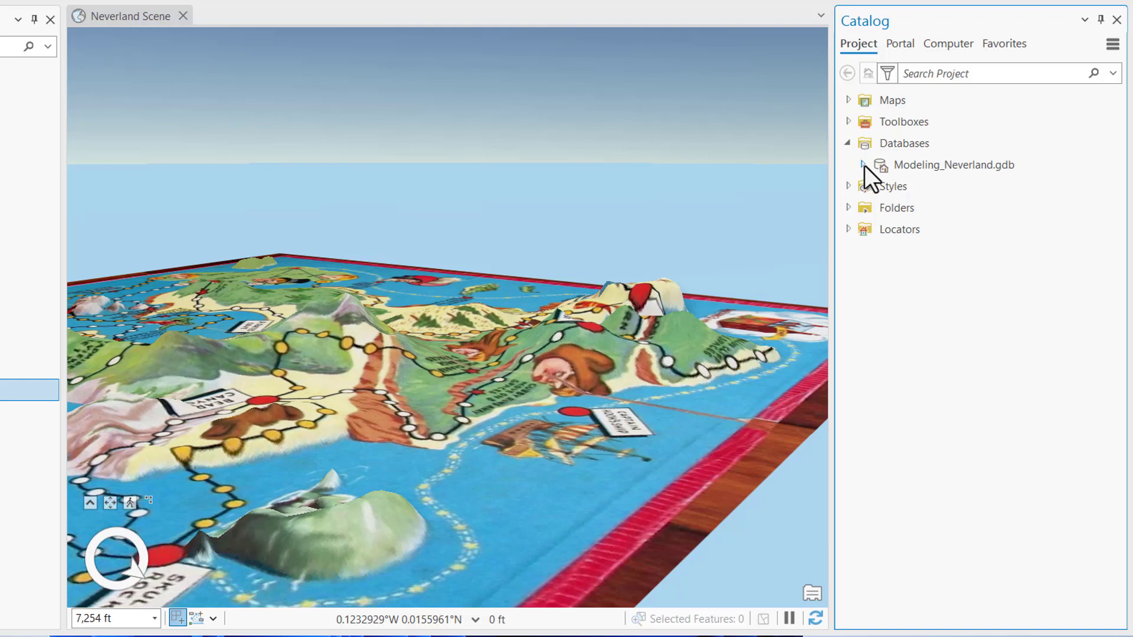
click(954, 164)
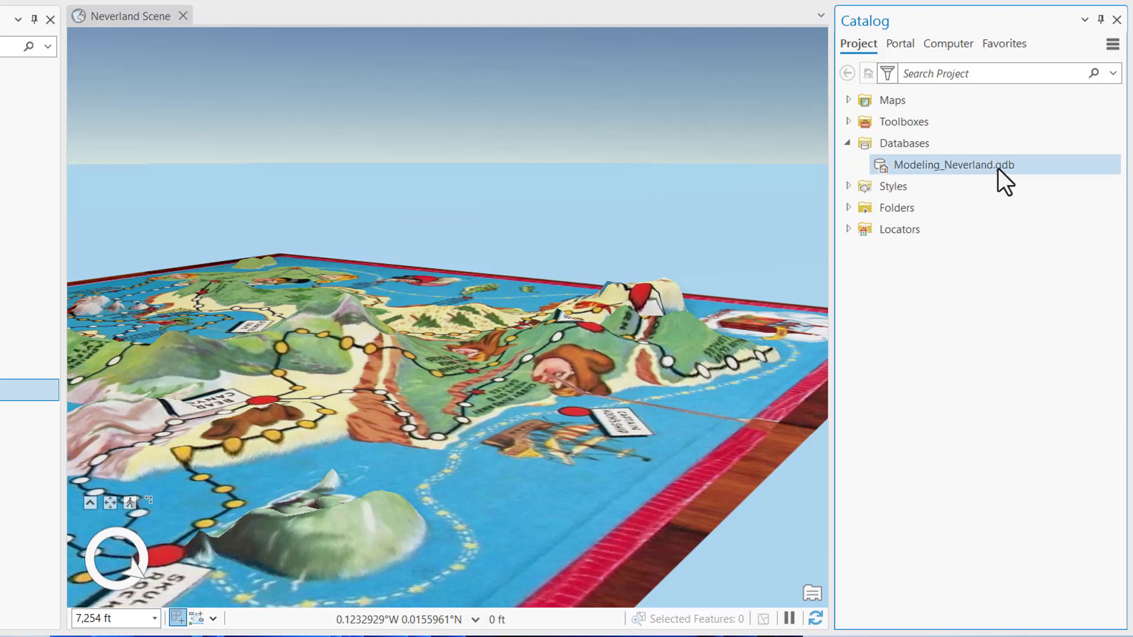
mouse_move(953, 164)
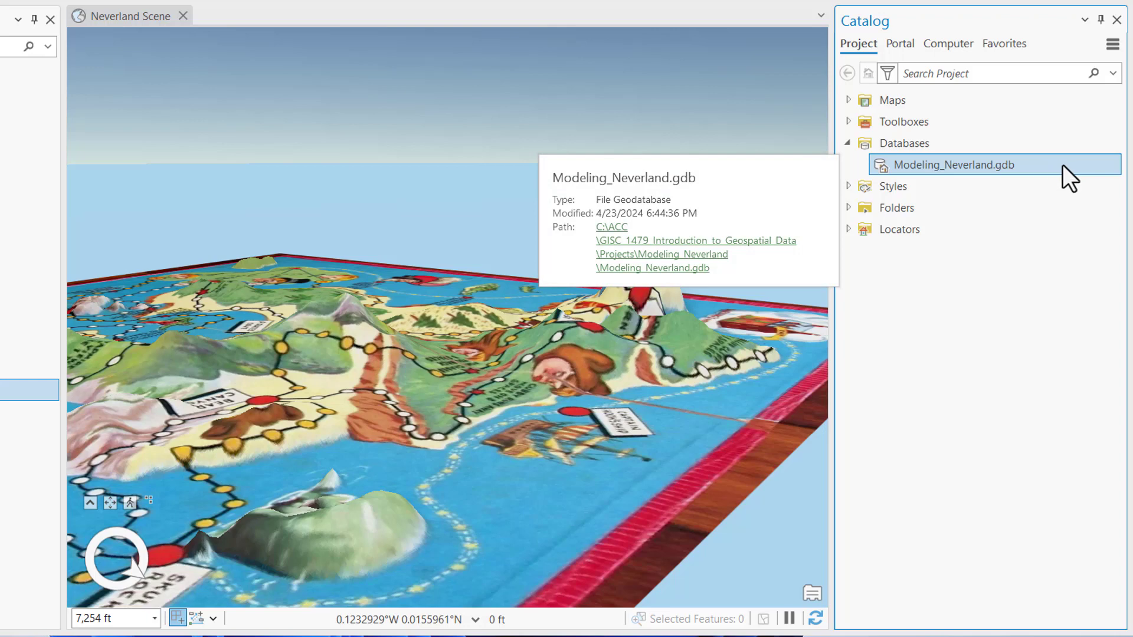
right_click(953, 164)
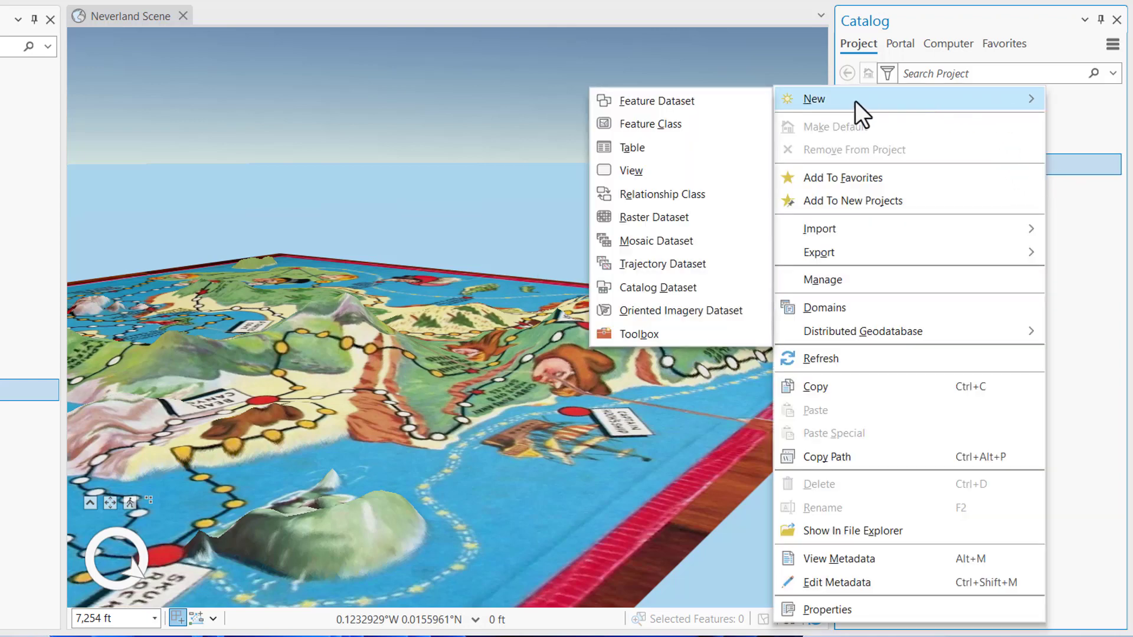
mouse_move(659, 100)
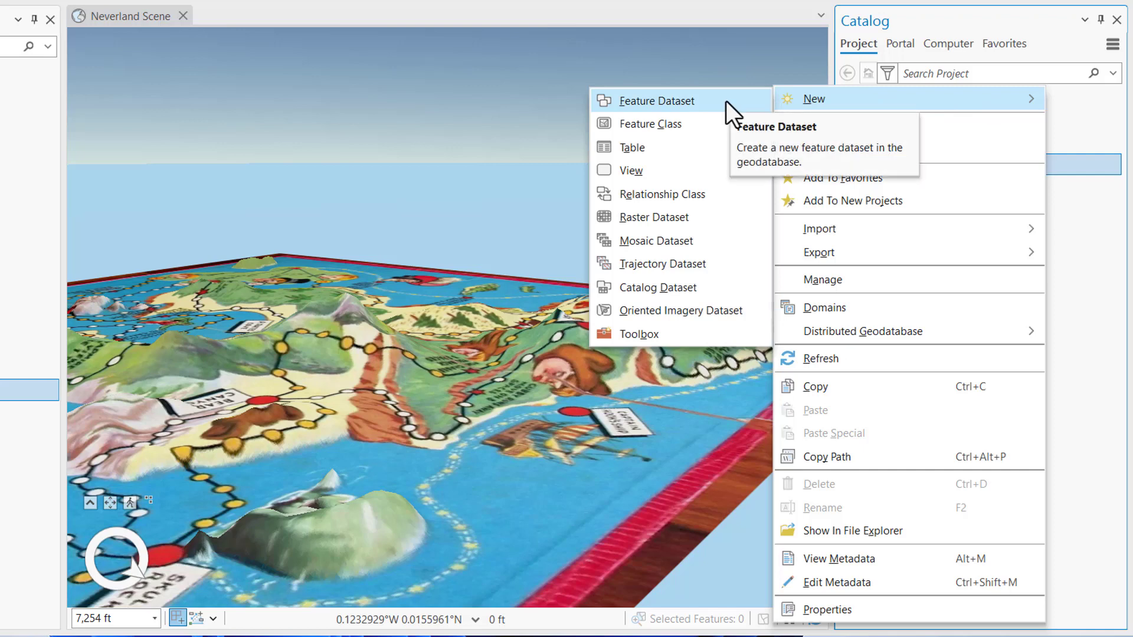
Step: Set up a feature dataset named Game_Schema with coordinate system code 3857 (Web Mercator)
click(657, 100)
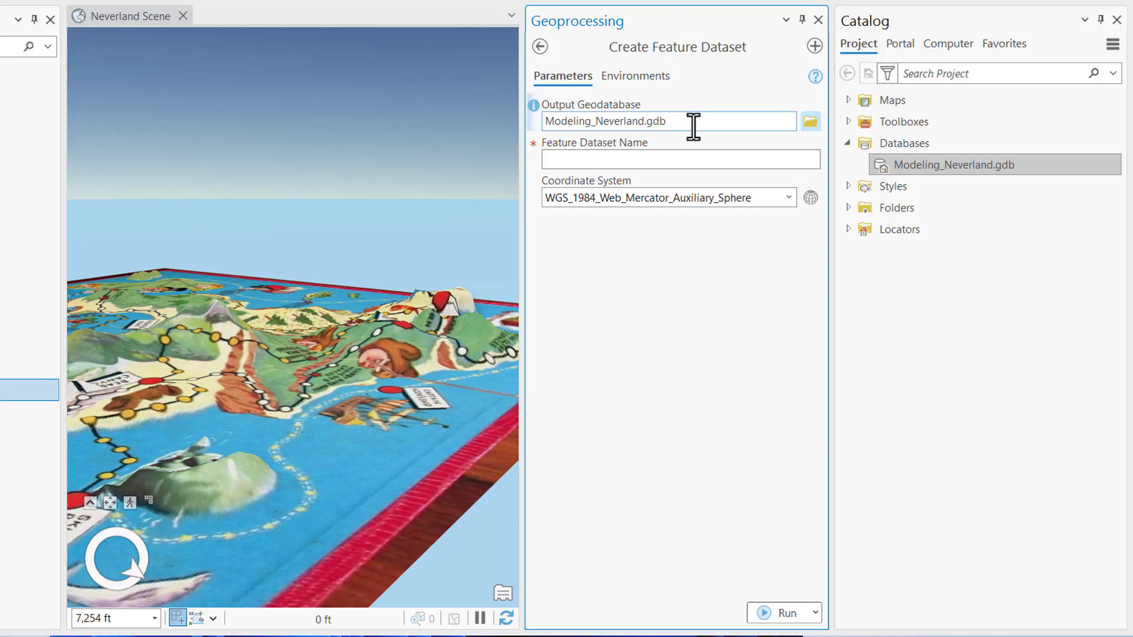
mouse_move(668, 121)
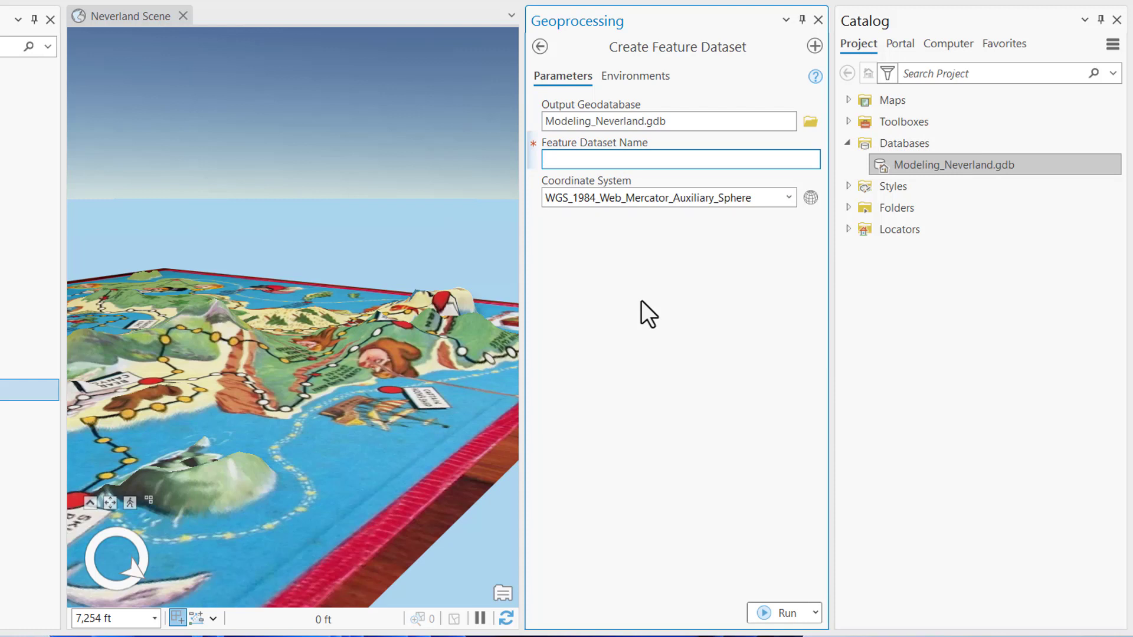
text(Game_)
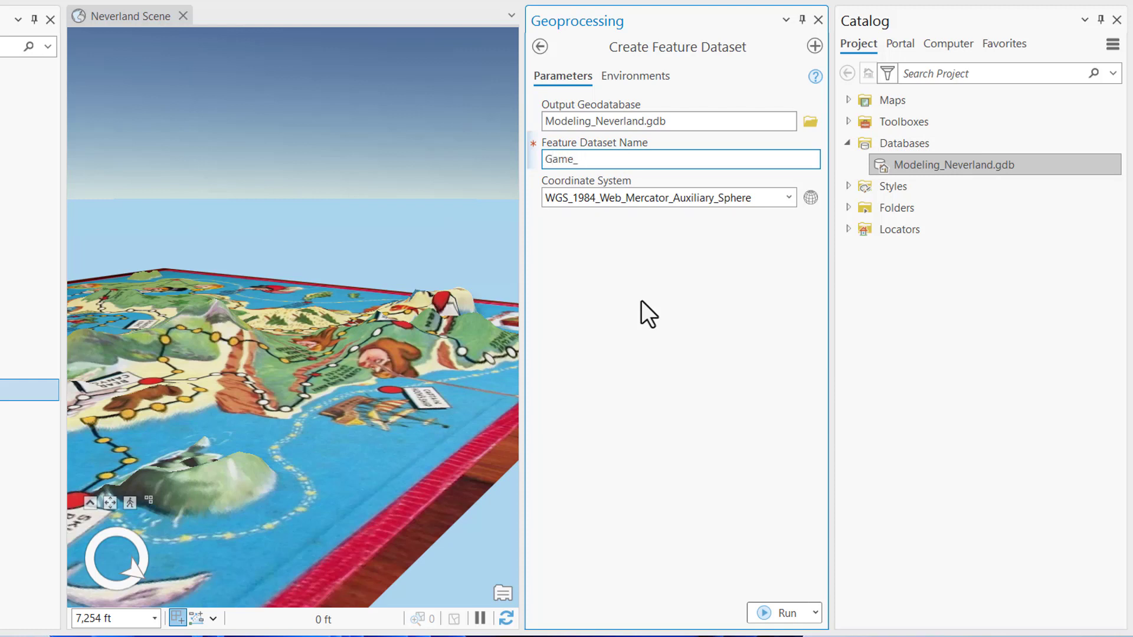
text(Schema)
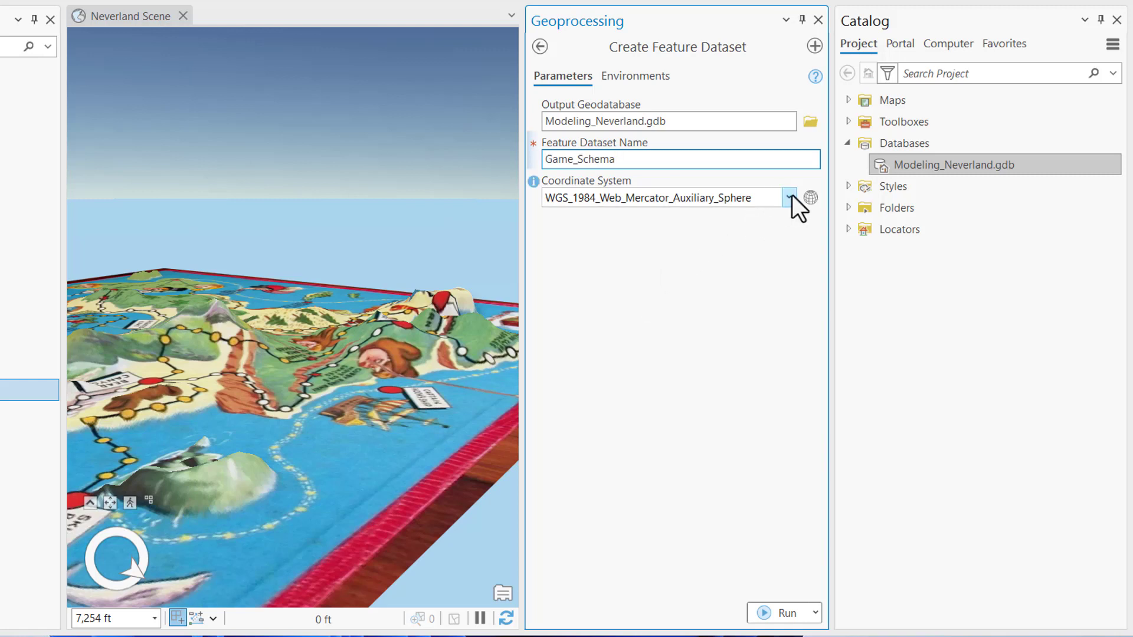
click(788, 197)
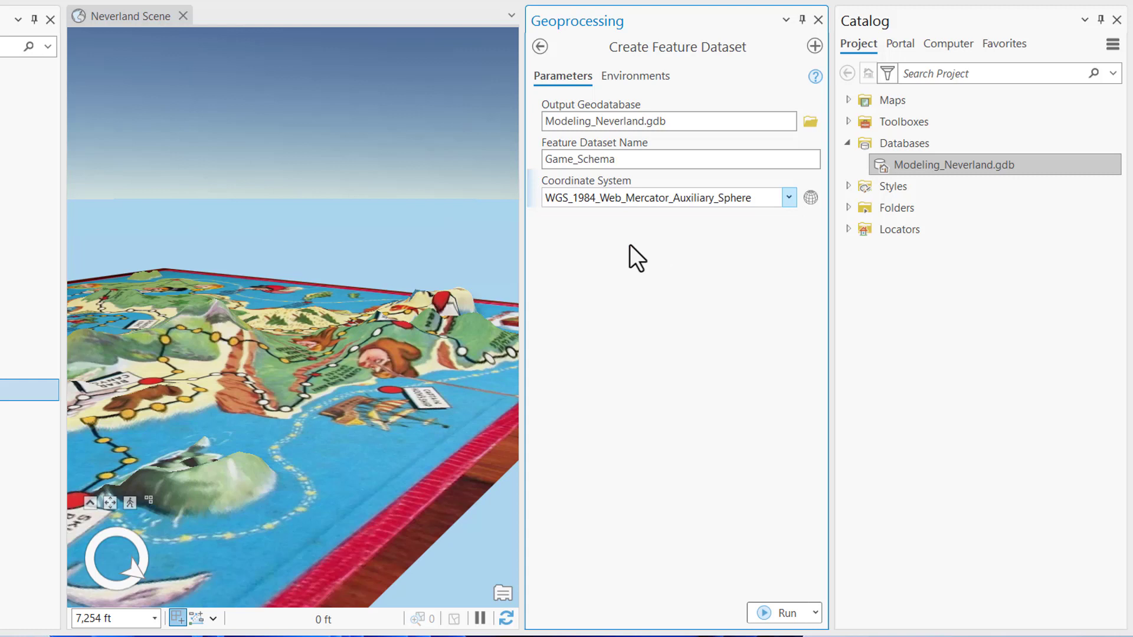
click(650, 197)
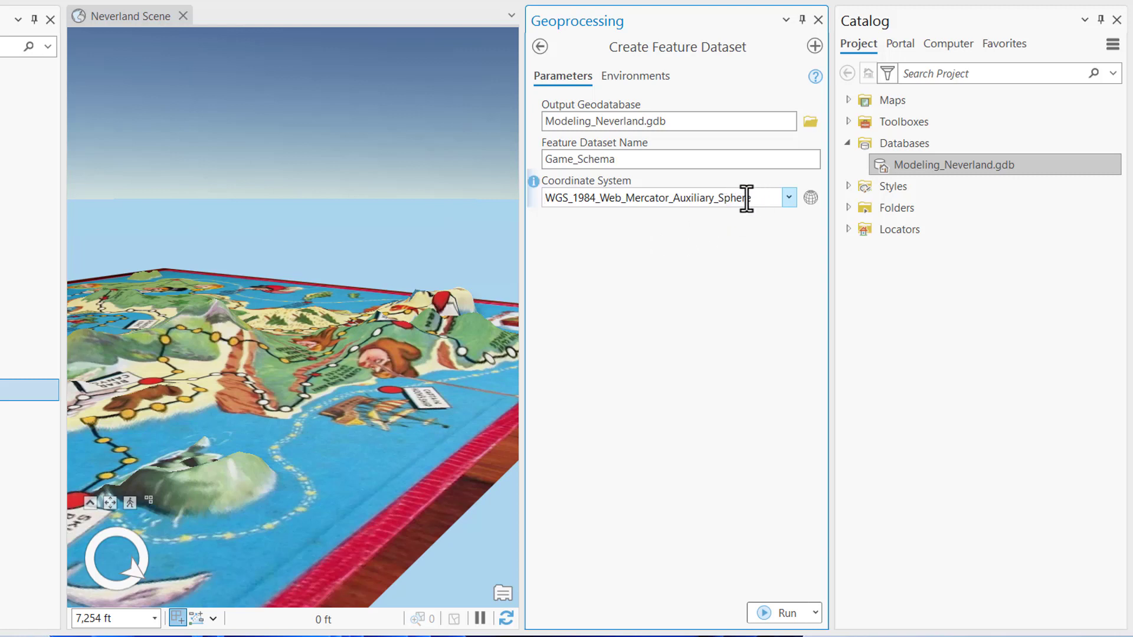
click(664, 197)
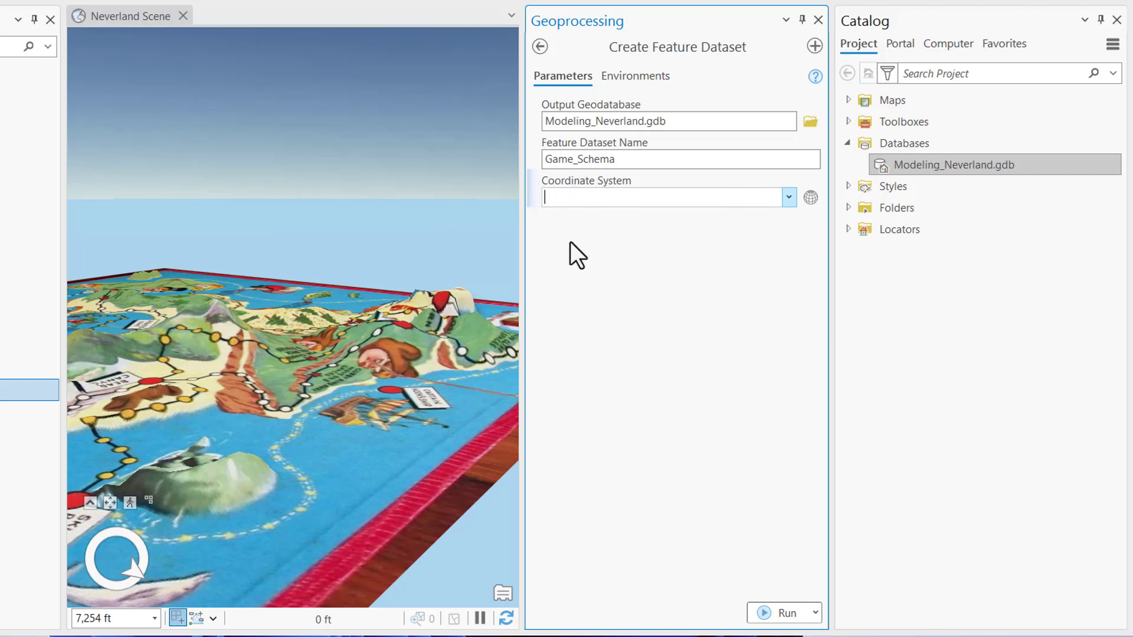
text(3)
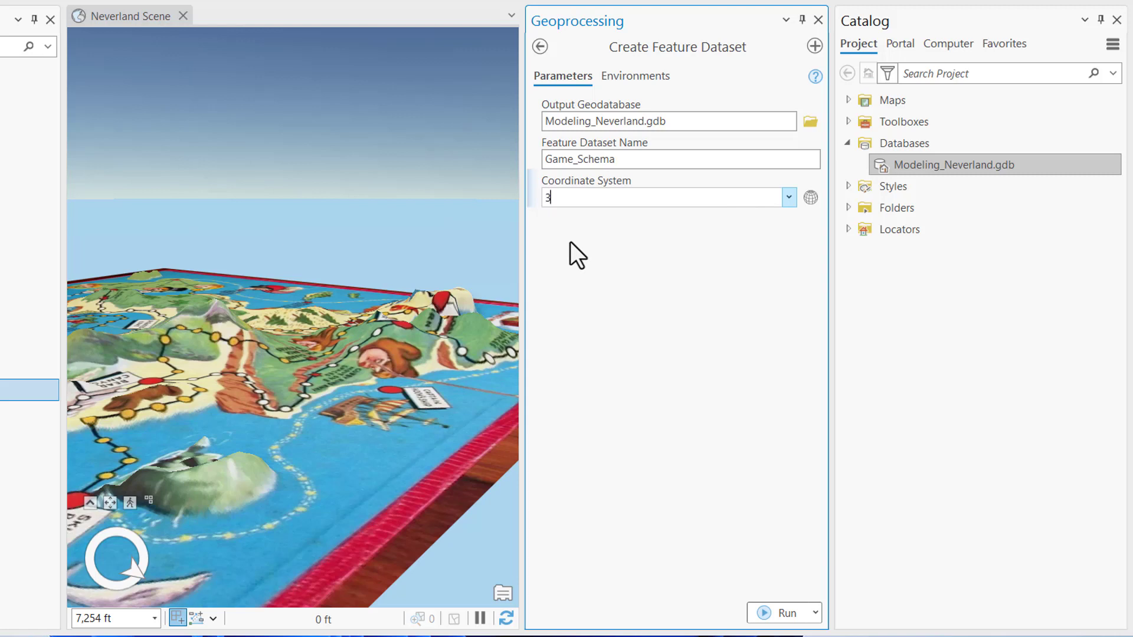
text(857)
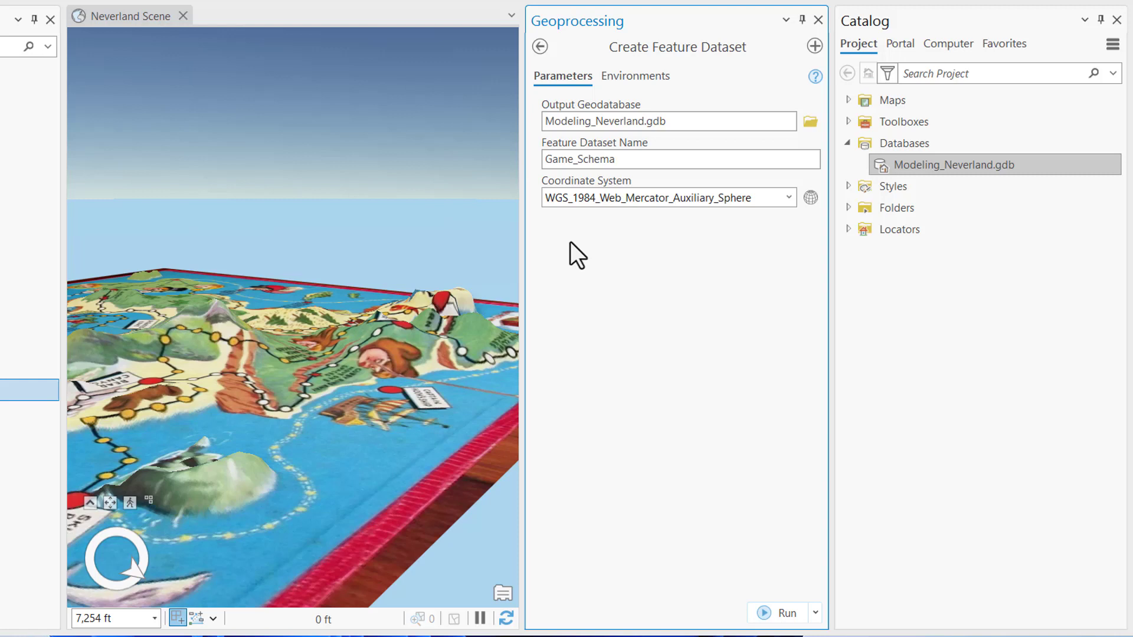
mouse_move(669, 455)
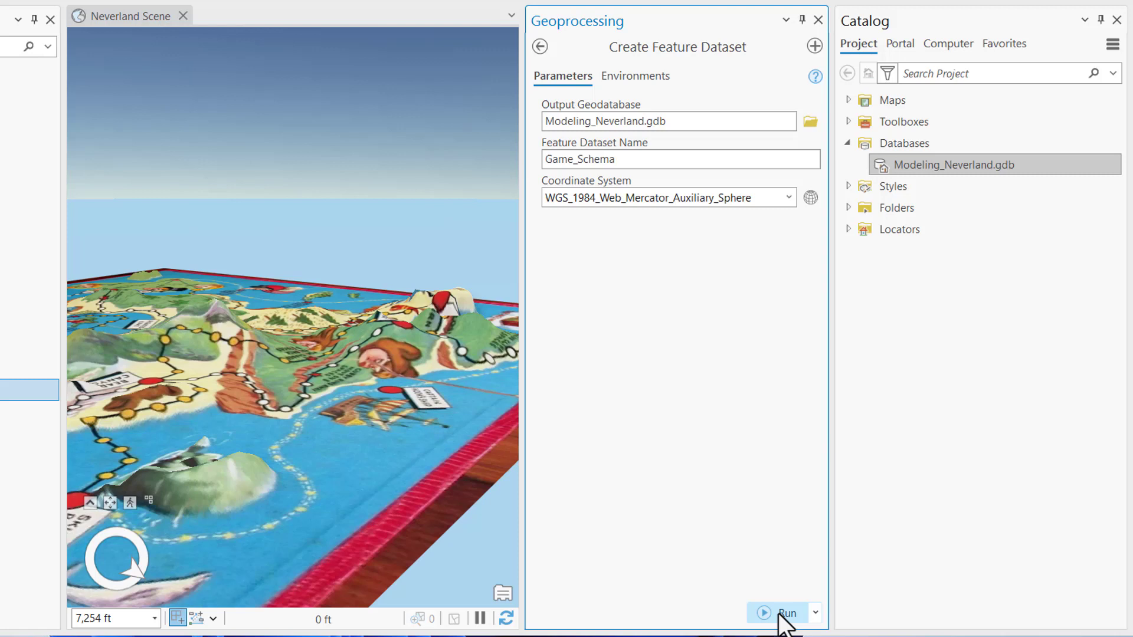
Step: Run Create Feature Dataset and expand Modeling_Neverland.gdb to show Game_Schema
click(786, 612)
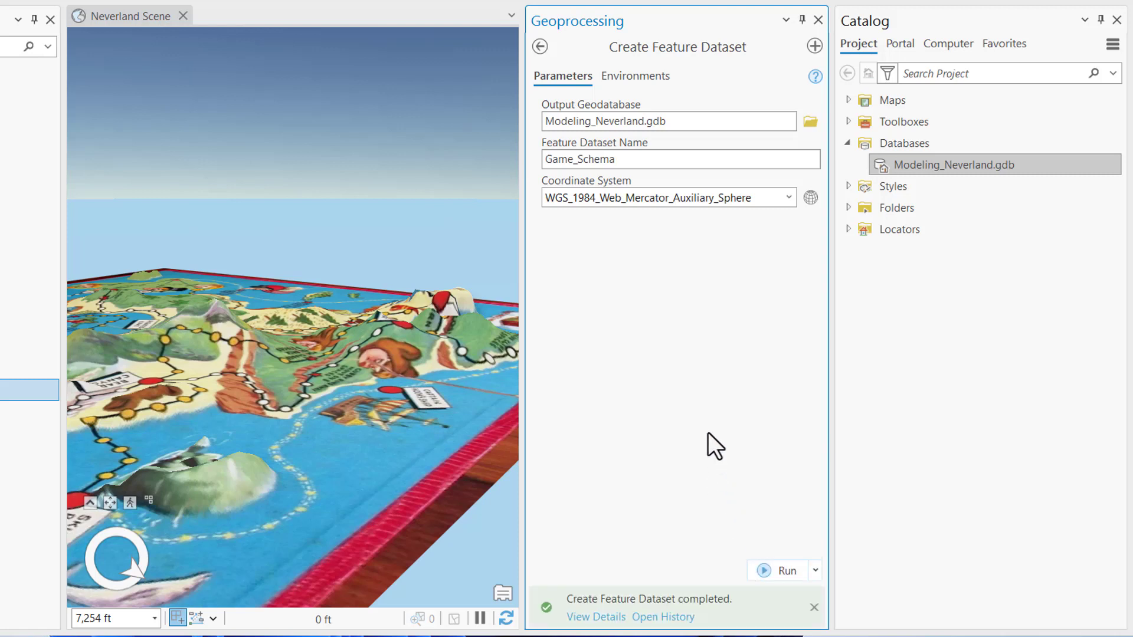
click(849, 164)
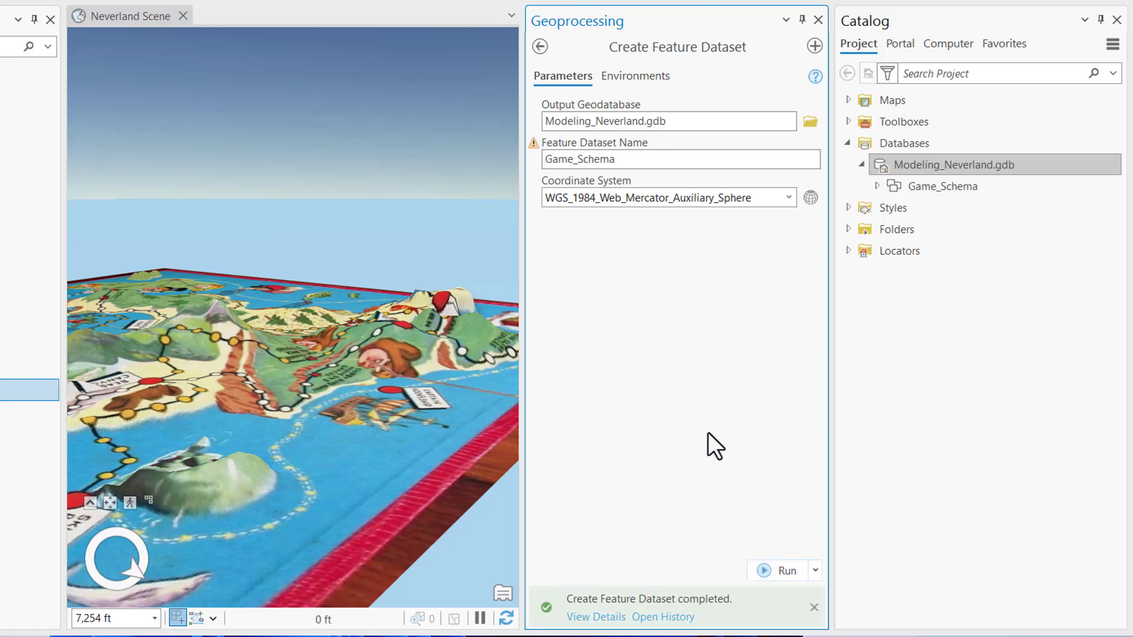
click(943, 186)
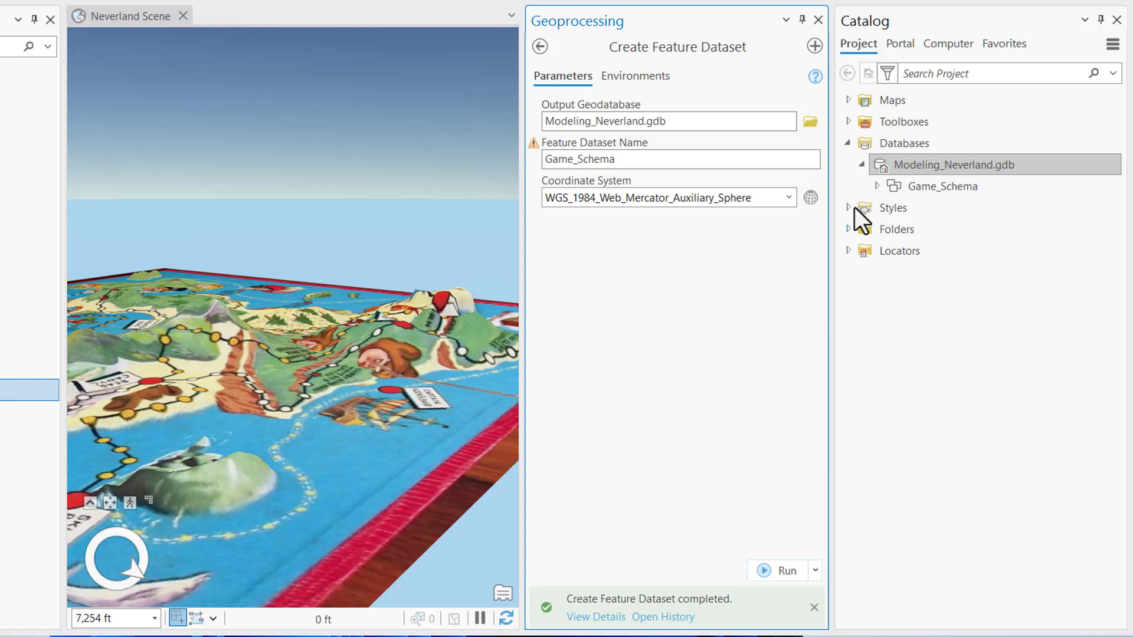
Step: Start a new feature class in Game_Schema named Islands, Polygon type, Z values off
click(940, 186)
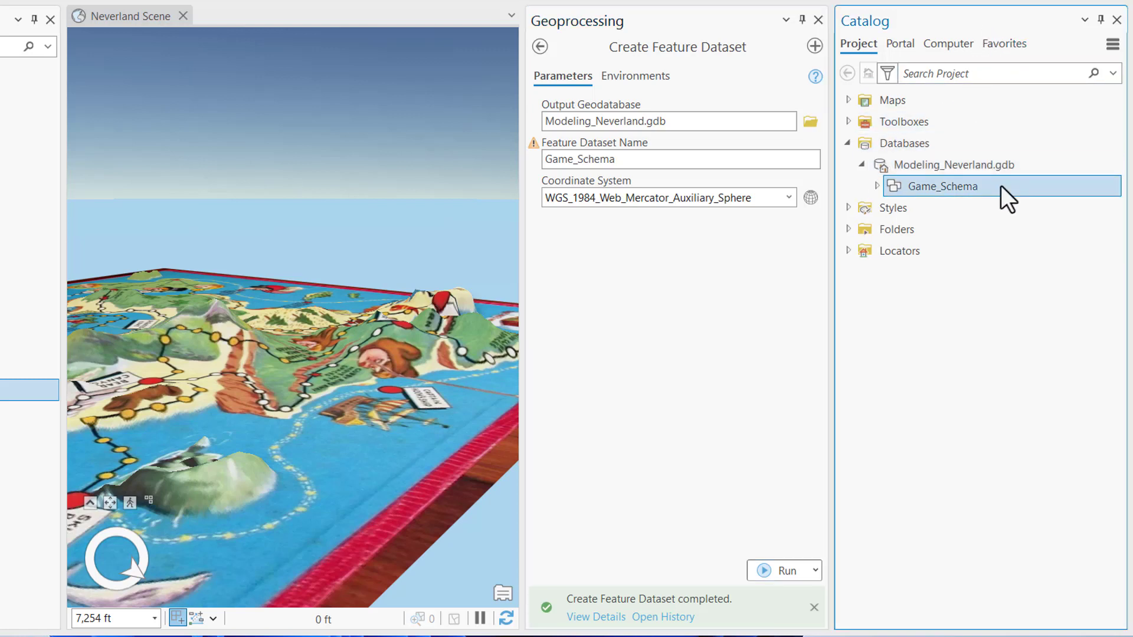
right_click(942, 186)
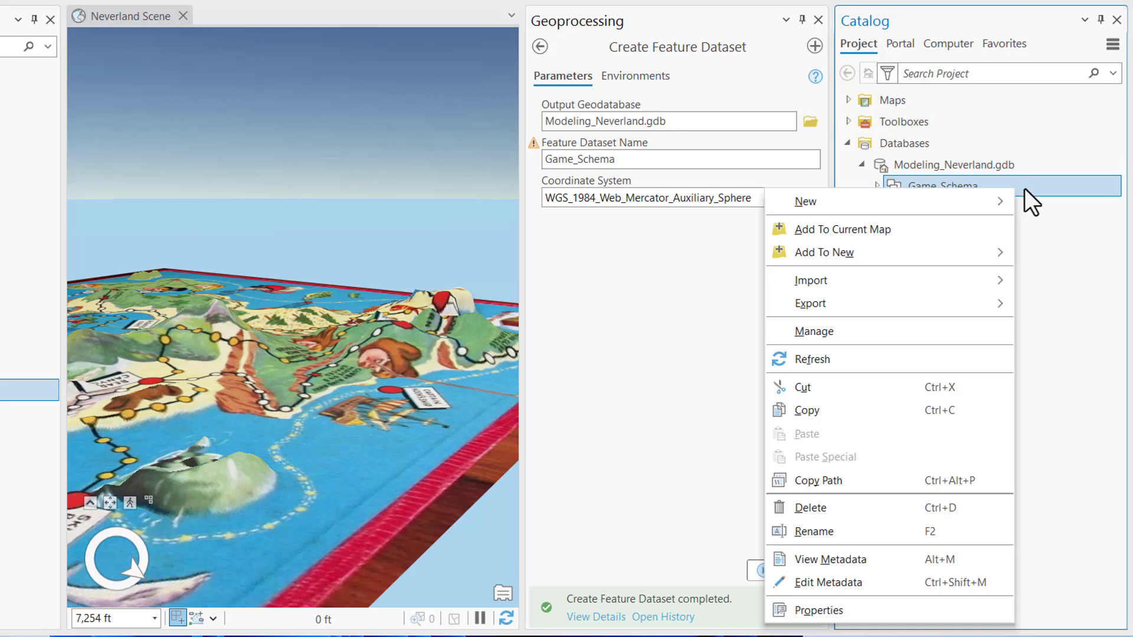
mouse_move(805, 201)
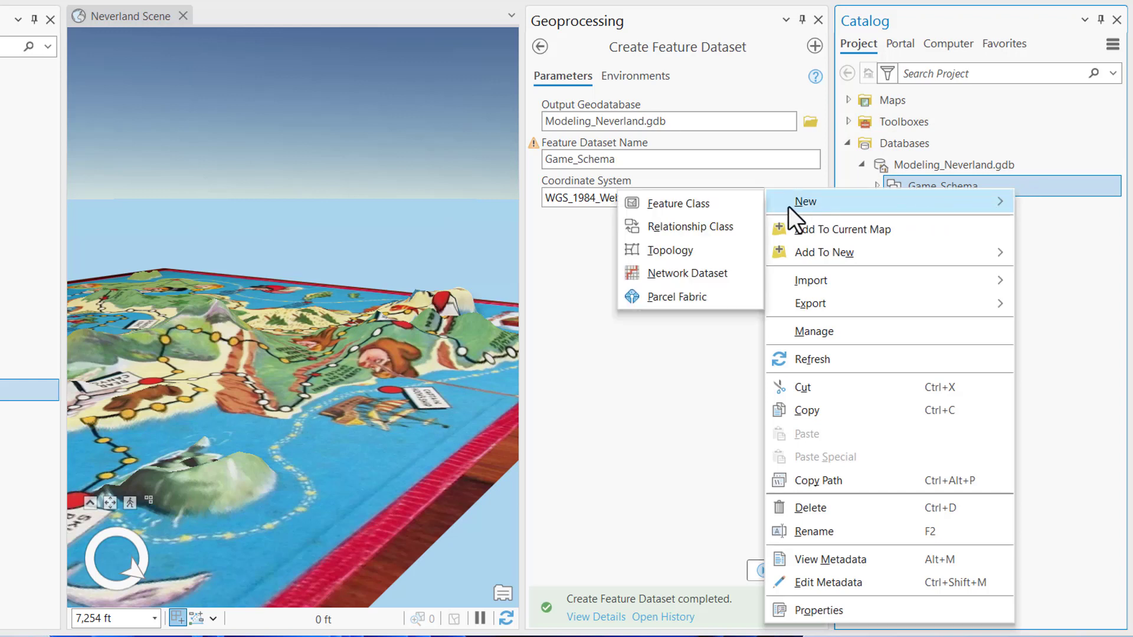
click(679, 203)
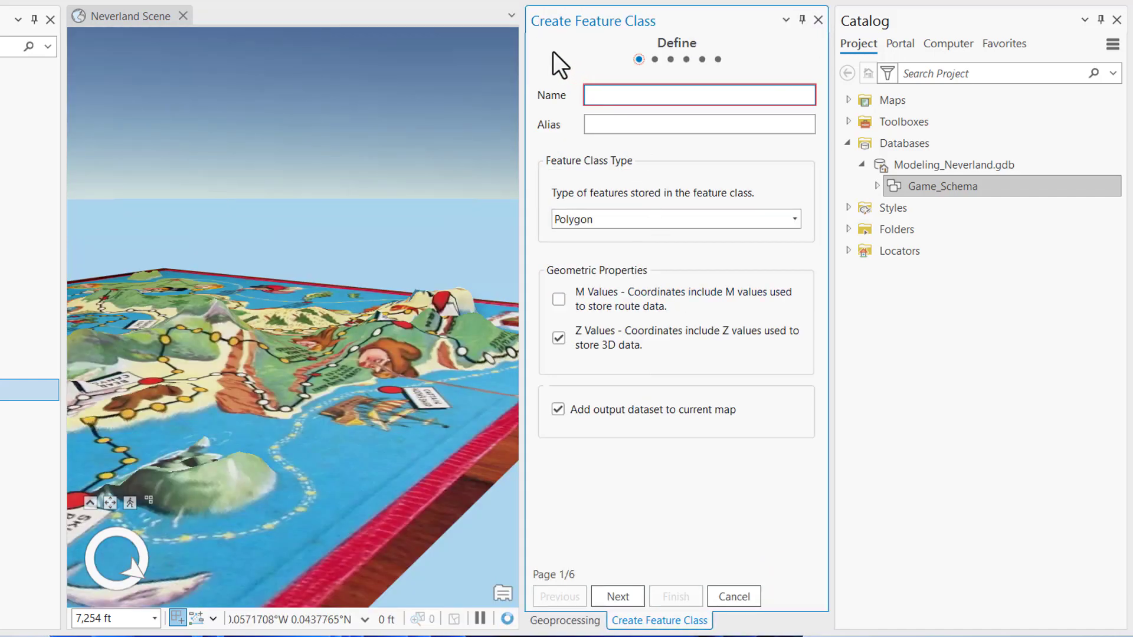
click(697, 94)
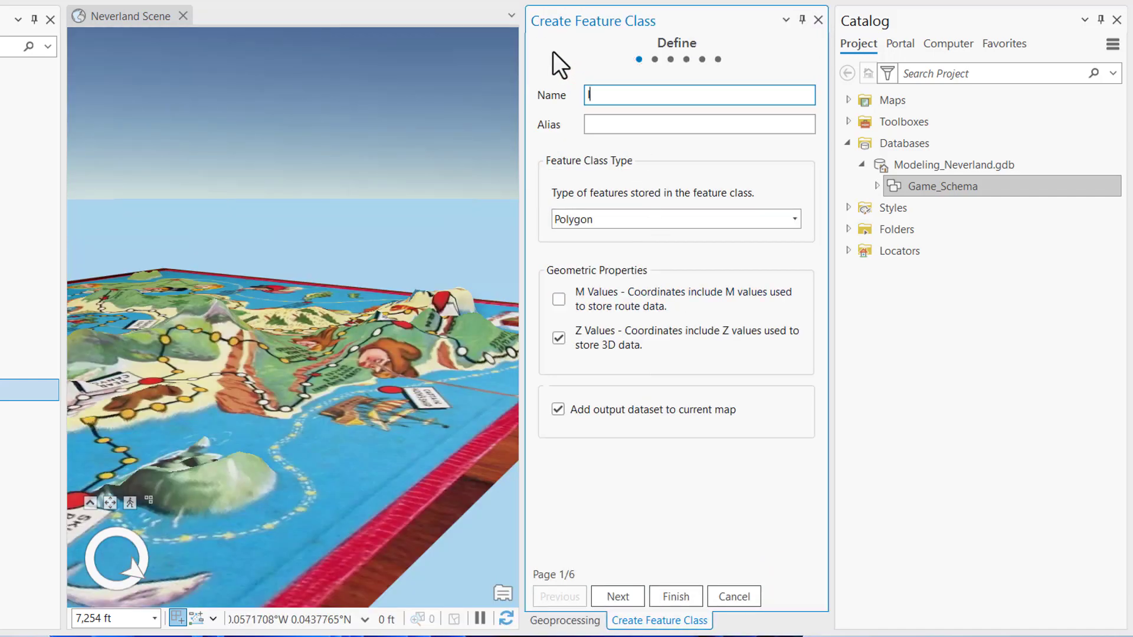
text(Islands)
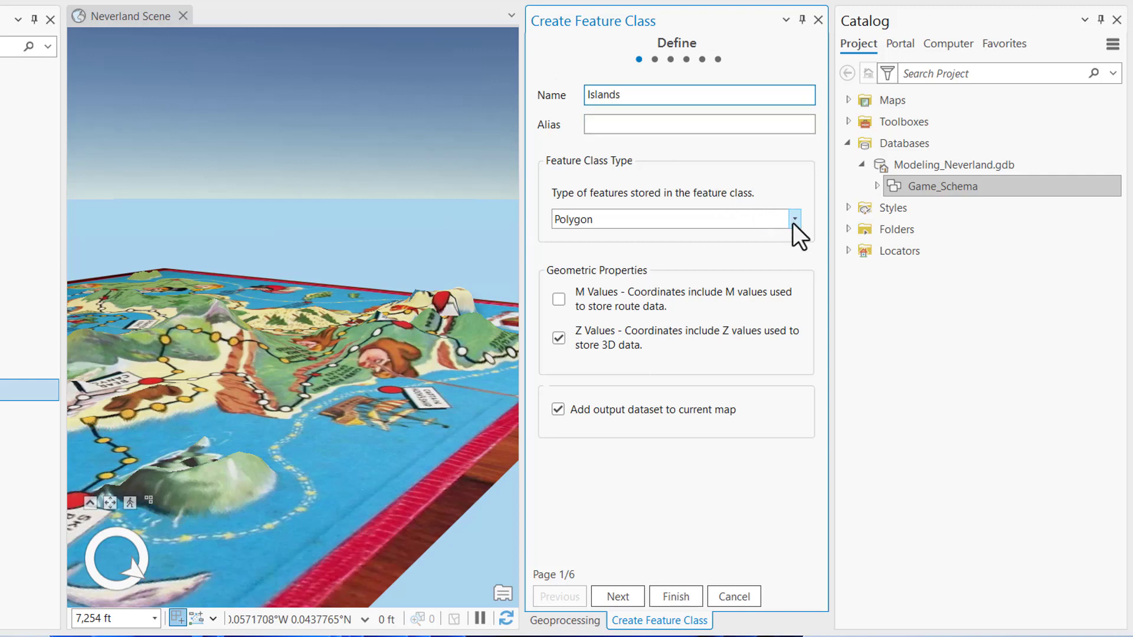
click(794, 218)
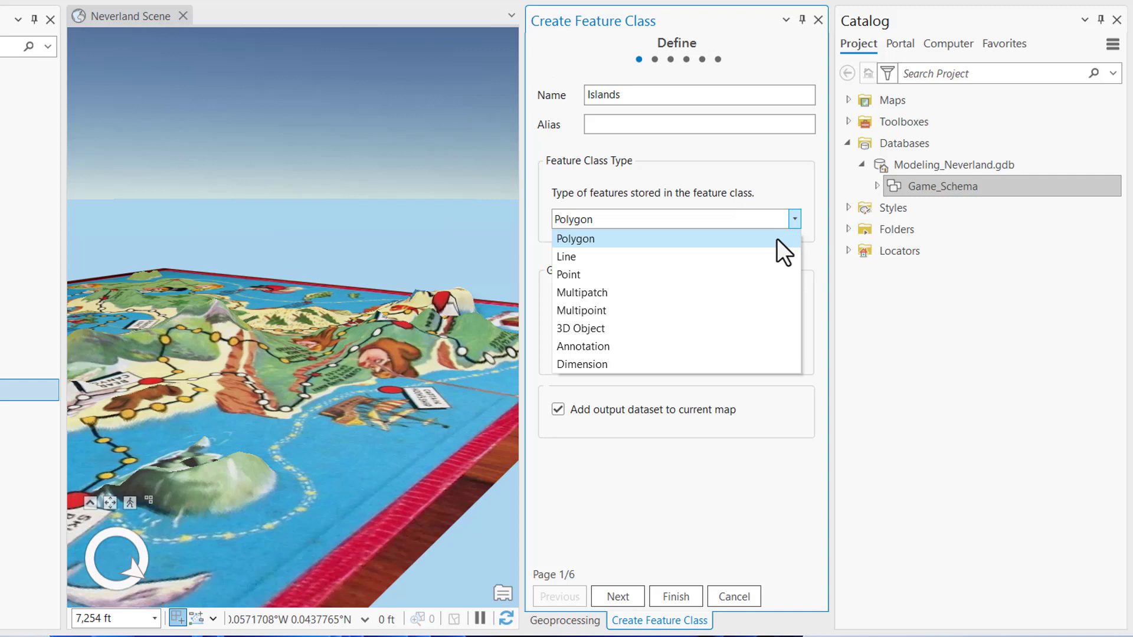
click(575, 238)
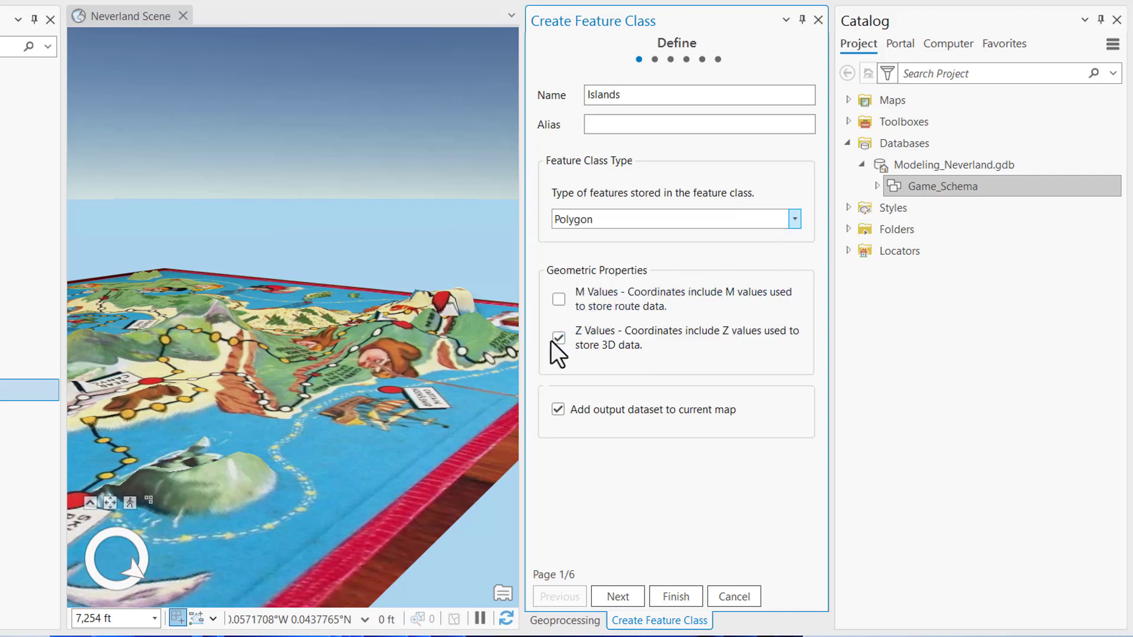
click(557, 338)
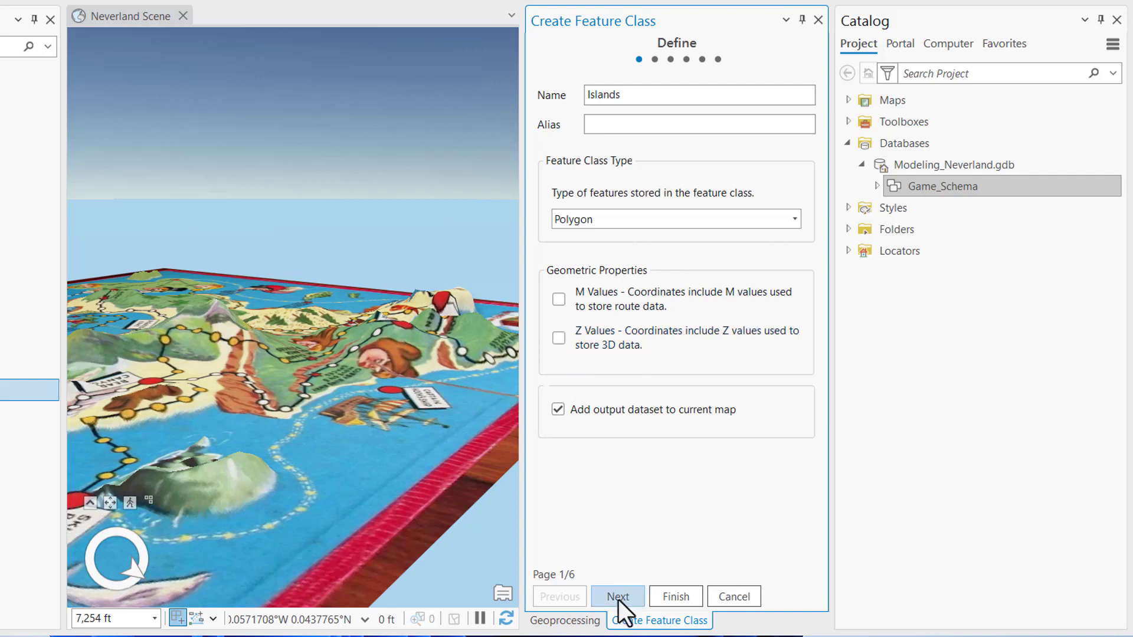
Step: Add a LAND_COVER field with Short data type to Islands
click(617, 596)
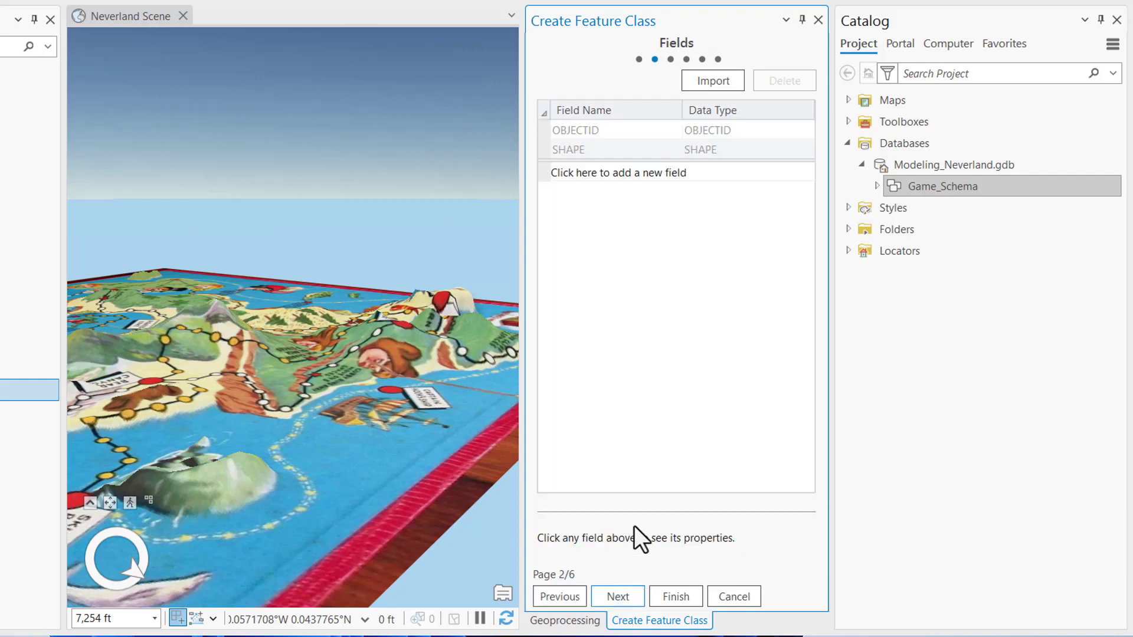
mouse_move(649, 273)
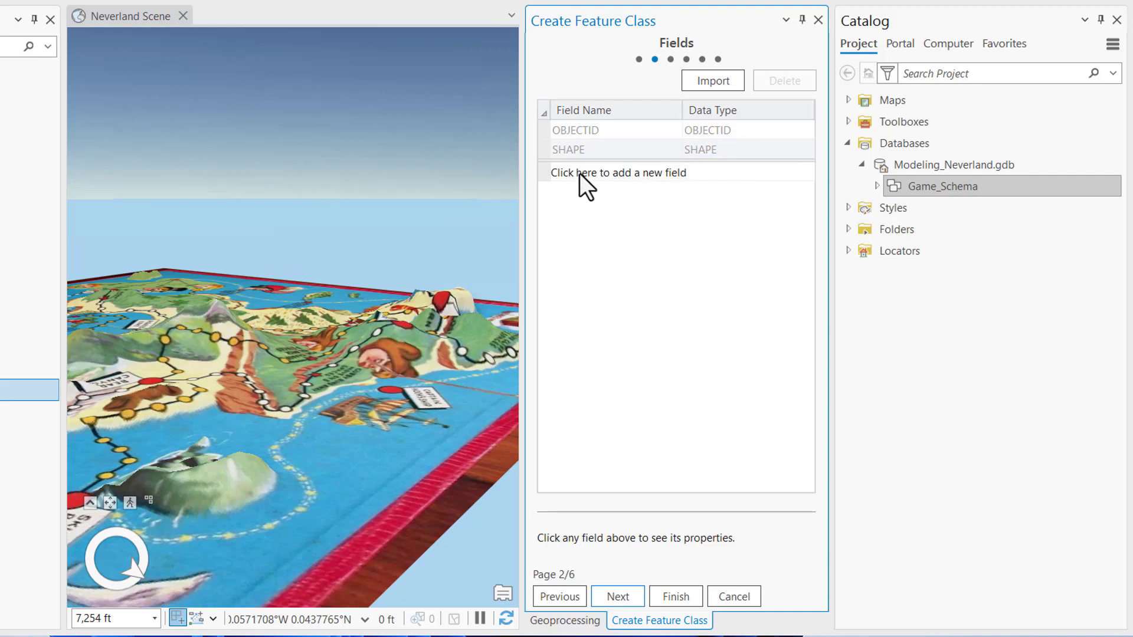
click(618, 172)
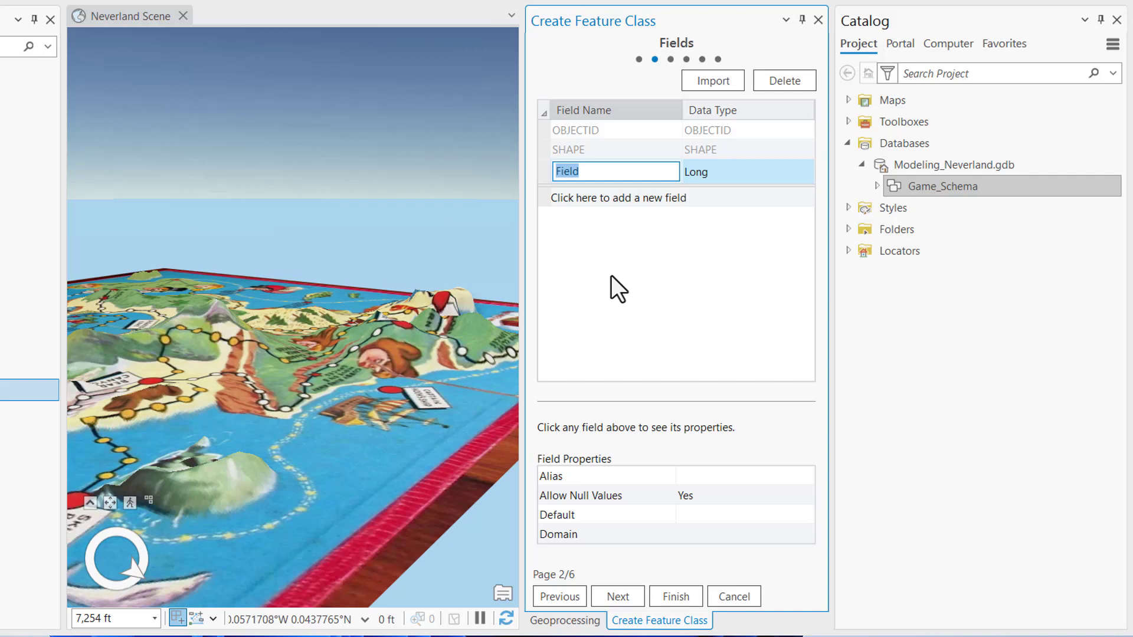
text(LAND)
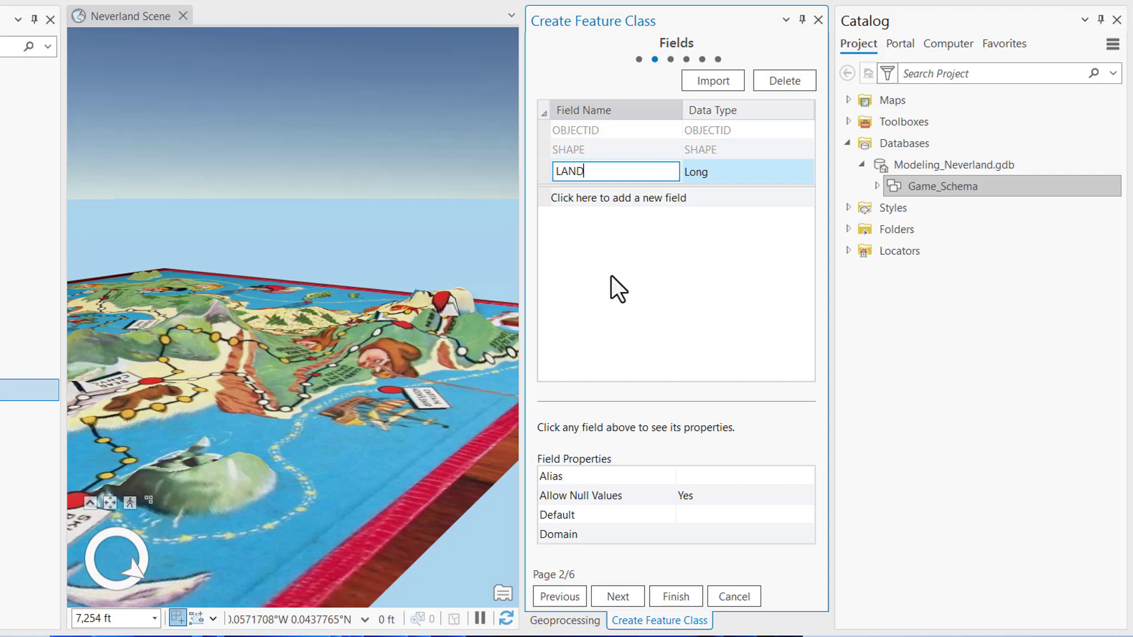
text(_COVER)
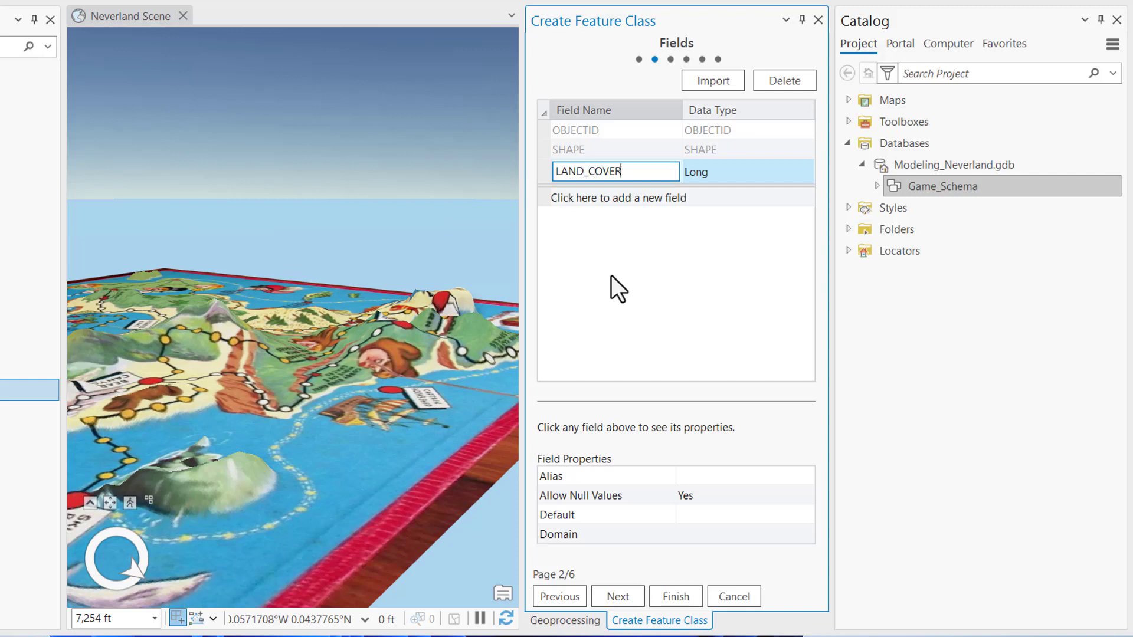
mouse_move(775, 183)
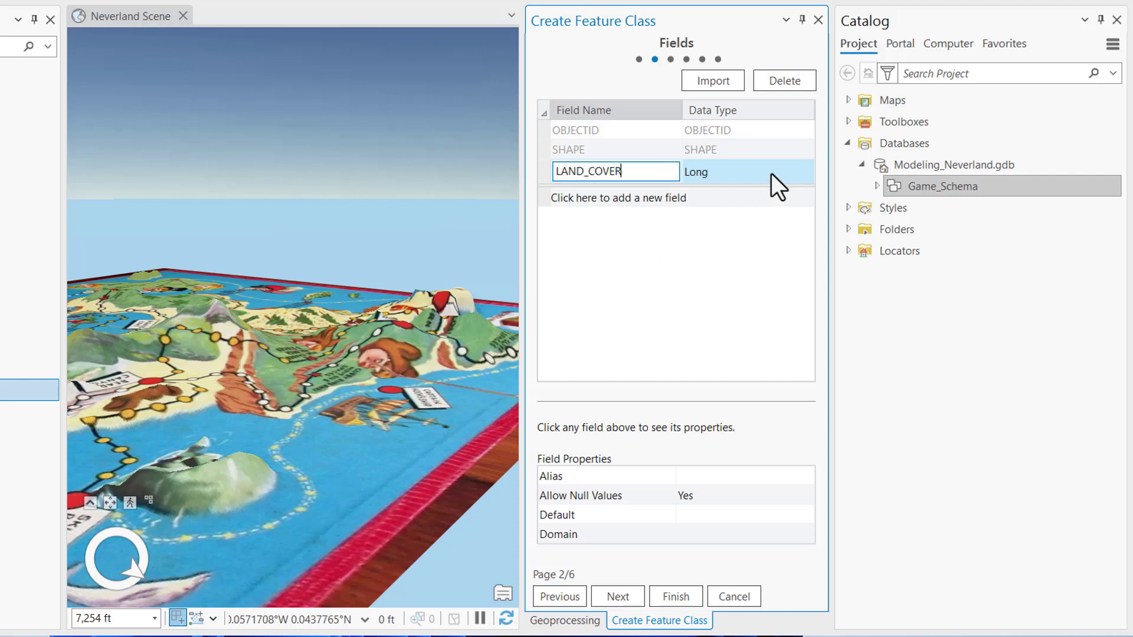
click(804, 172)
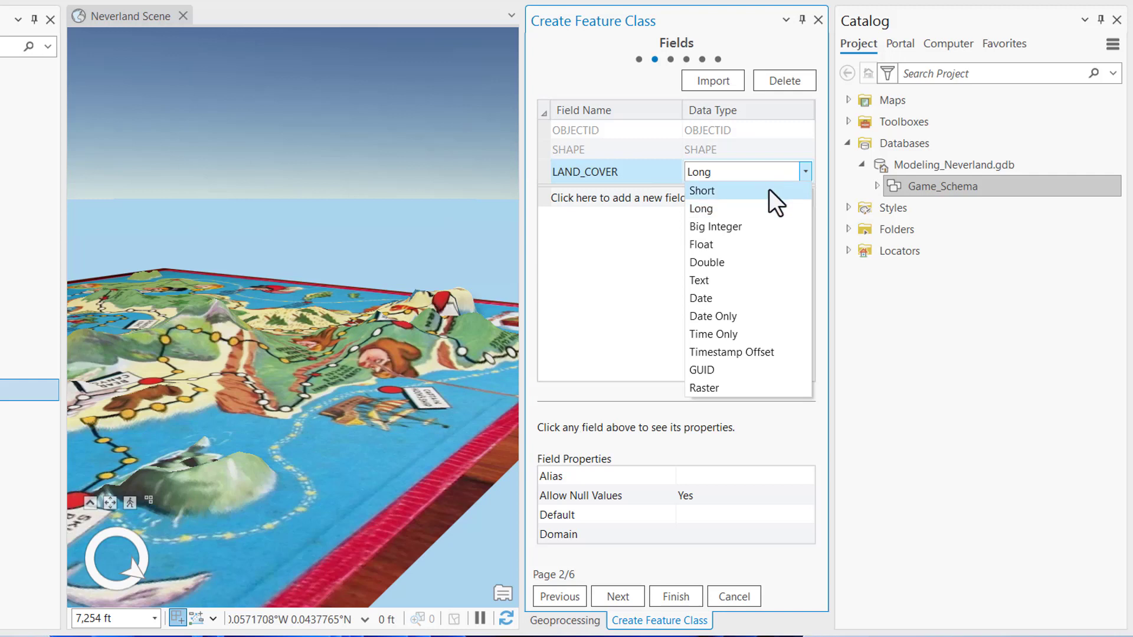
click(702, 190)
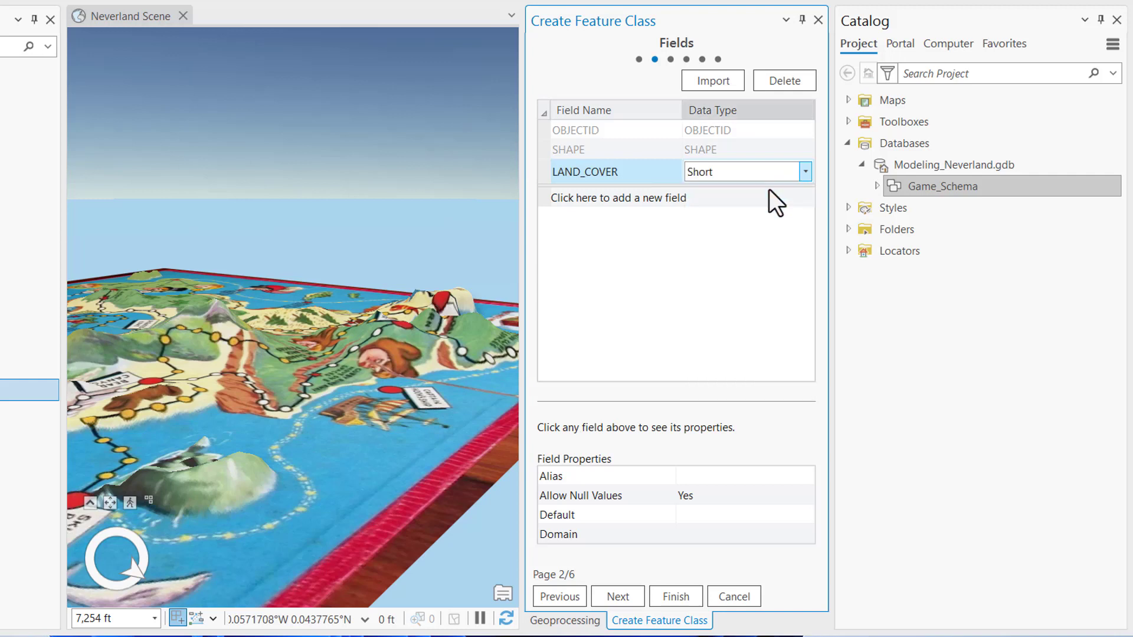
mouse_move(775, 209)
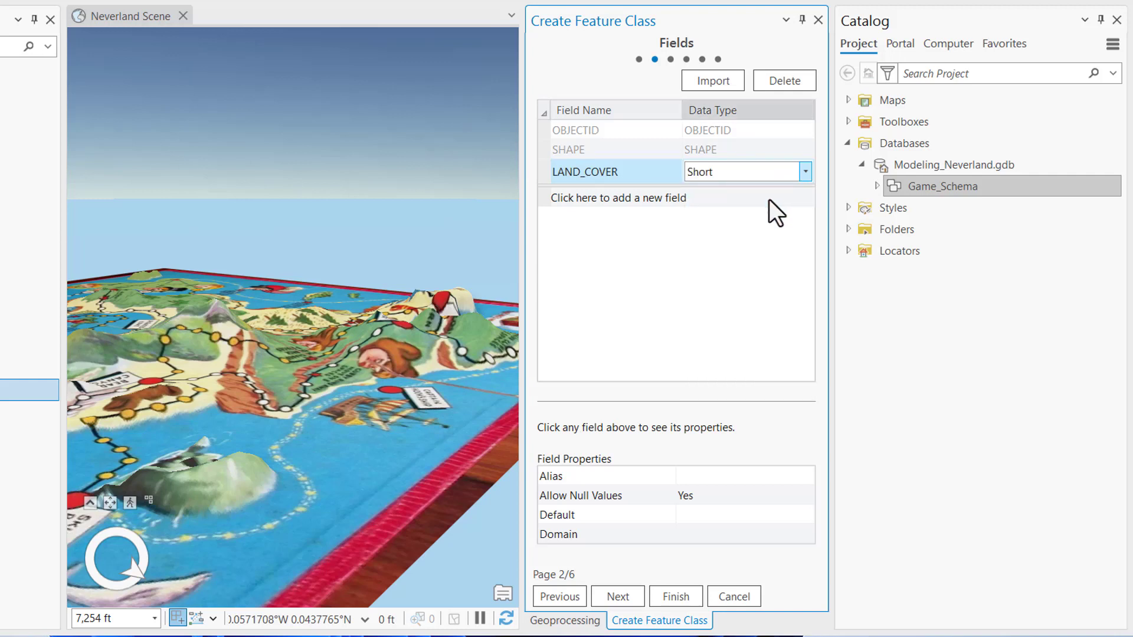
mouse_move(740, 309)
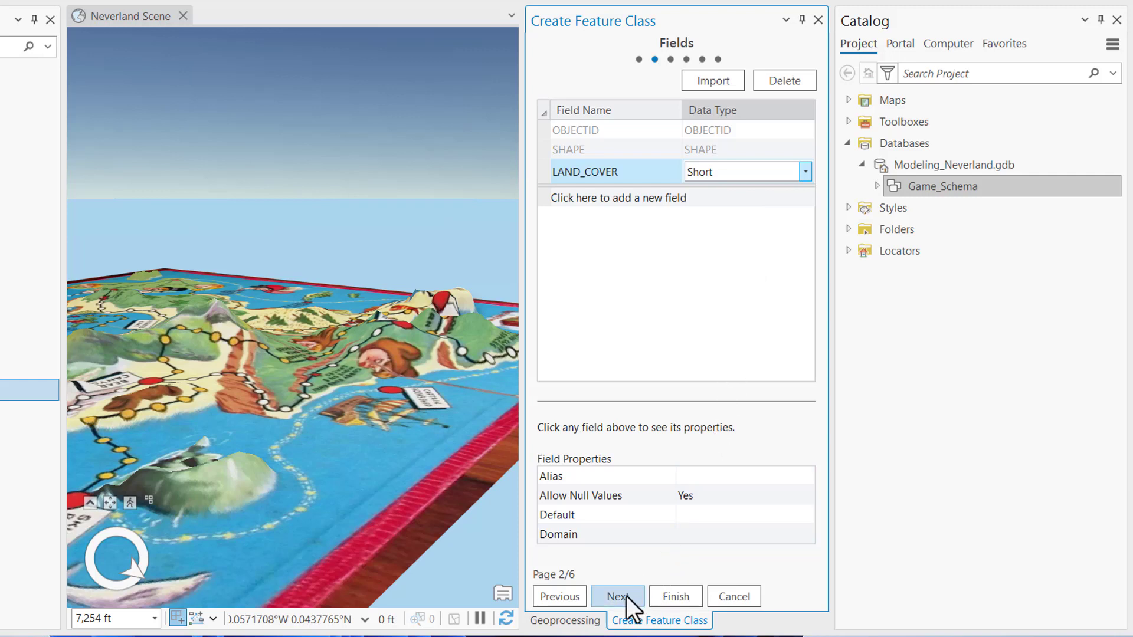
Step: Accept default spatial reference, tolerance, resolution and storage, then finish creating Islands
click(617, 596)
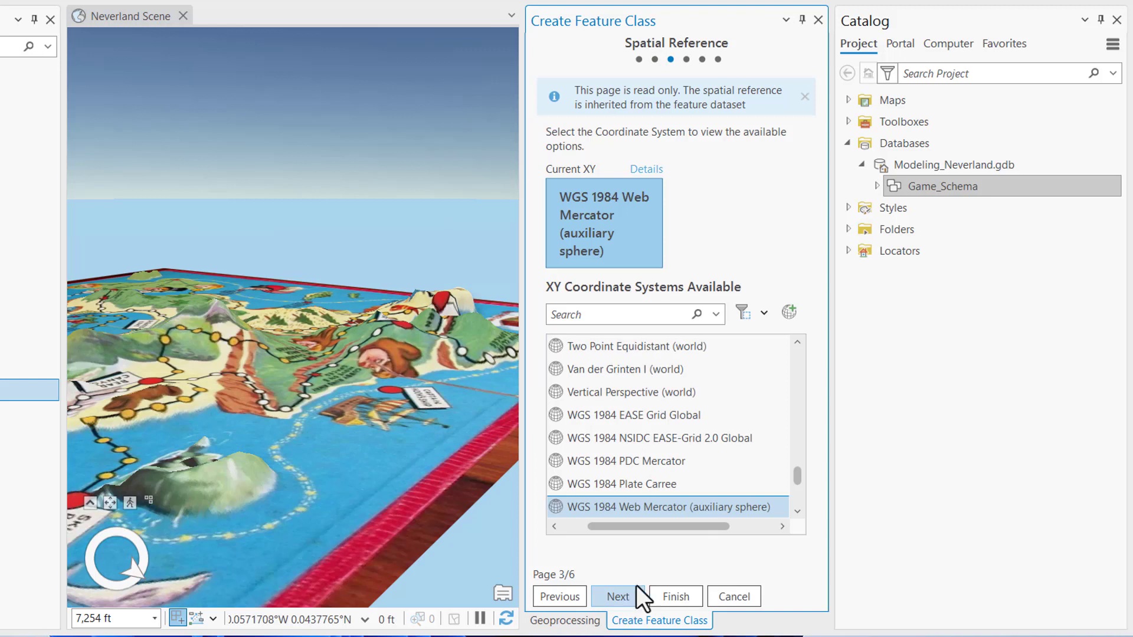
mouse_move(679, 109)
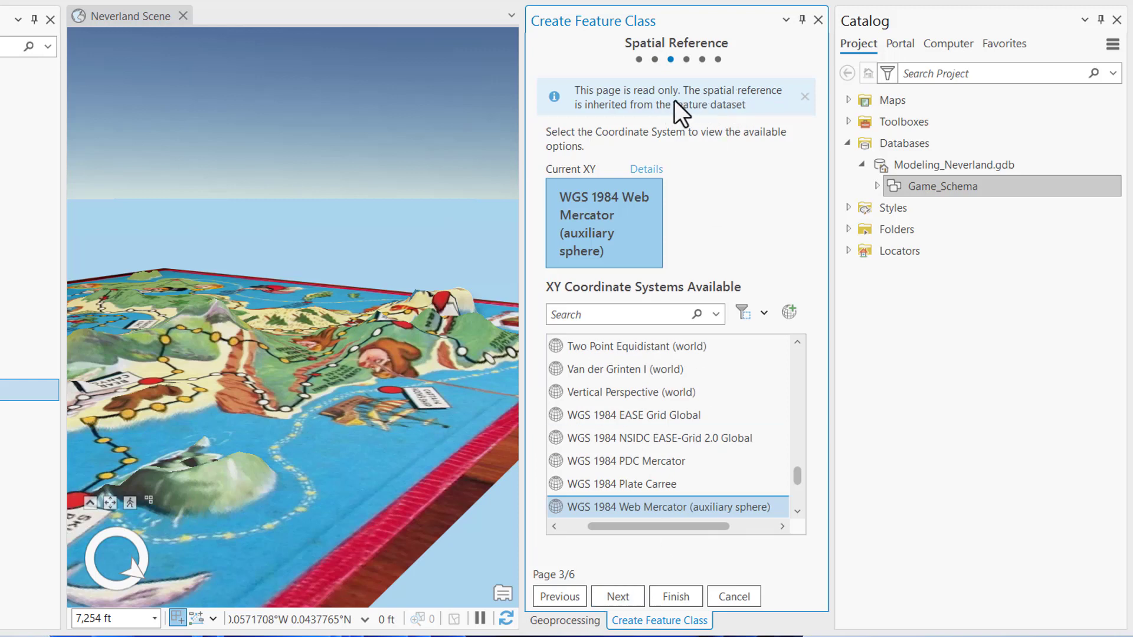
mouse_move(776, 206)
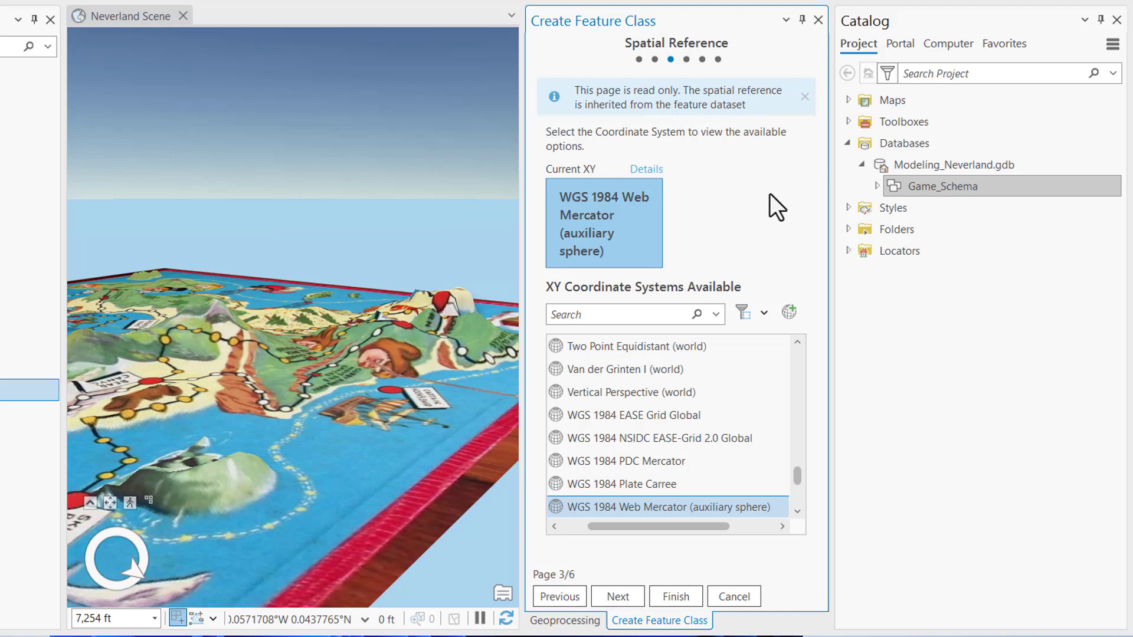
mouse_move(697, 233)
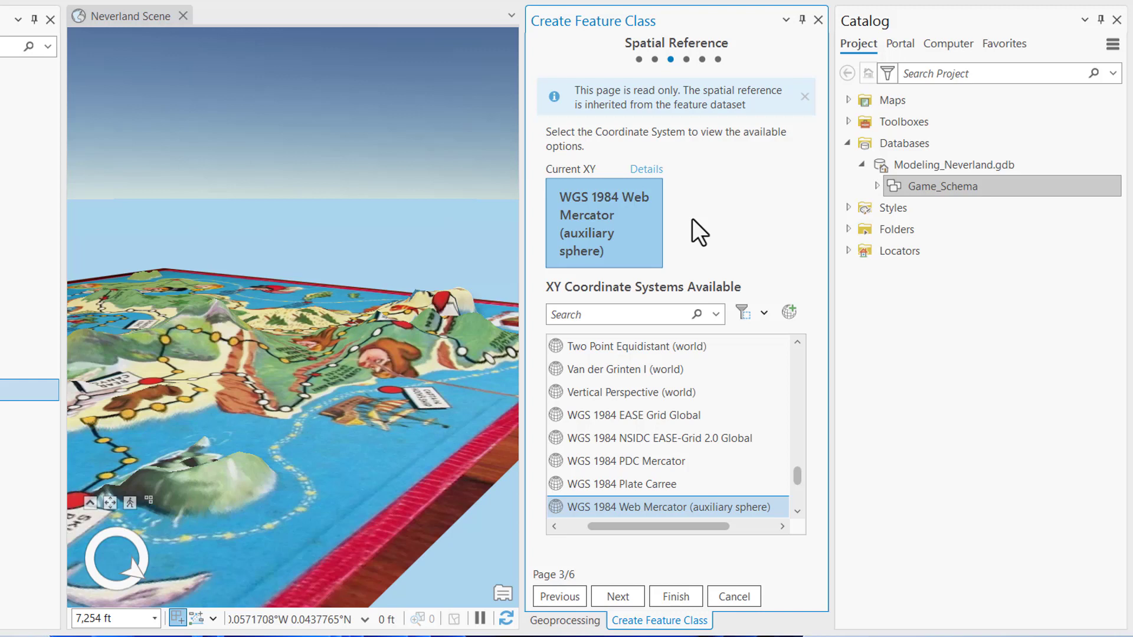
click(616, 596)
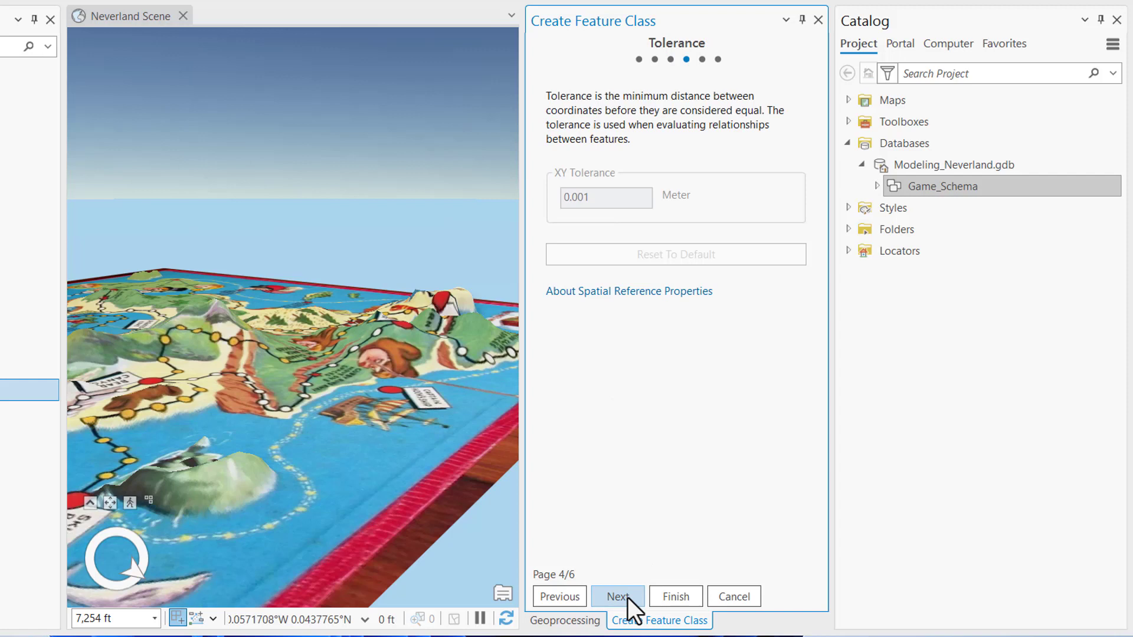
click(617, 596)
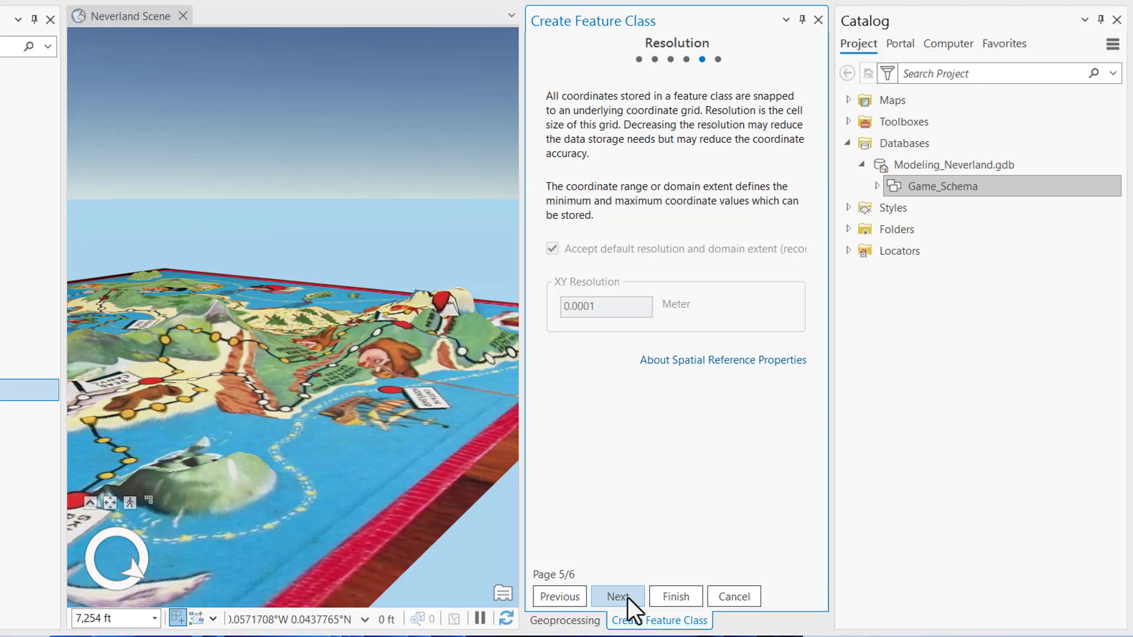
click(615, 596)
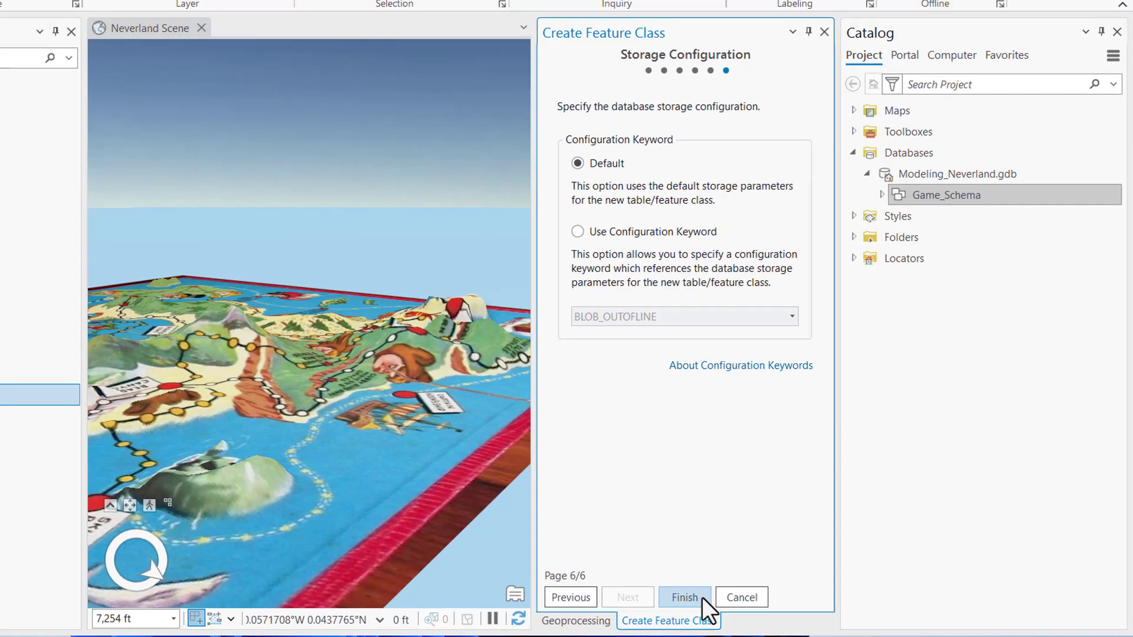
click(683, 597)
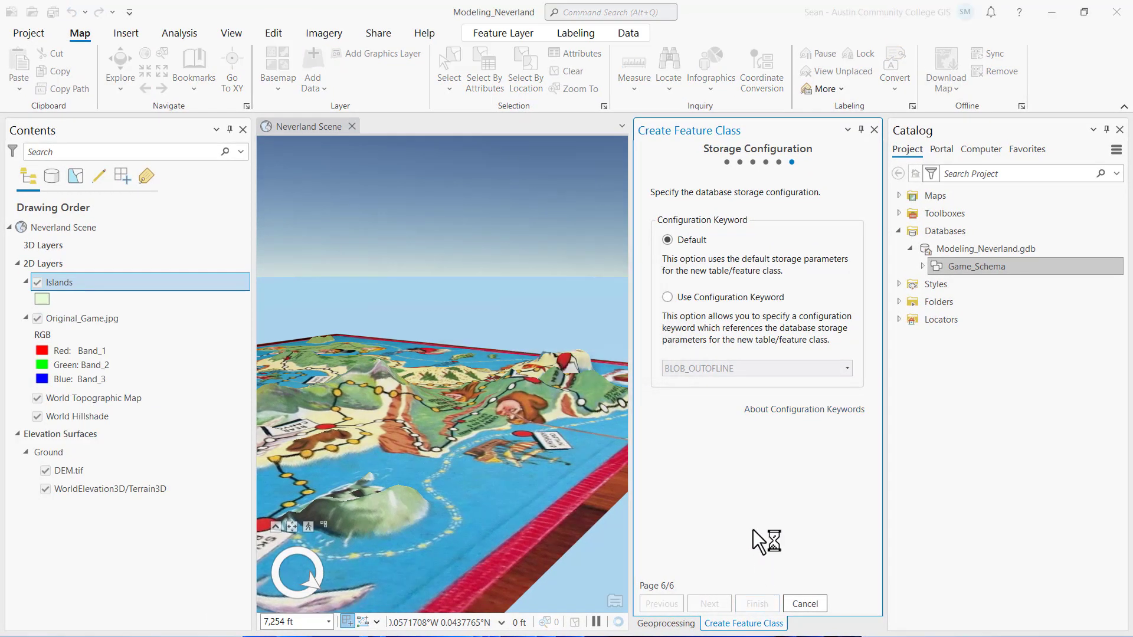
Step: Refresh Game_Schema in the Catalog so Islands is listed inside it
click(755, 603)
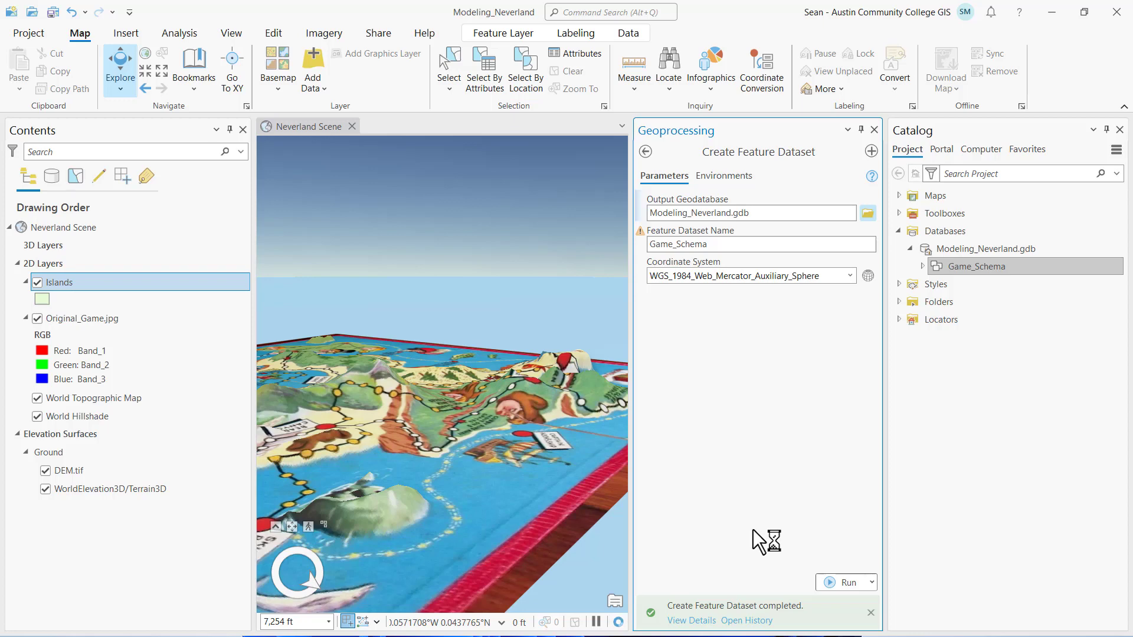
mouse_move(780, 536)
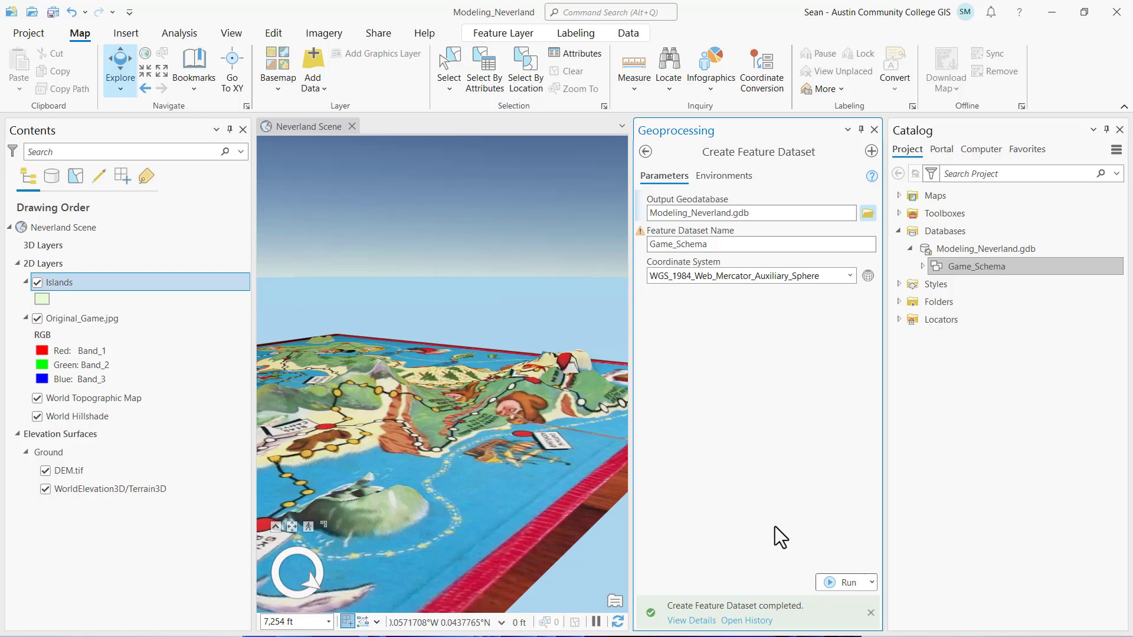
click(691, 621)
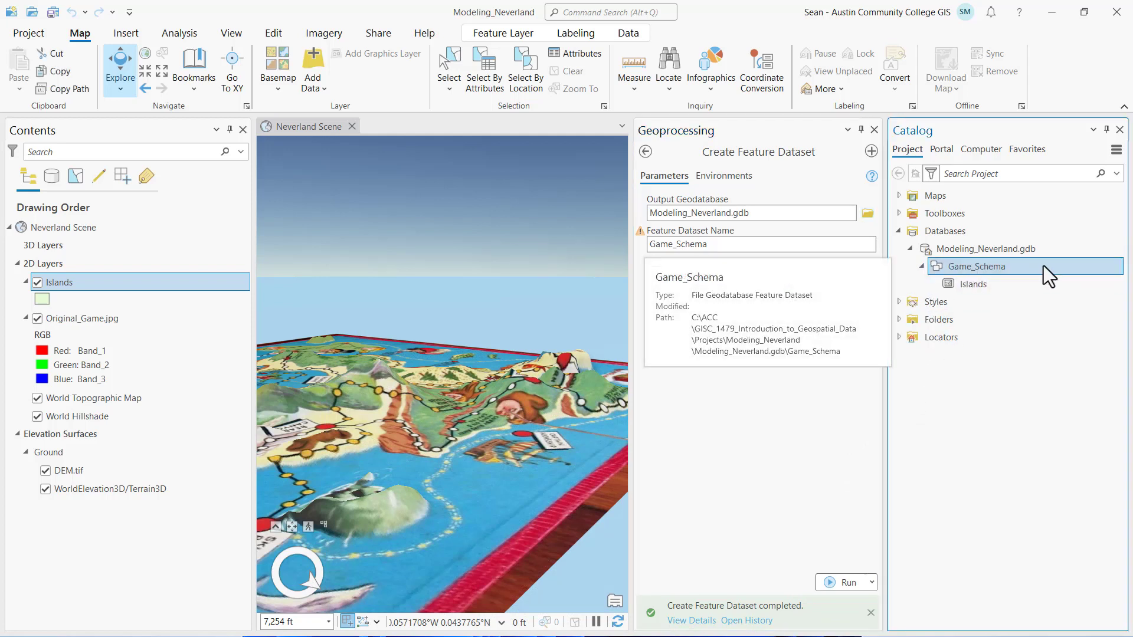
right_click(978, 266)
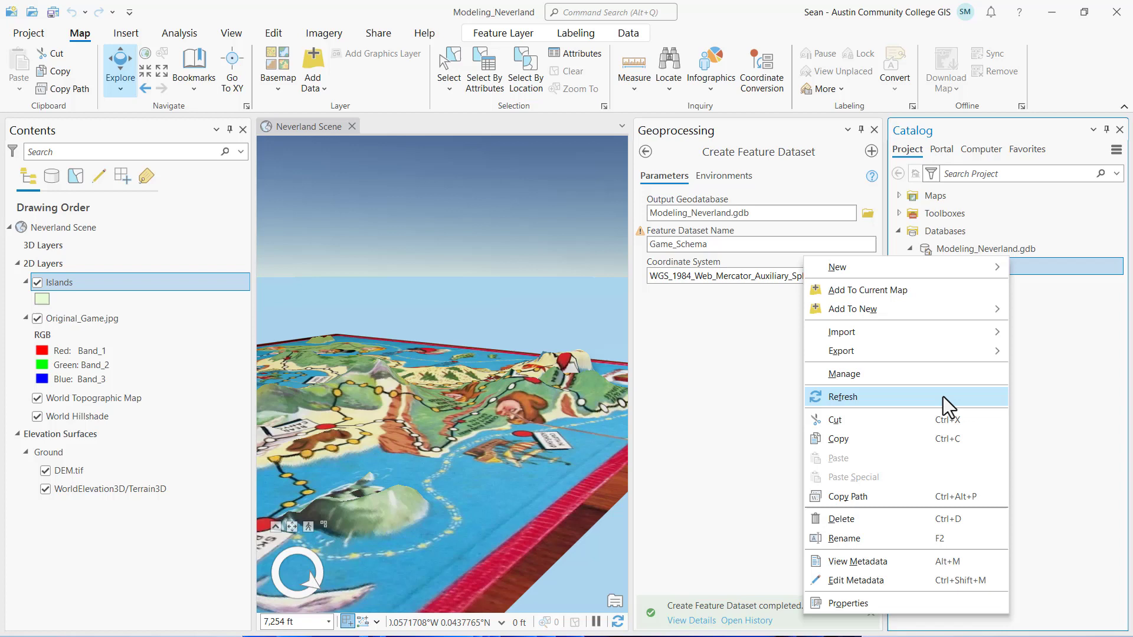
click(842, 397)
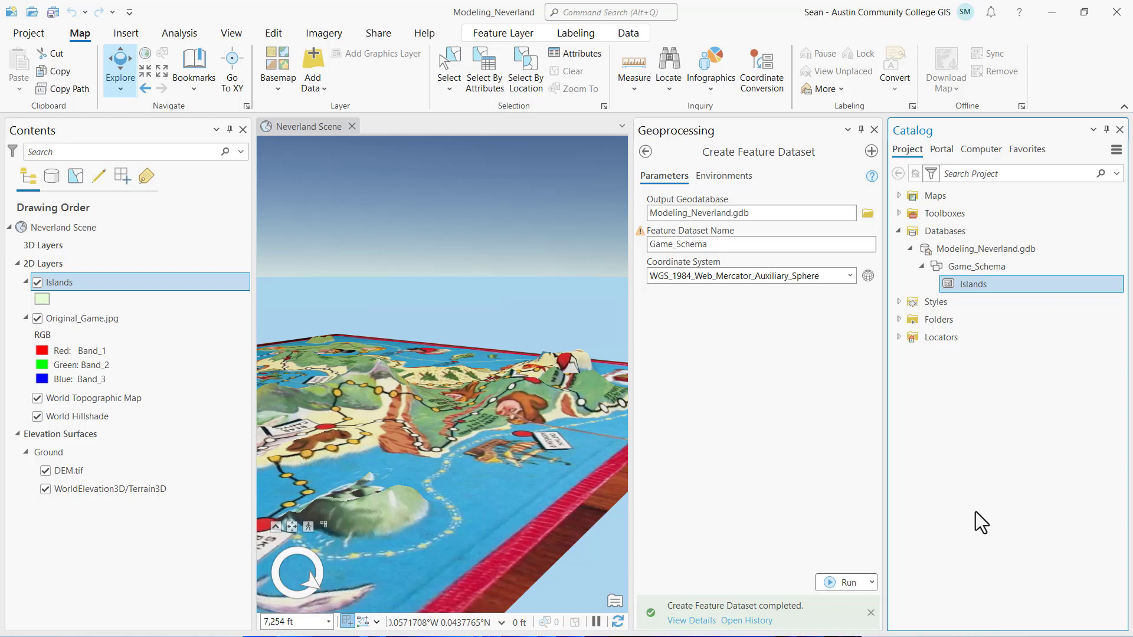
mouse_move(201, 180)
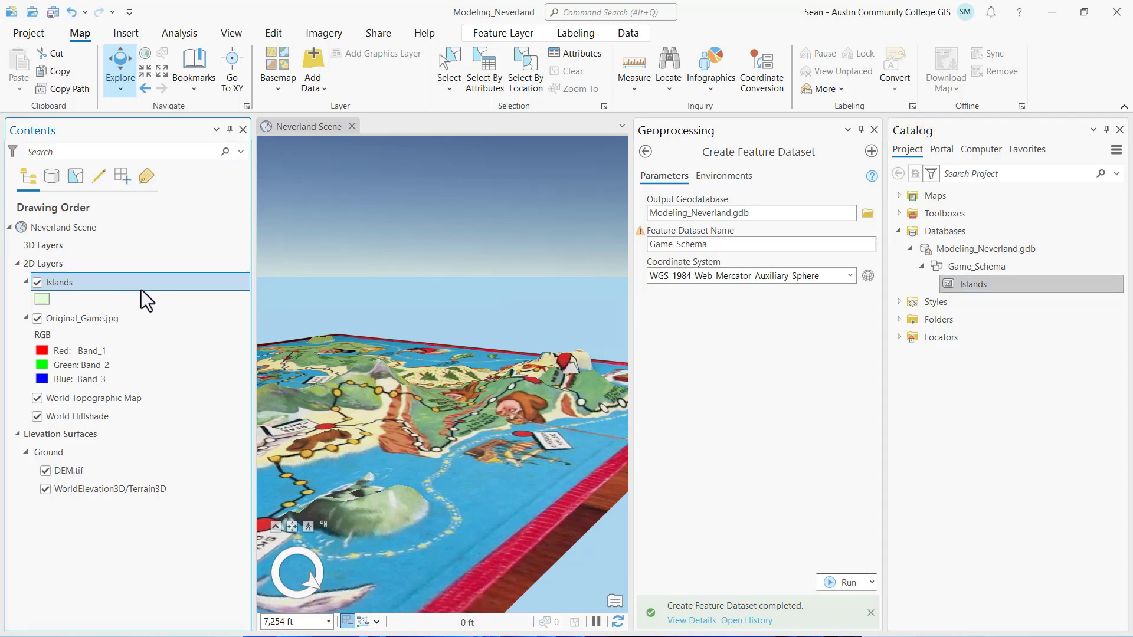
mouse_move(142, 290)
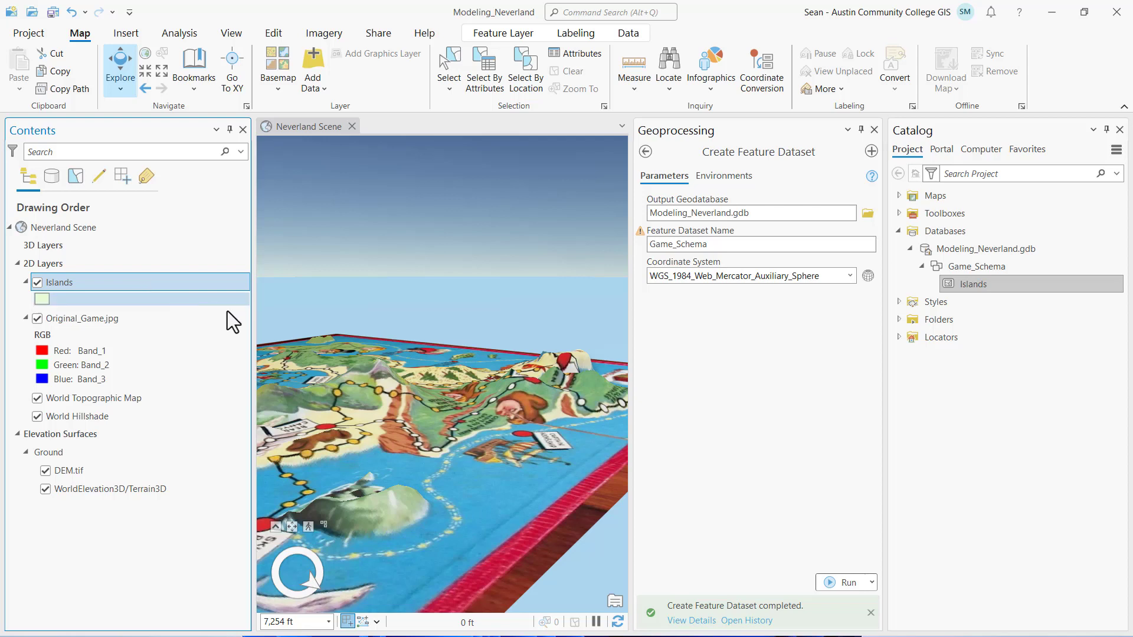
Step: Define a Paths feature class in Game_Schema as Line type without Z values
click(978, 266)
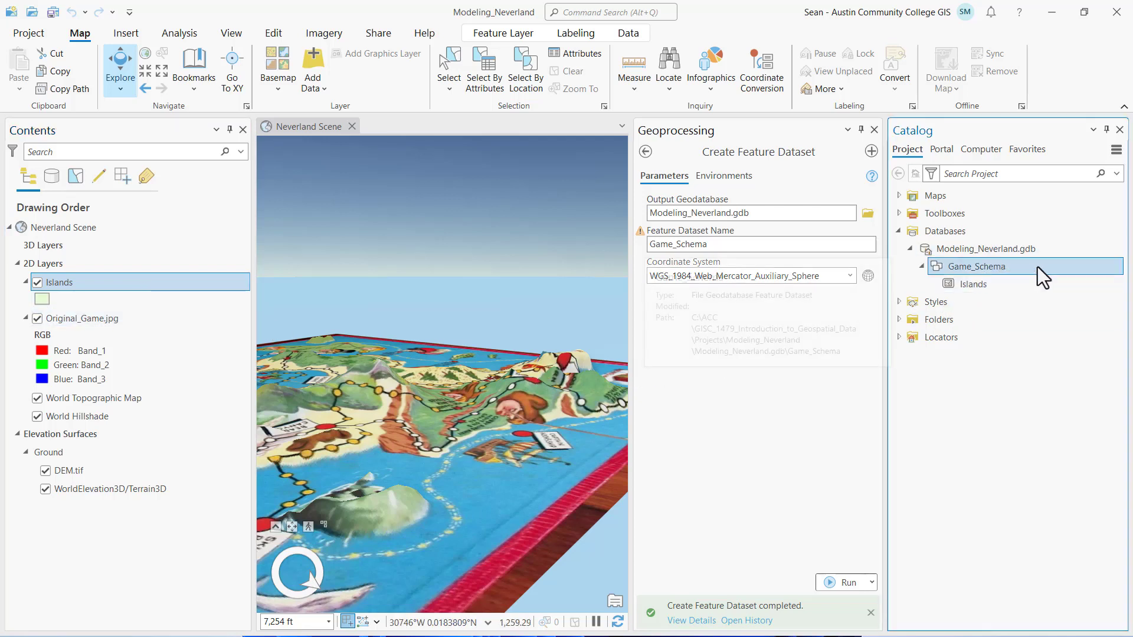
right_click(979, 266)
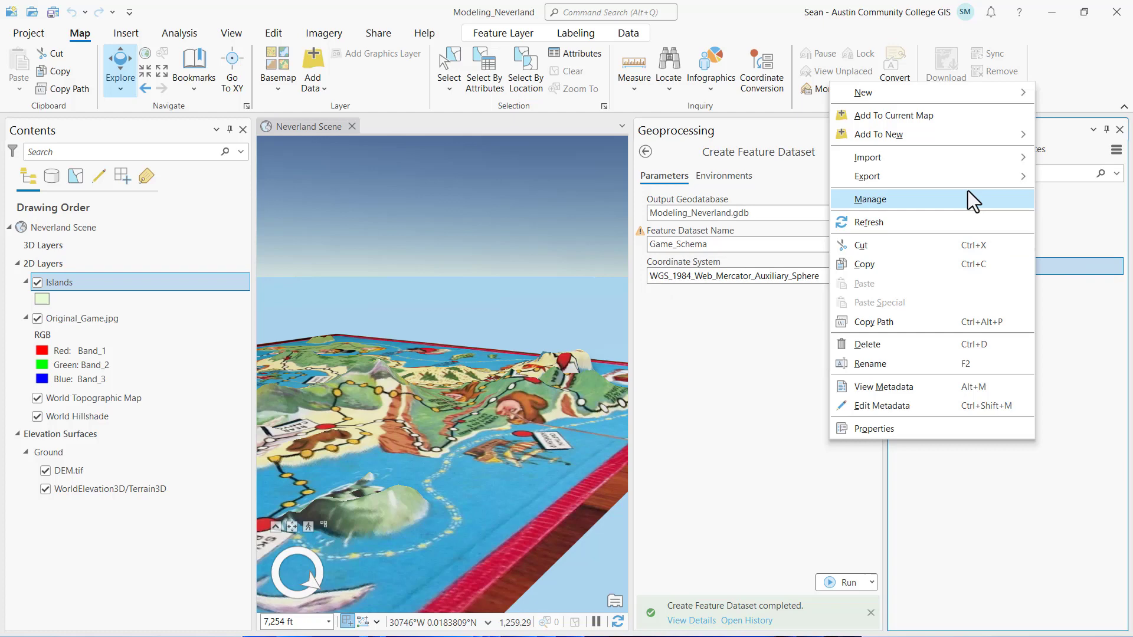
mouse_move(863, 92)
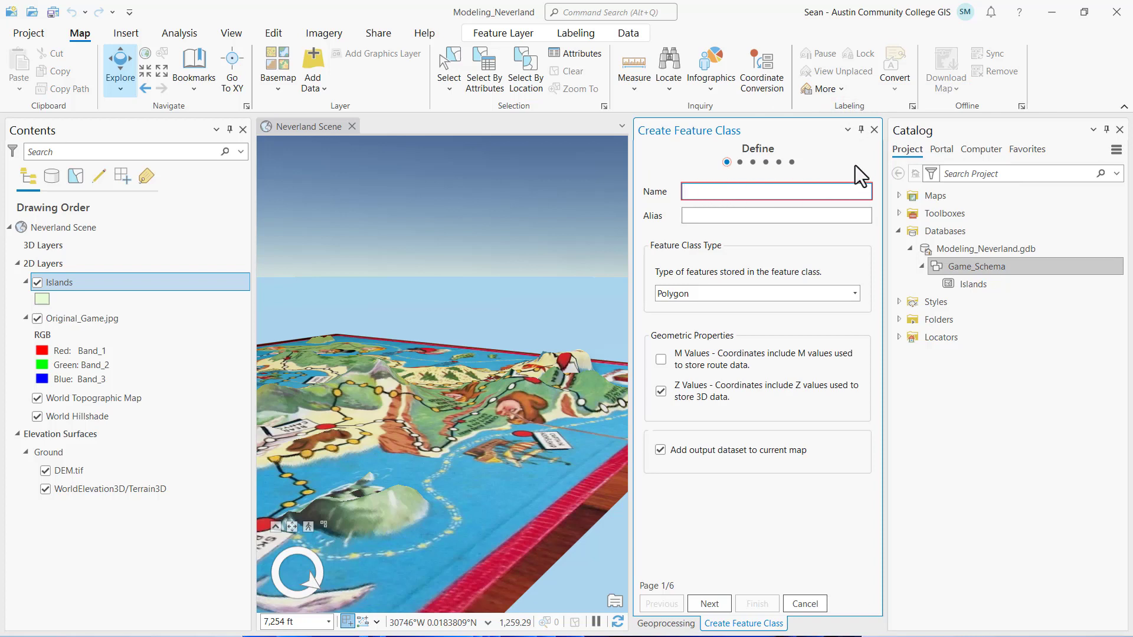
text(Paths)
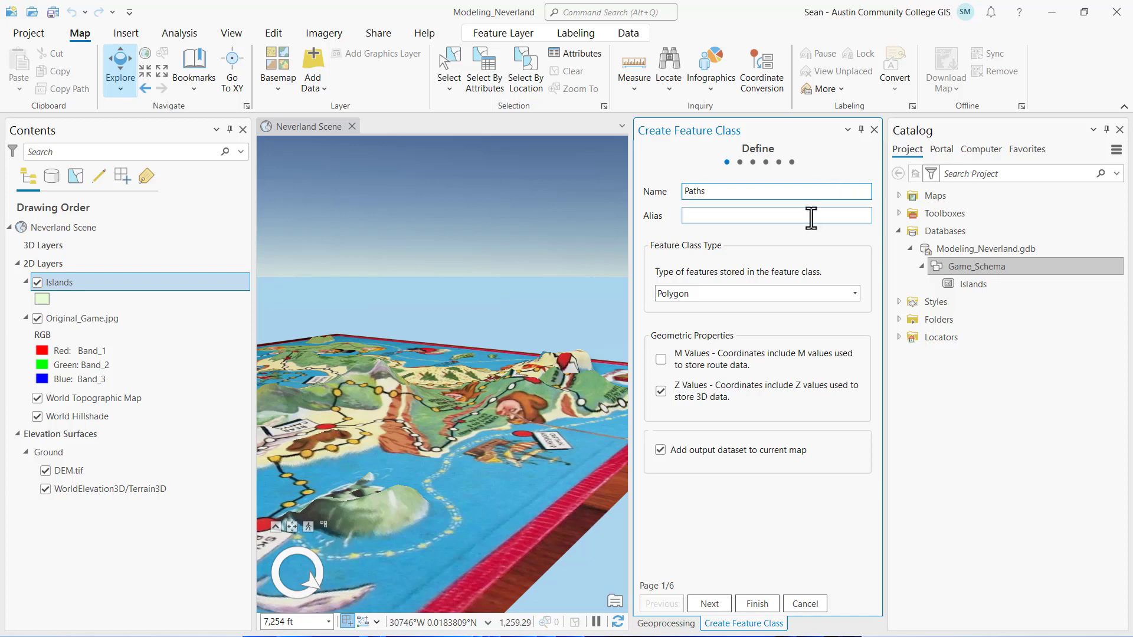
click(775, 215)
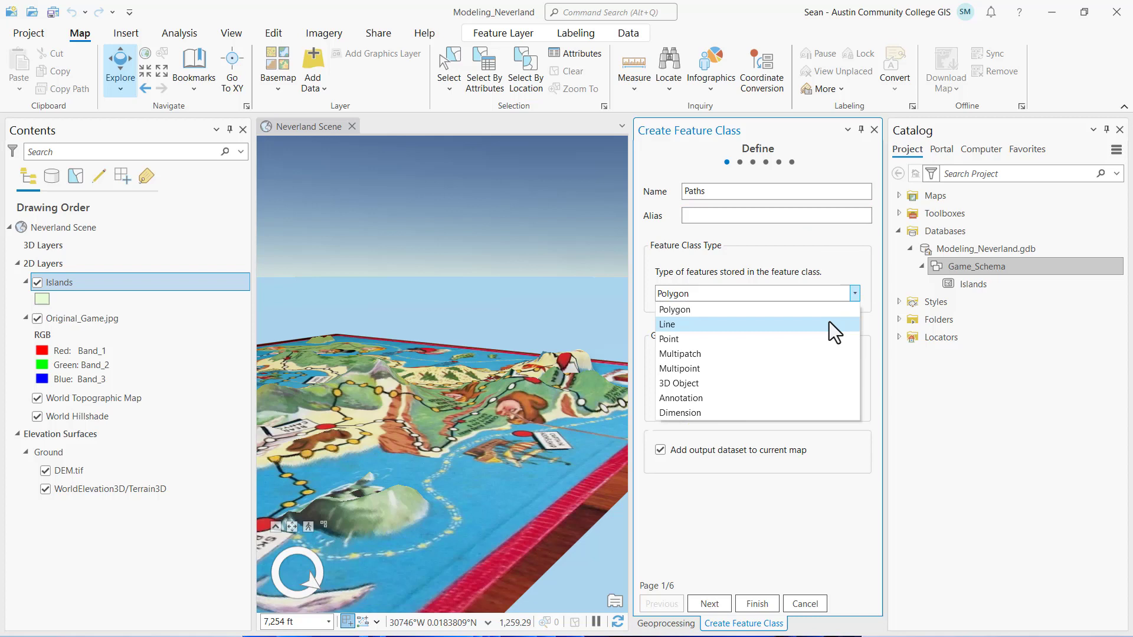
click(668, 324)
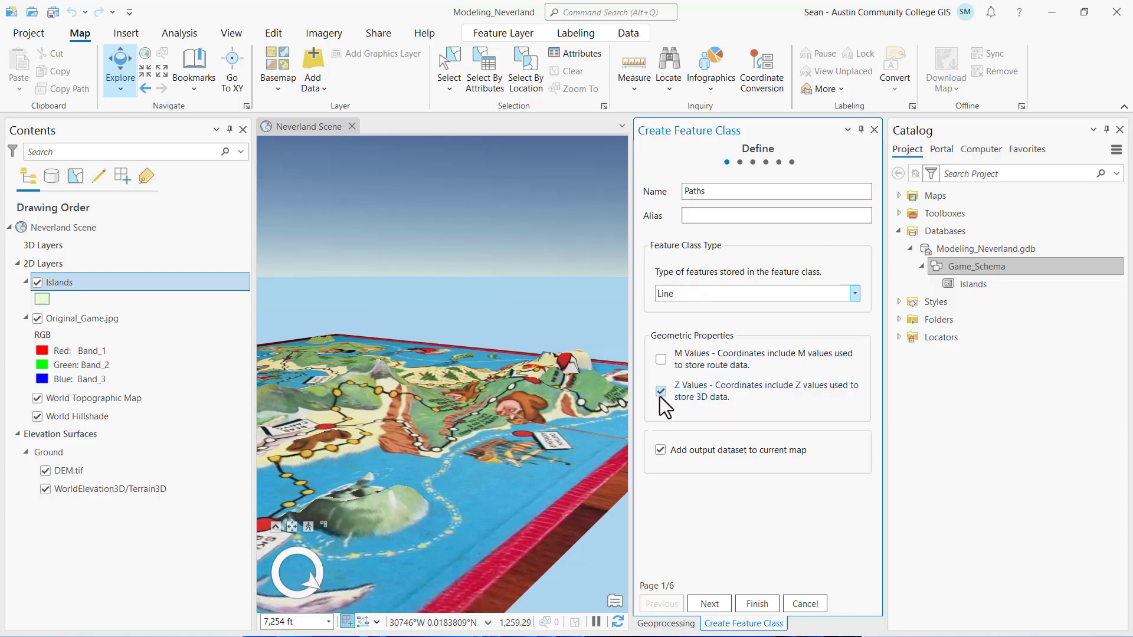
click(660, 391)
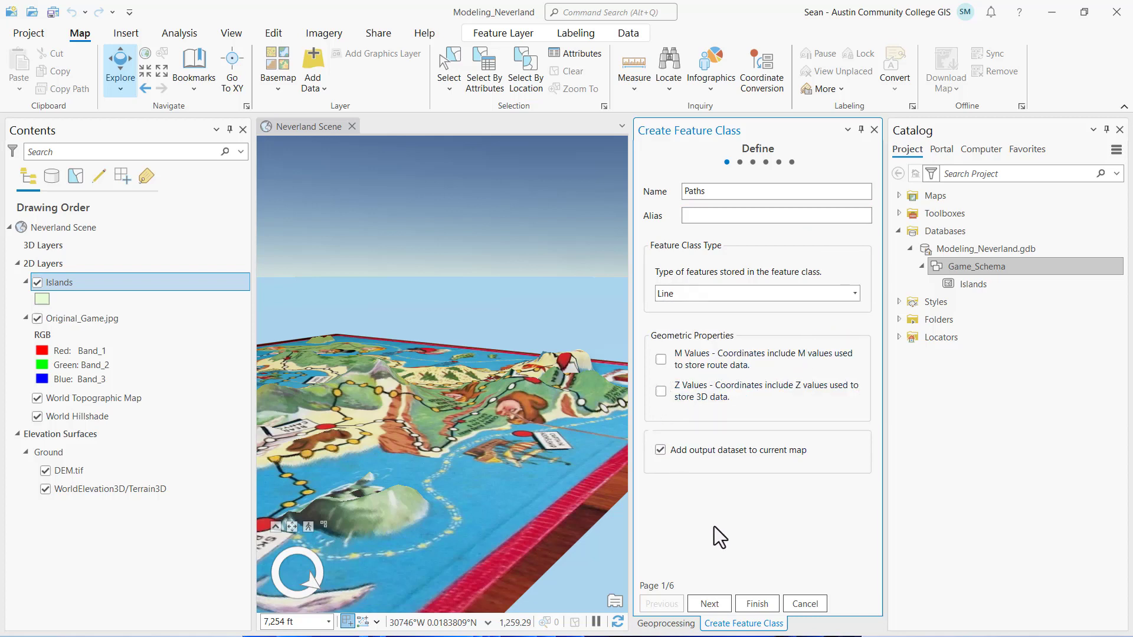
click(708, 603)
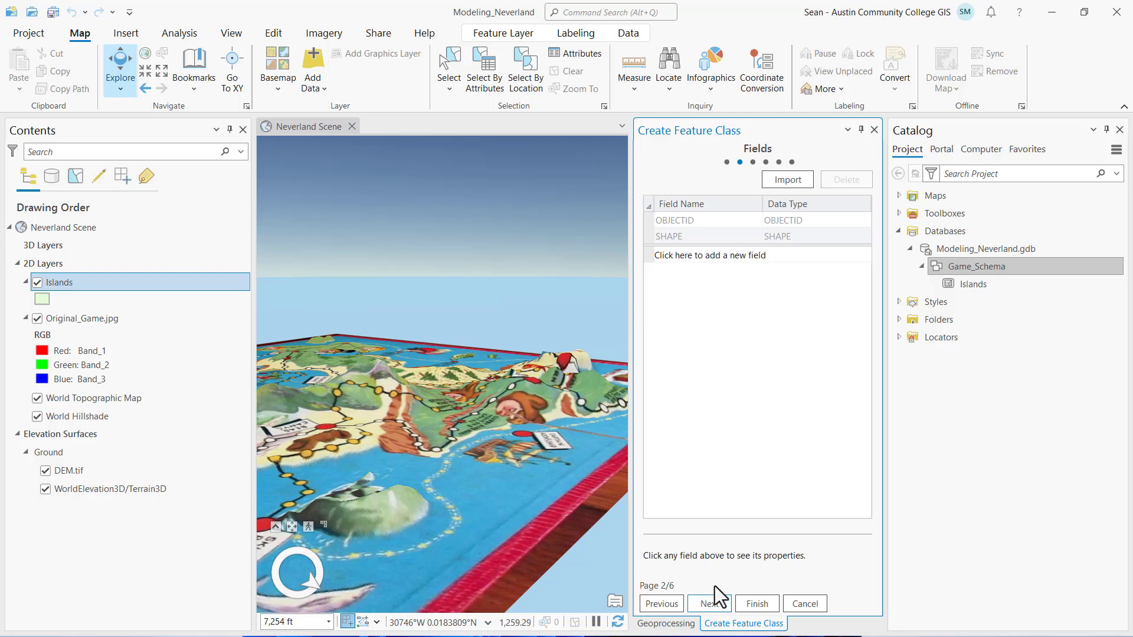
Step: Add a CHARACTER field of Text type to Paths and finish creating it
click(708, 255)
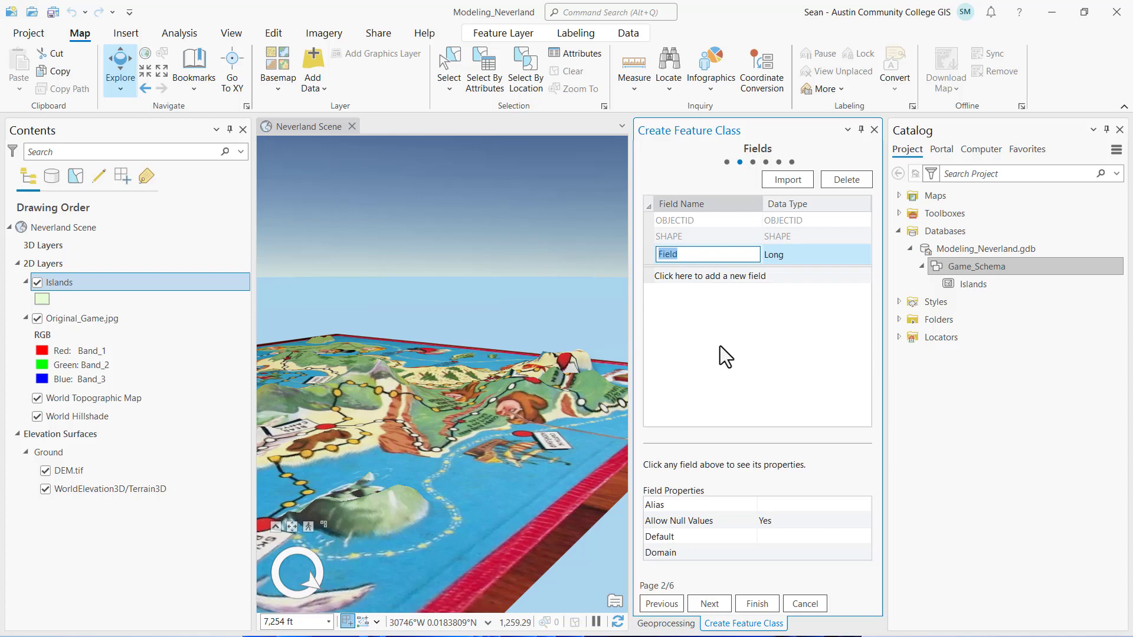
text(CHARA)
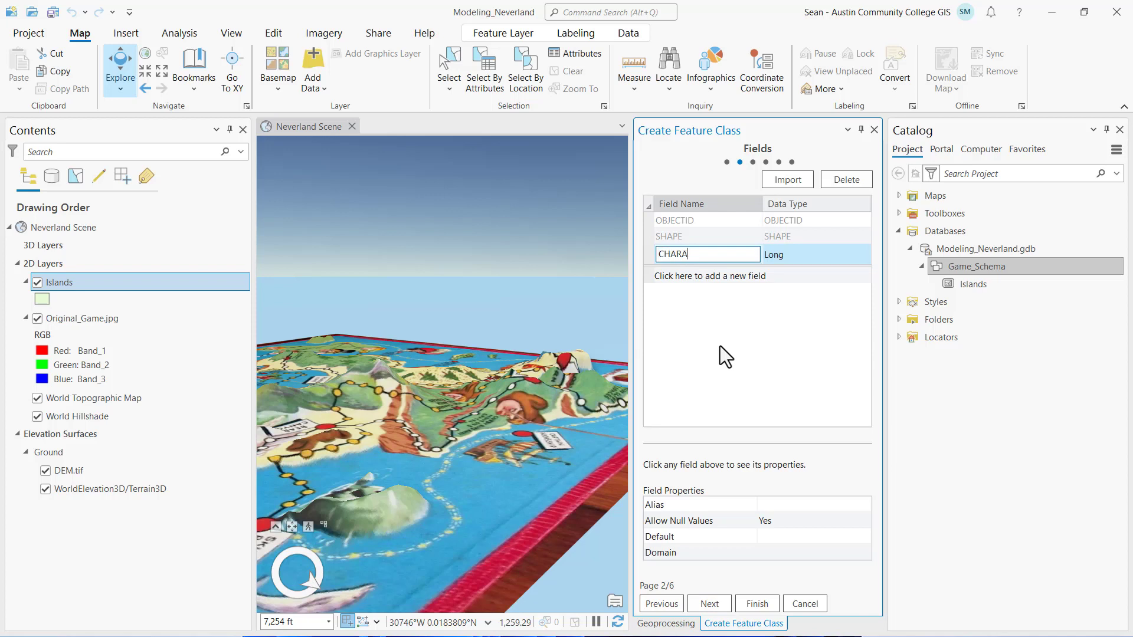
text(CTER)
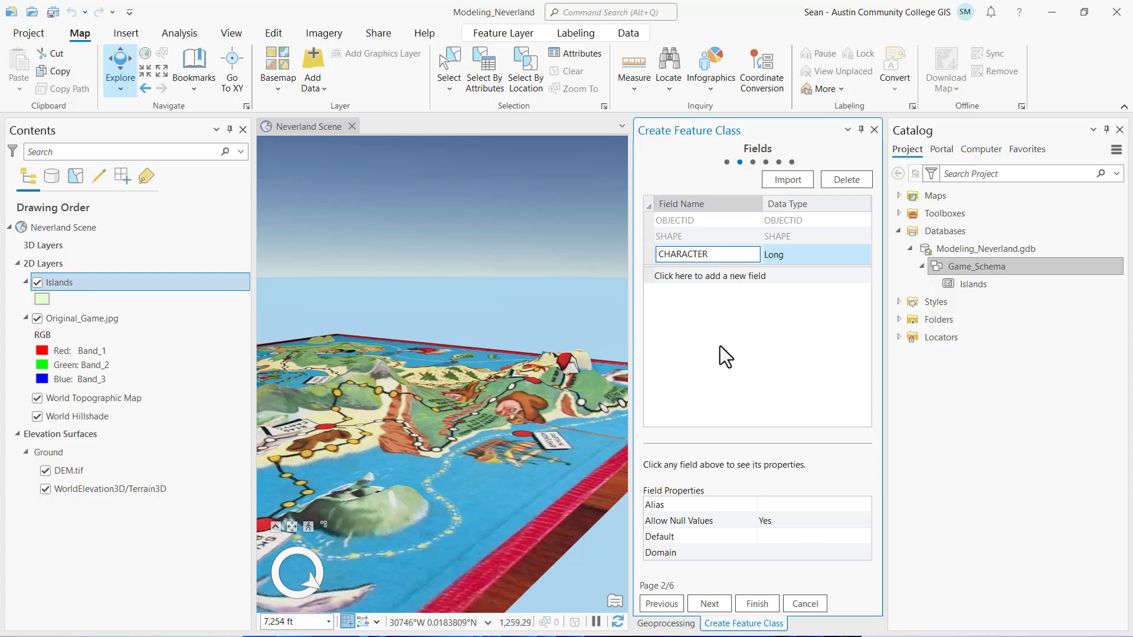
click(861, 254)
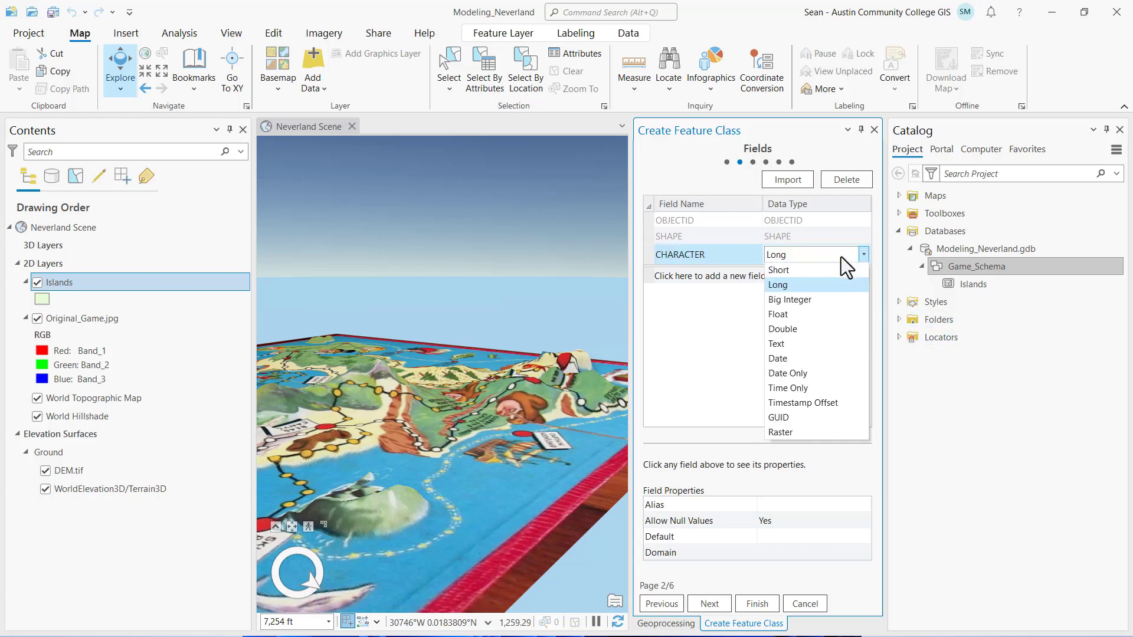
click(775, 344)
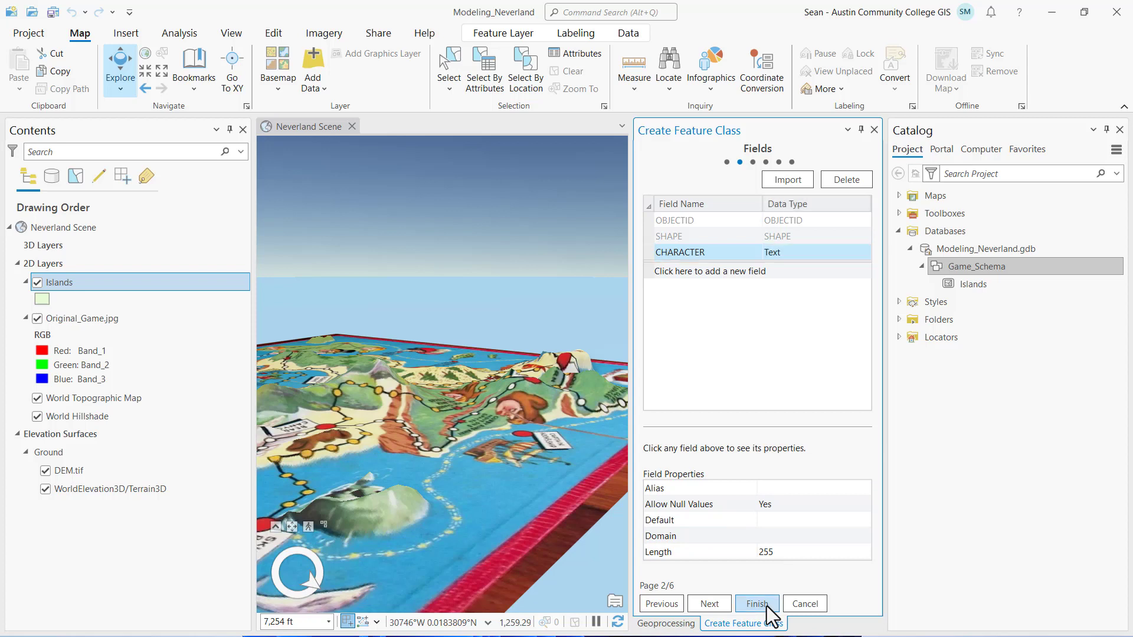
click(756, 603)
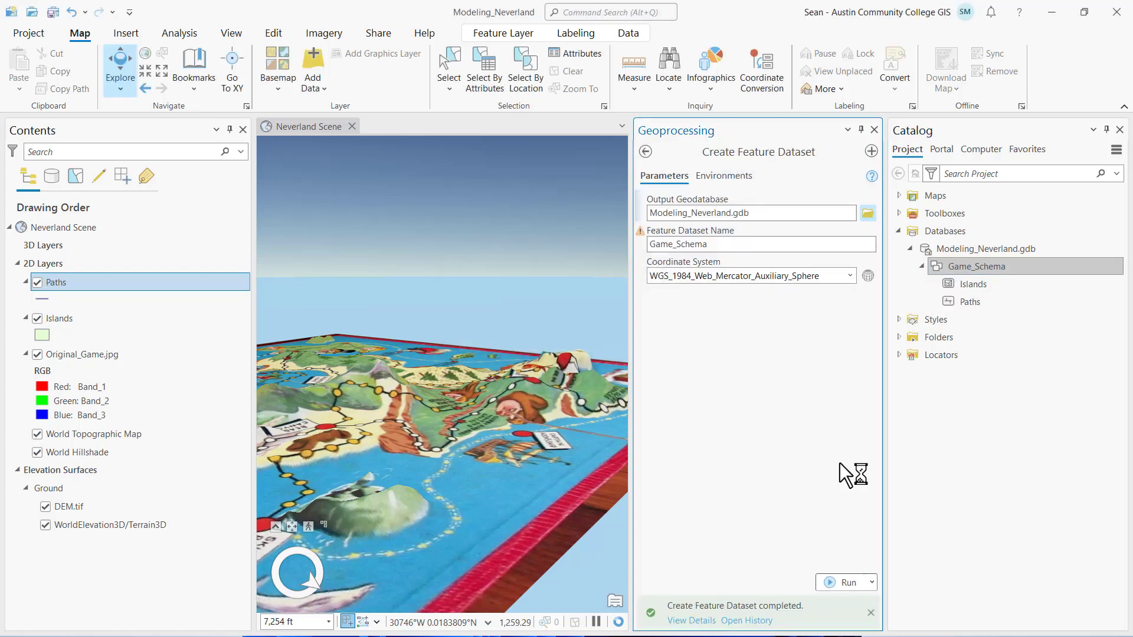
mouse_move(878, 455)
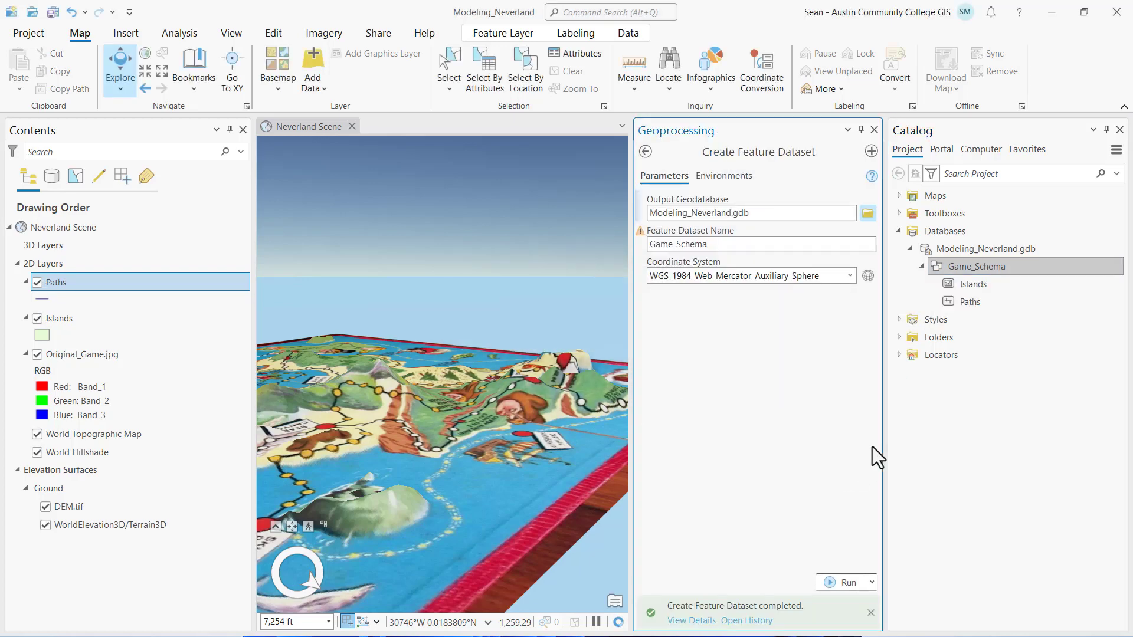
click(968, 301)
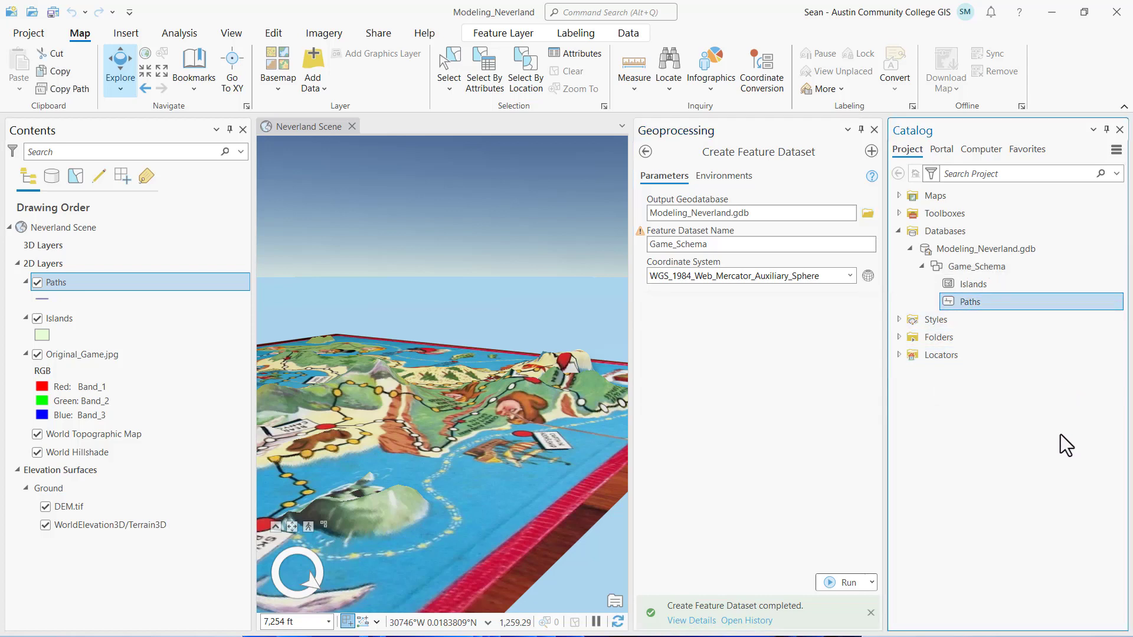
click(979, 266)
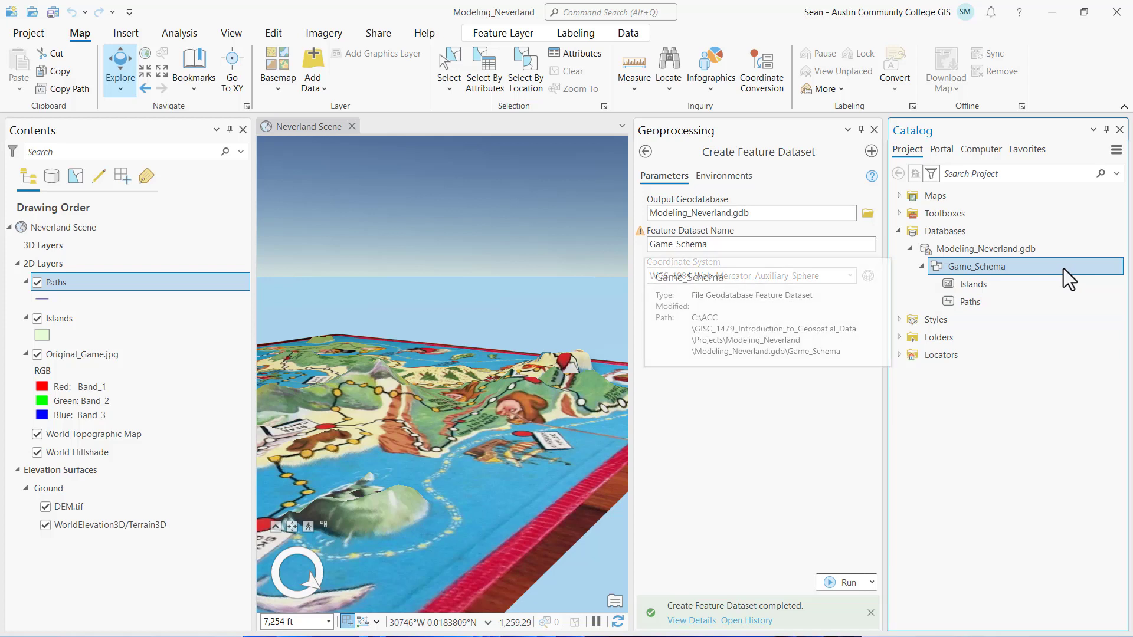
Step: Define a Dots feature class in Game_Schema as Point type without Z values
right_click(982, 249)
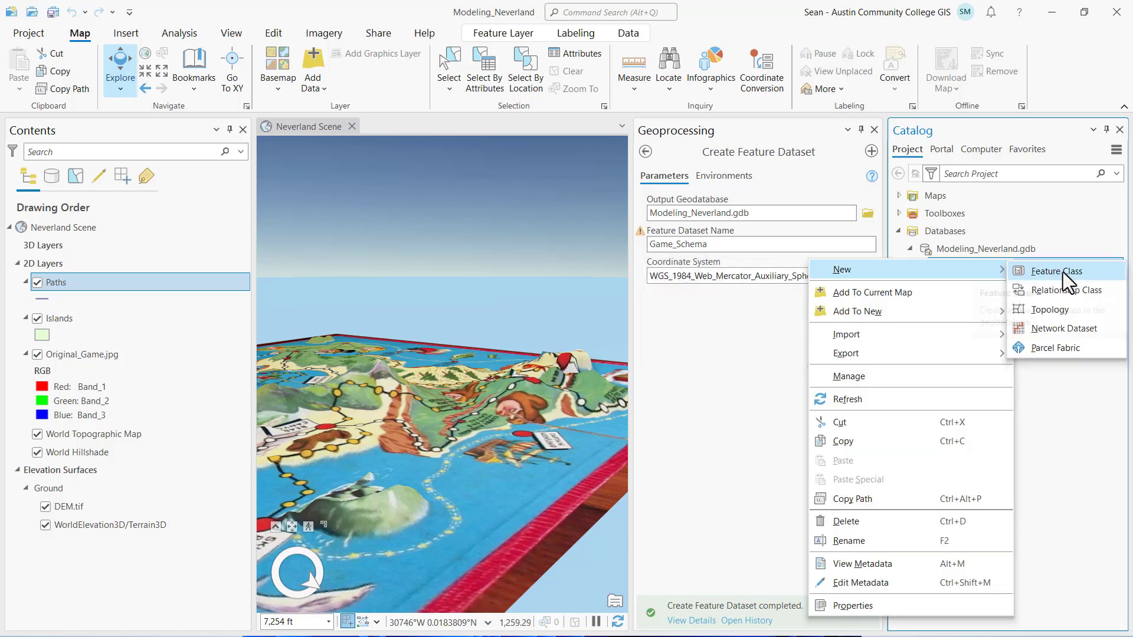
click(1054, 271)
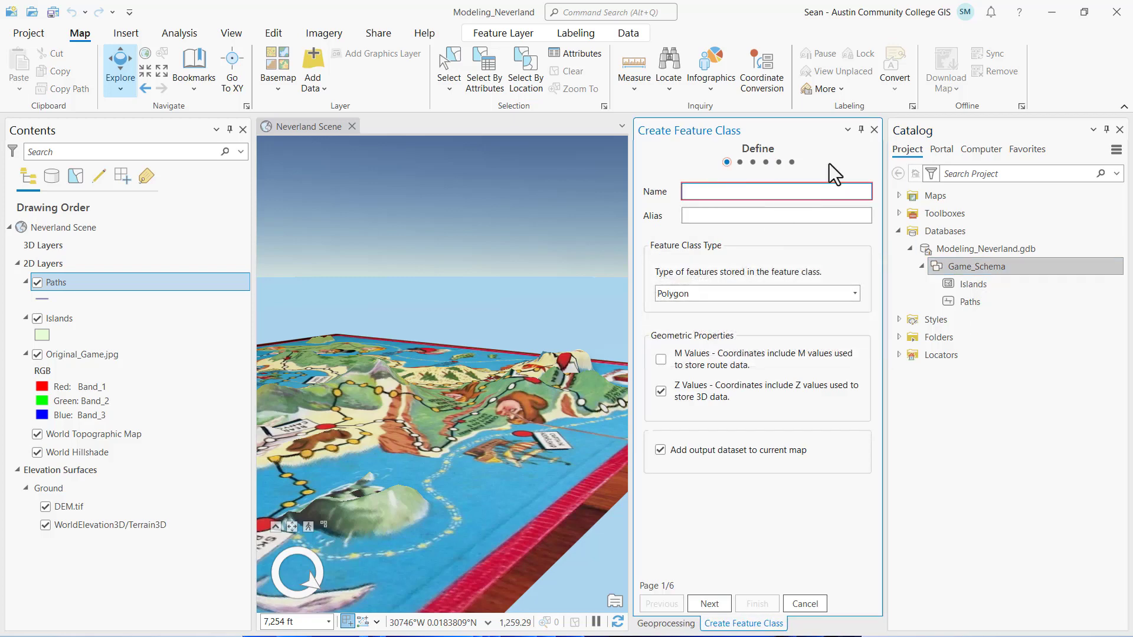
text(Dots)
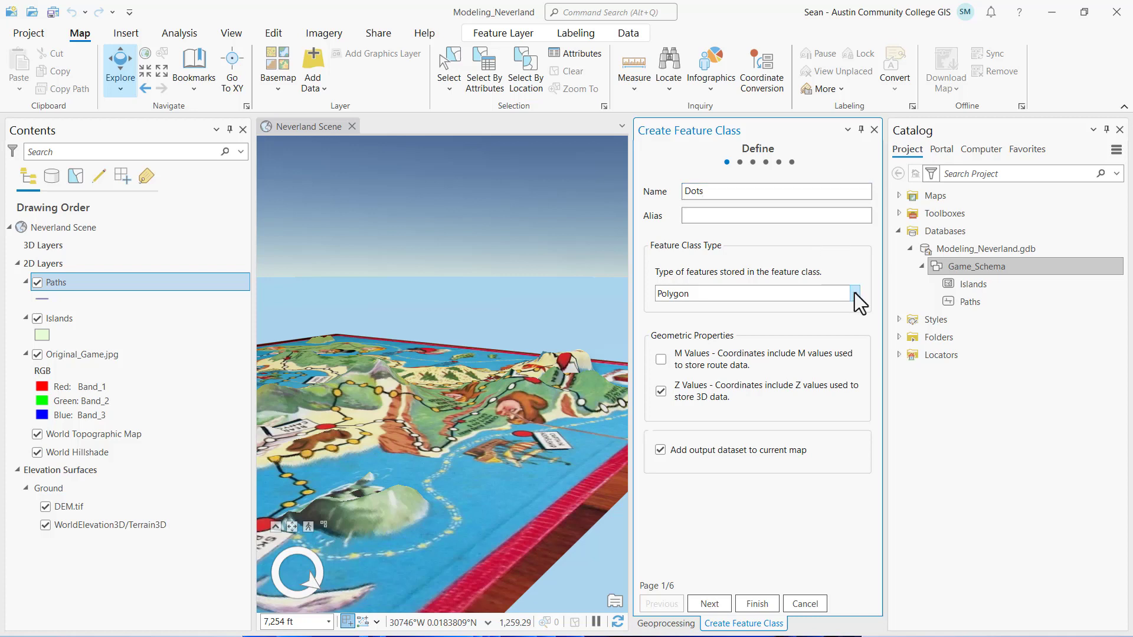
click(855, 294)
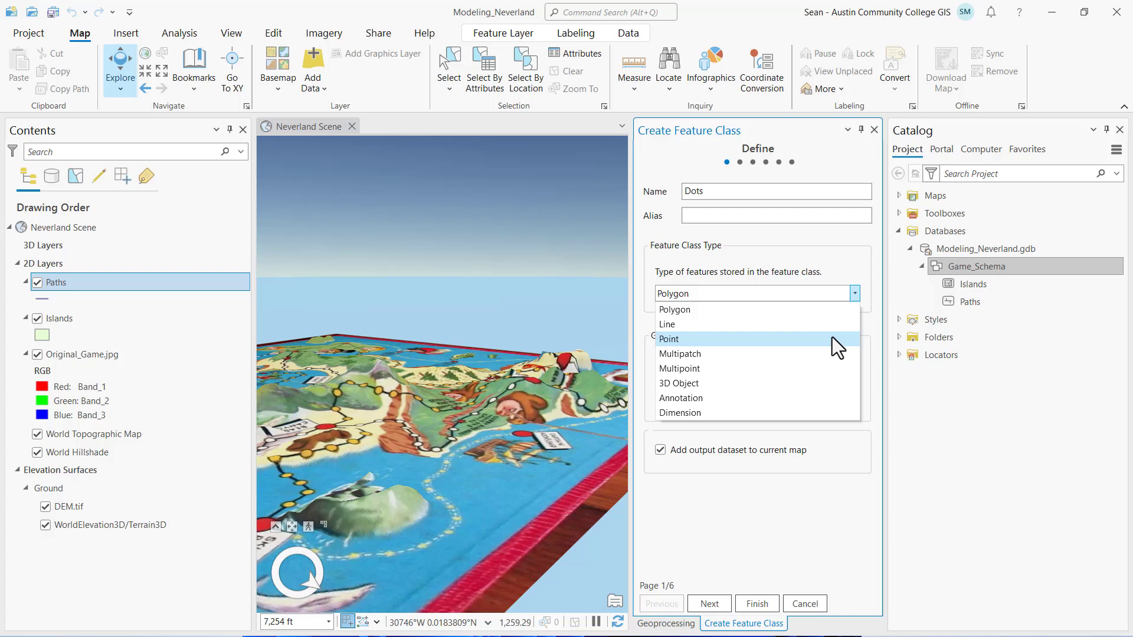
click(668, 339)
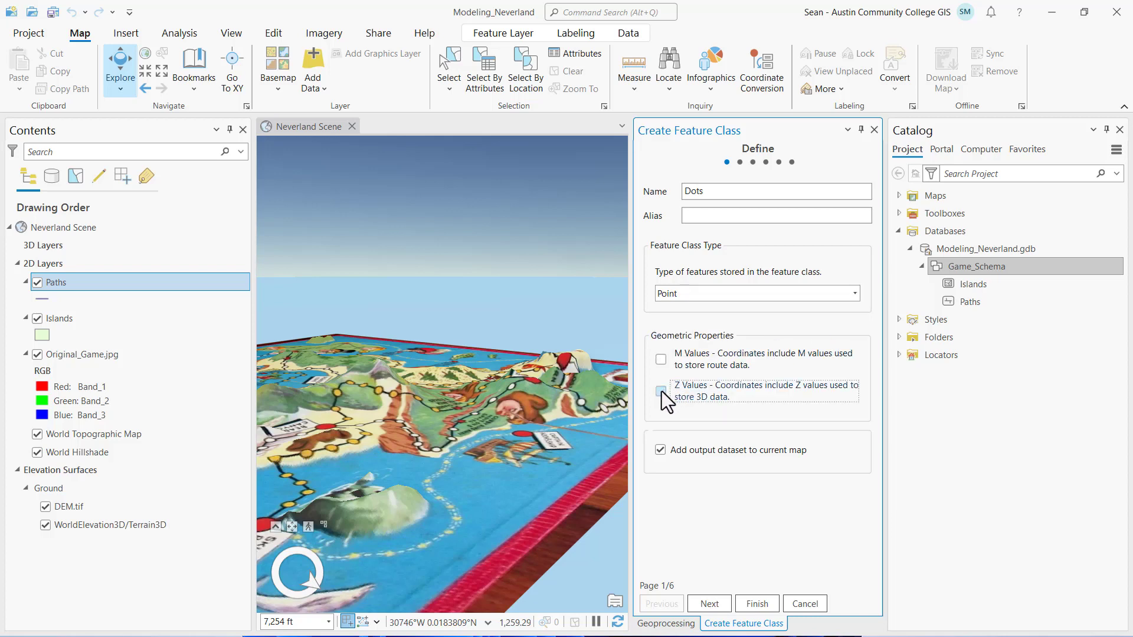
click(707, 603)
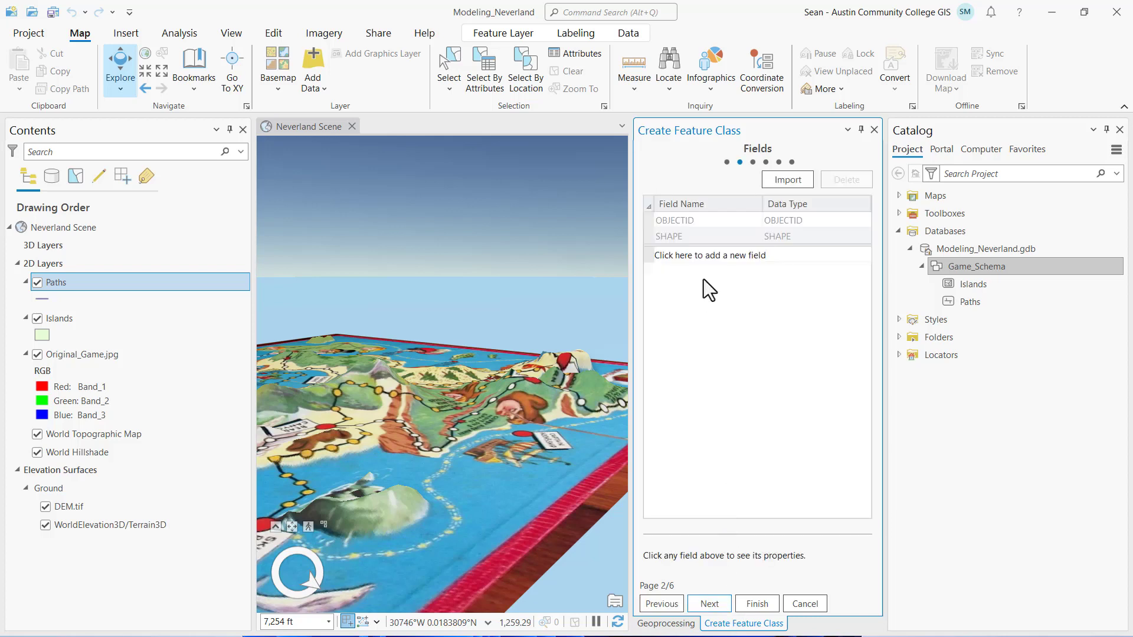
Step: Add a TYPE field to Dots with Short integer data type
click(709, 255)
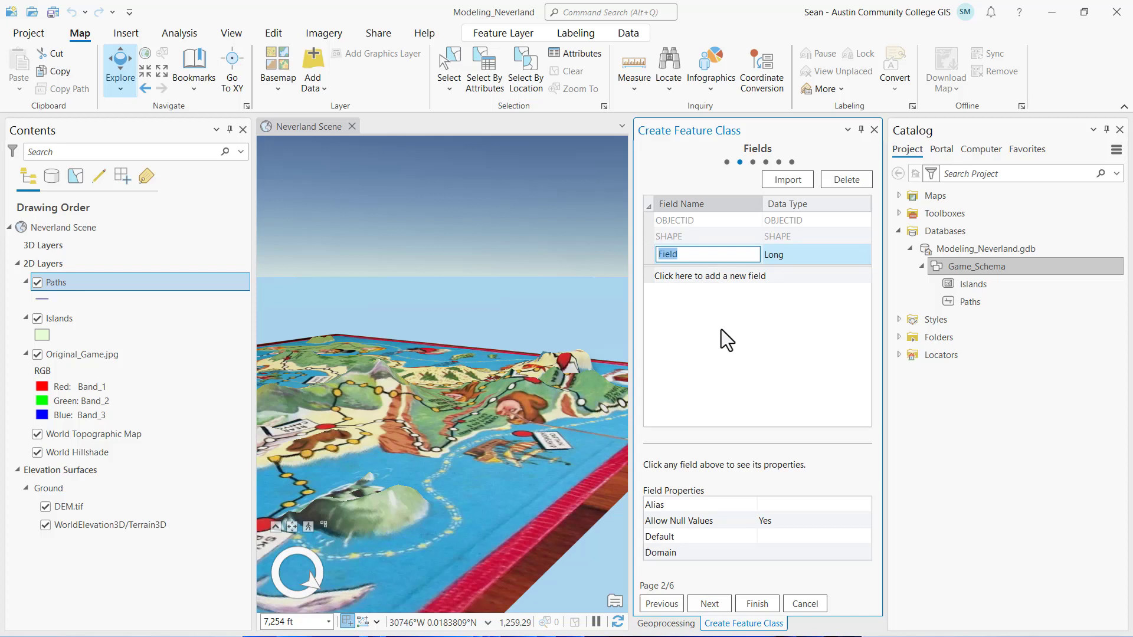
text(TYPE)
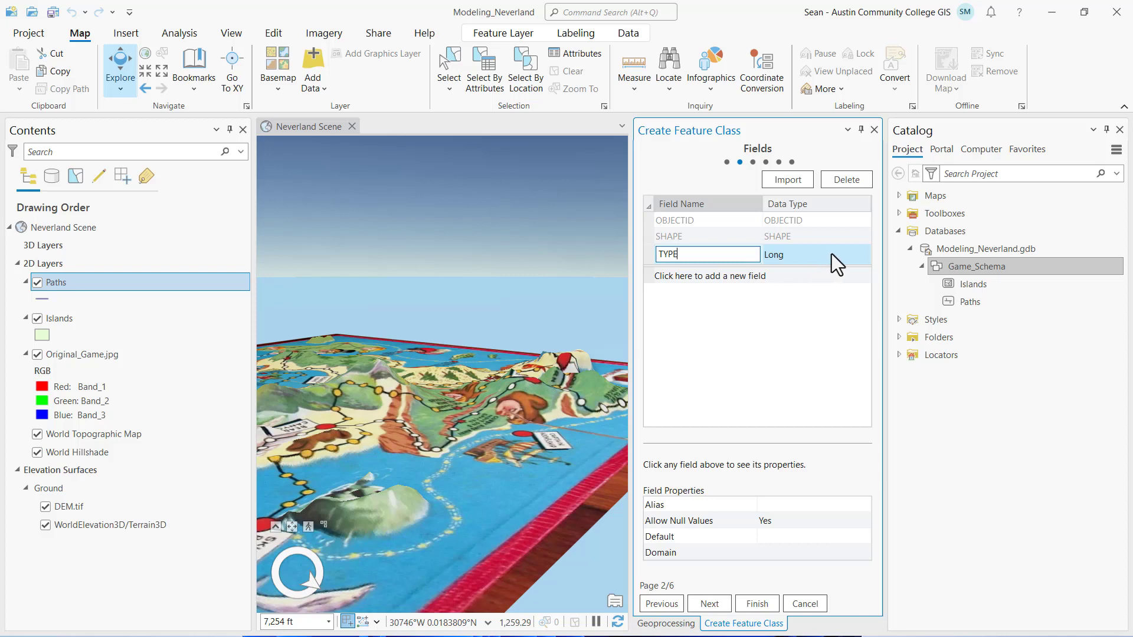
click(862, 255)
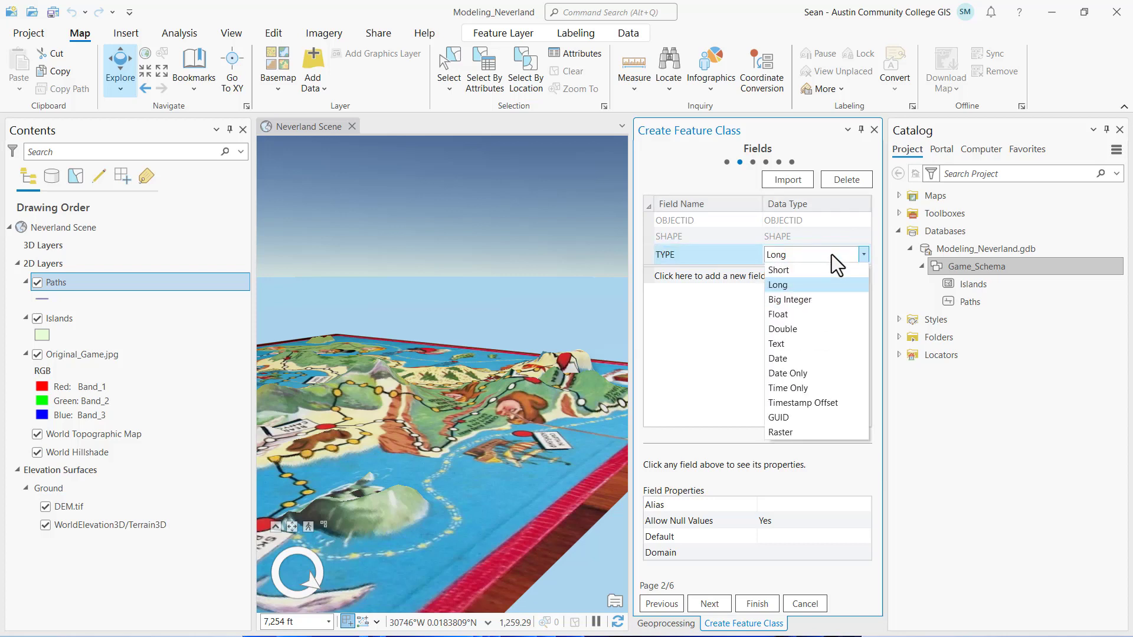
click(779, 269)
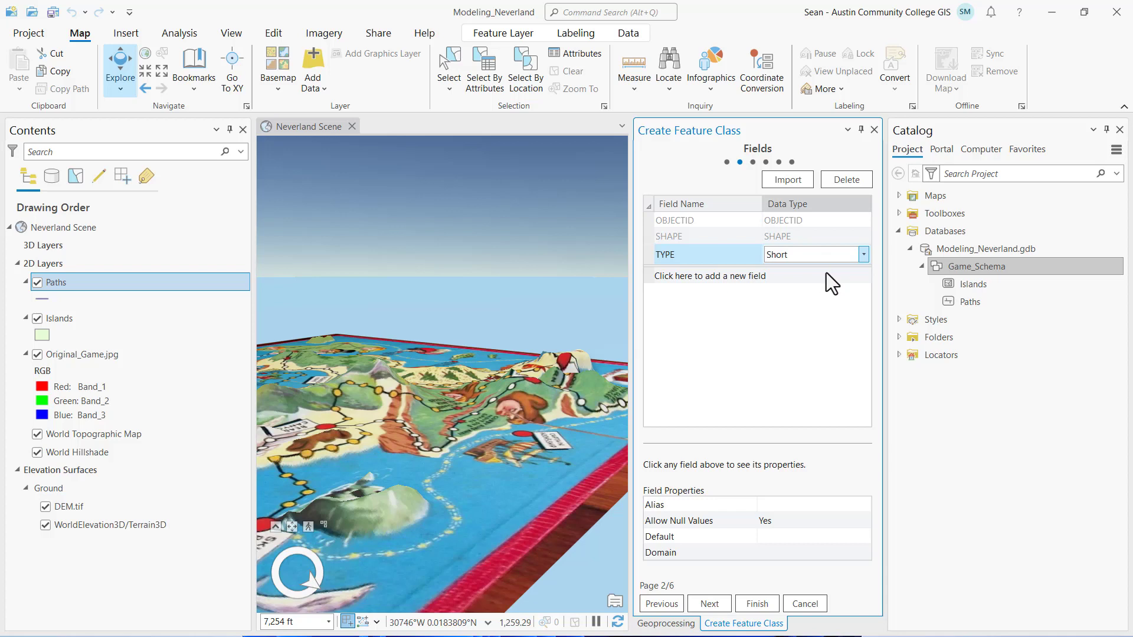
mouse_move(695, 285)
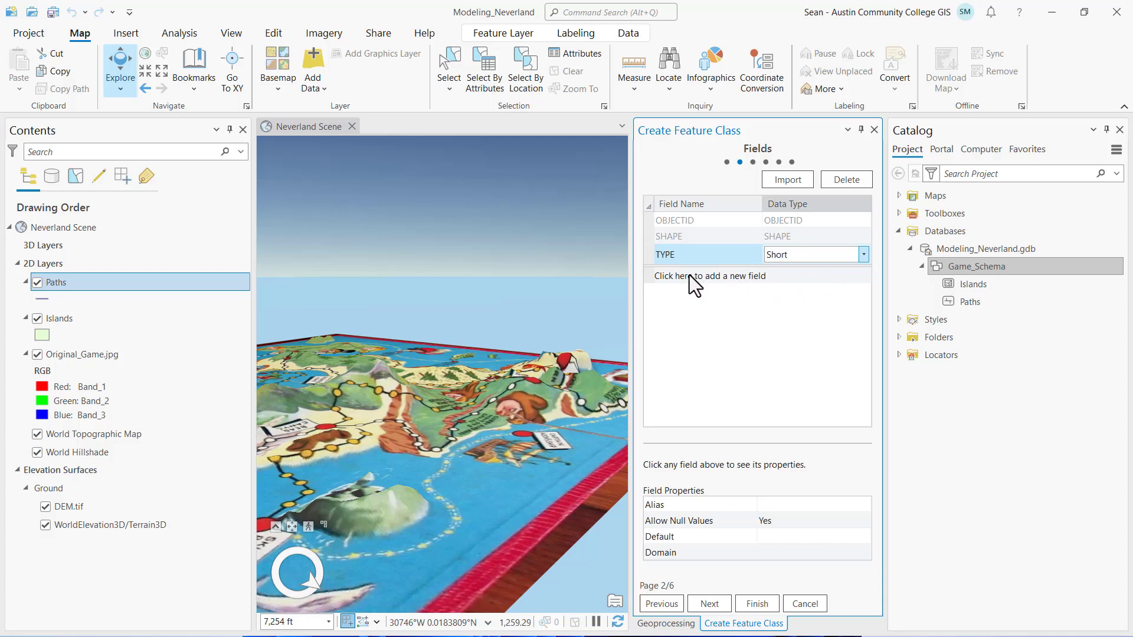
Step: Add LABEL and LOCATION as Text fields, with LOCATION's length set to 2
click(709, 275)
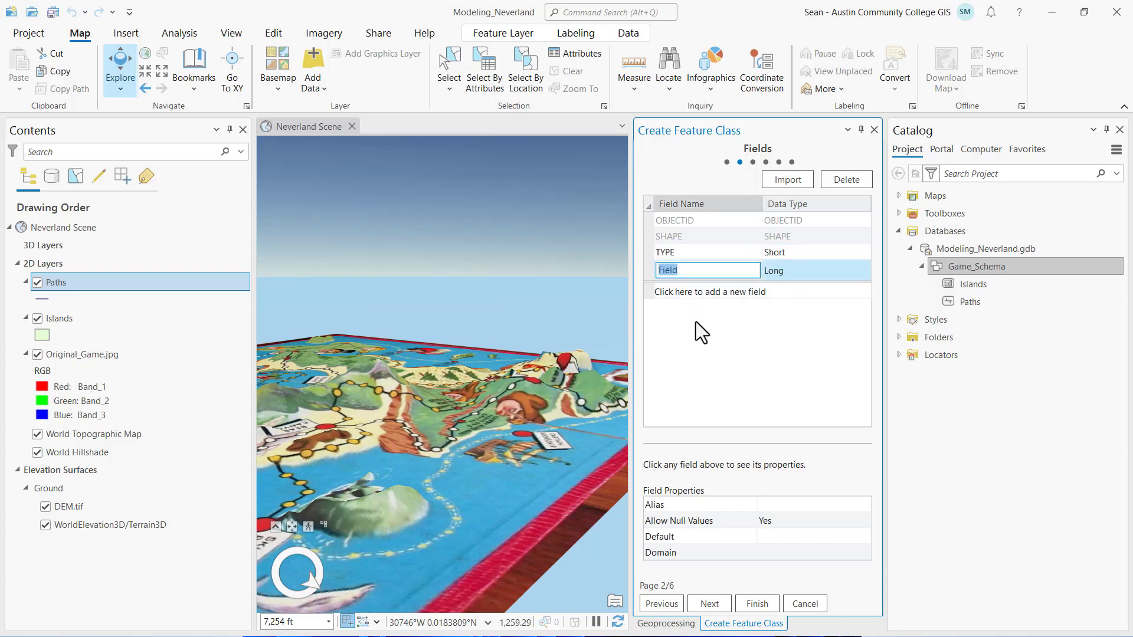
text(LAB)
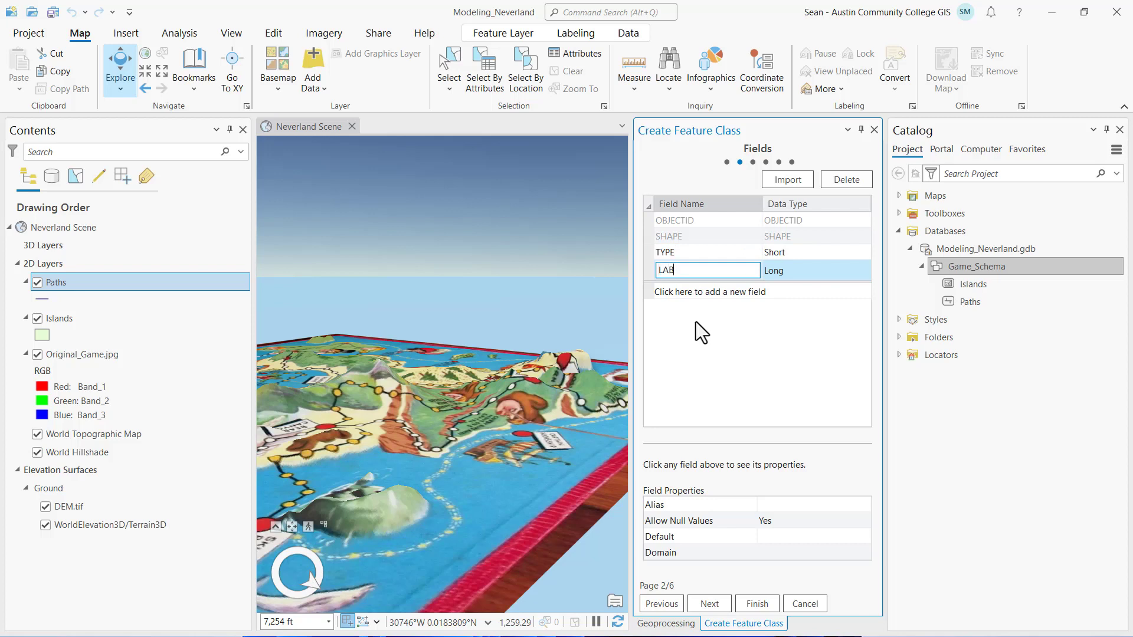
text(EL)
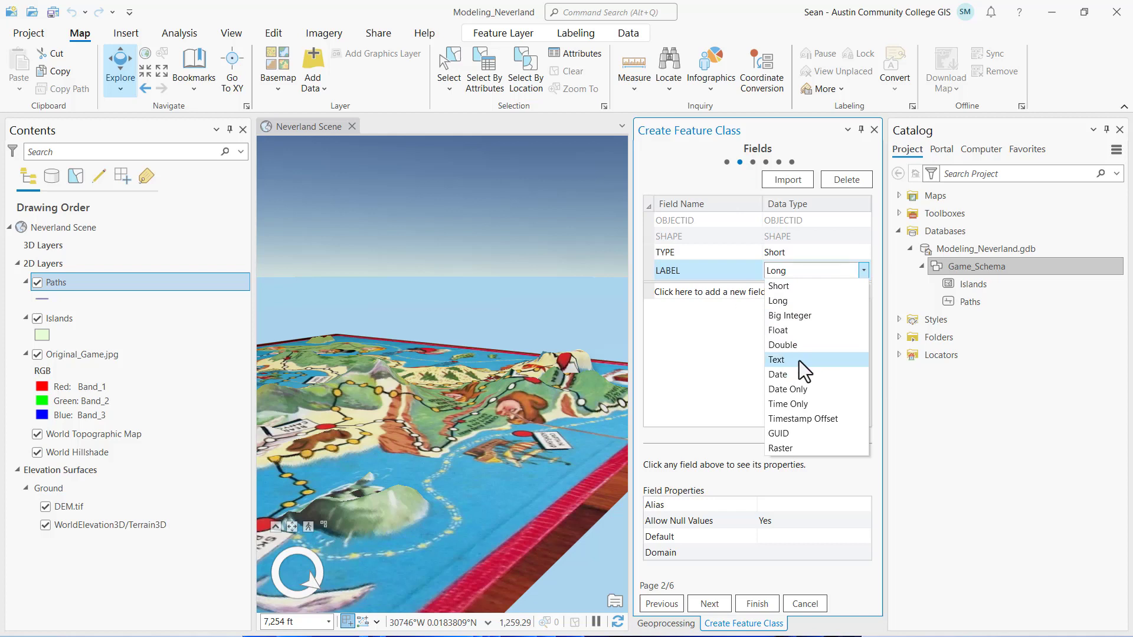
click(776, 360)
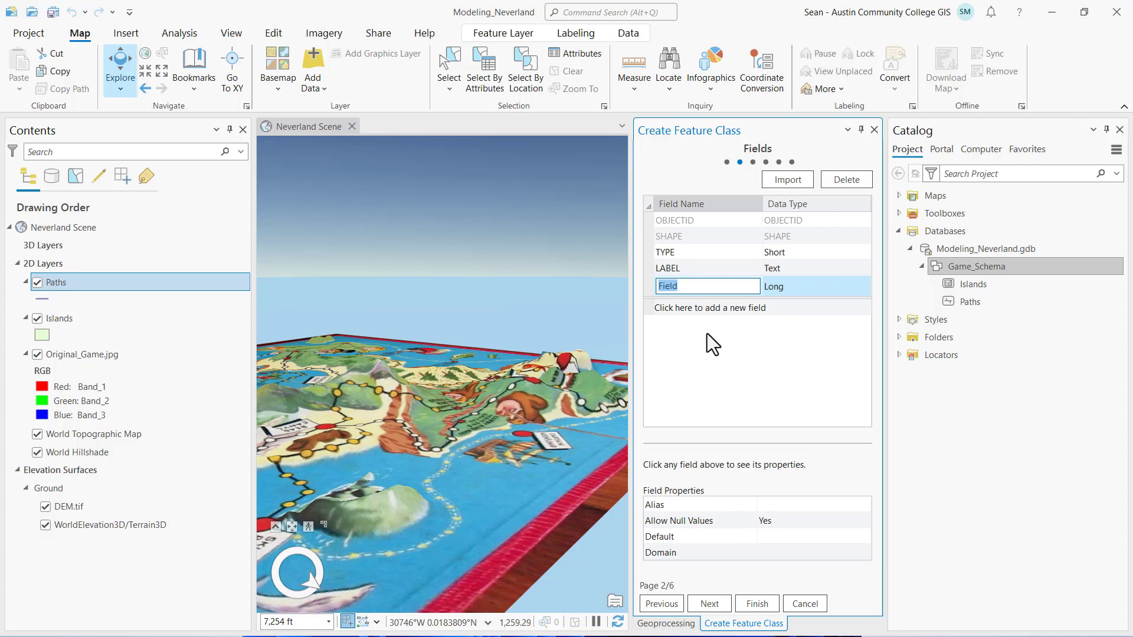
text(LOCATION)
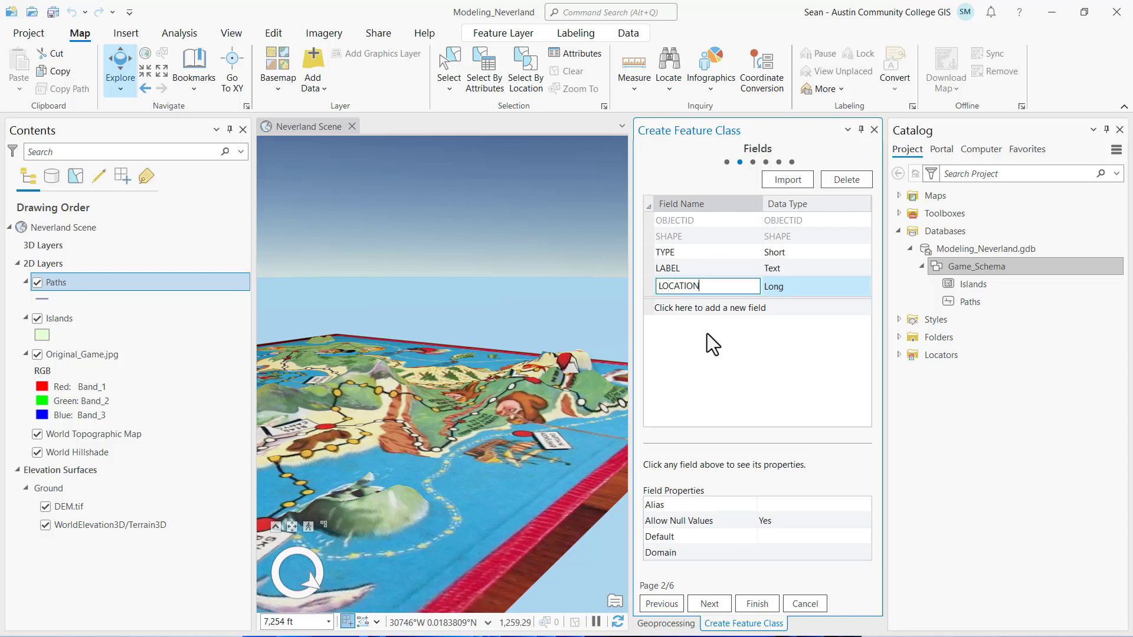
mouse_move(817, 303)
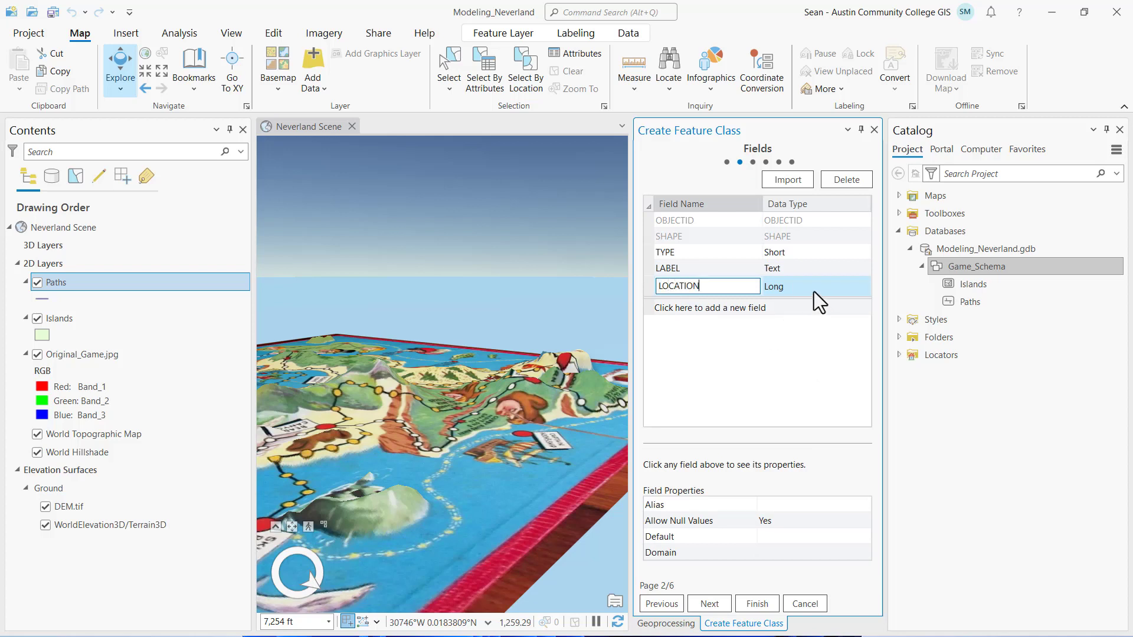
click(862, 286)
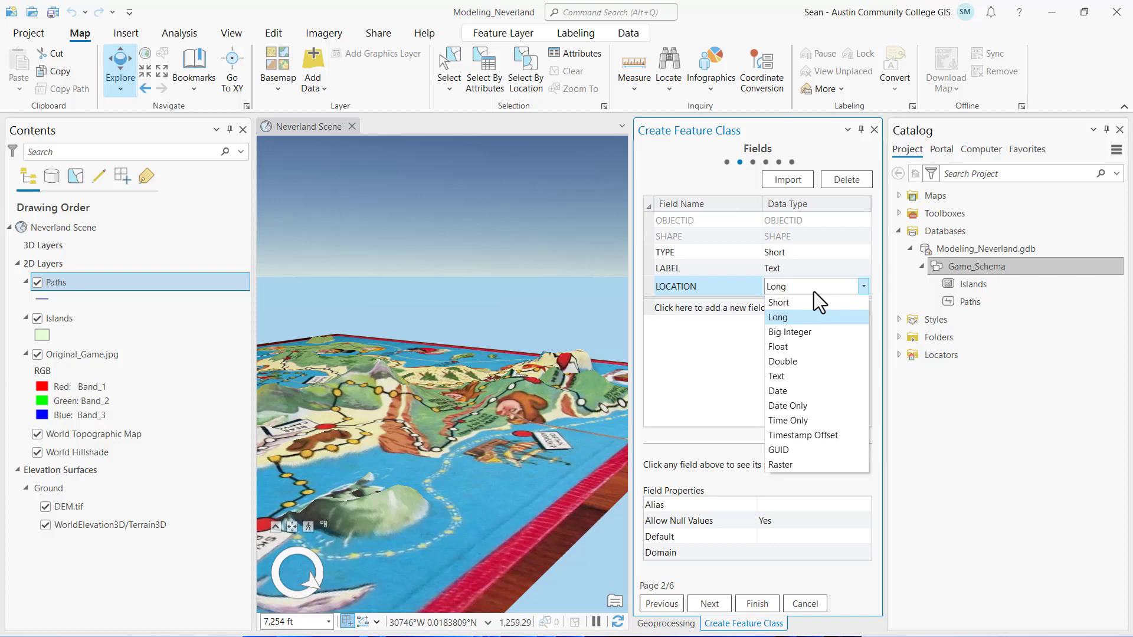
click(776, 376)
text(2)
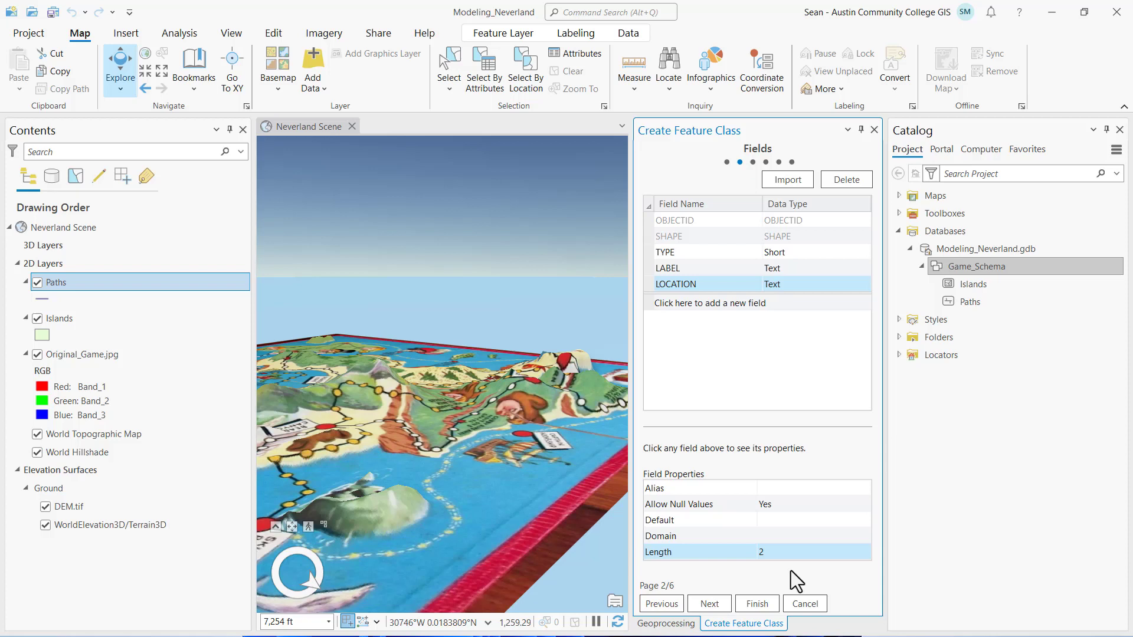
mouse_move(768, 603)
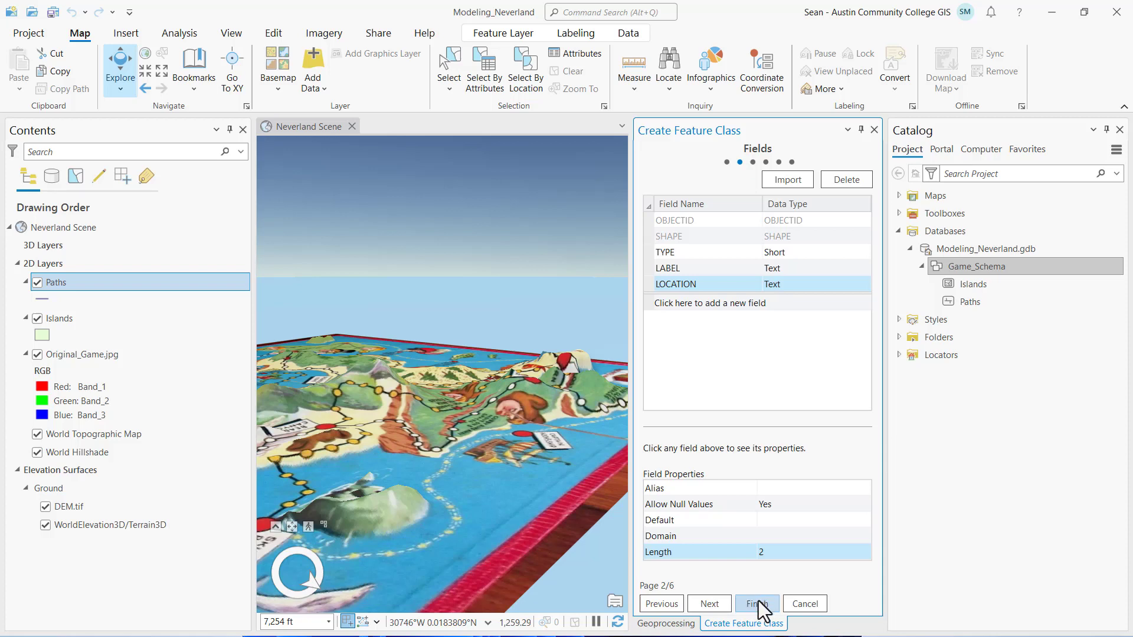
Step: Finish creating Dots and confirm Dots, Islands and Paths appear under Game_Schema
click(756, 603)
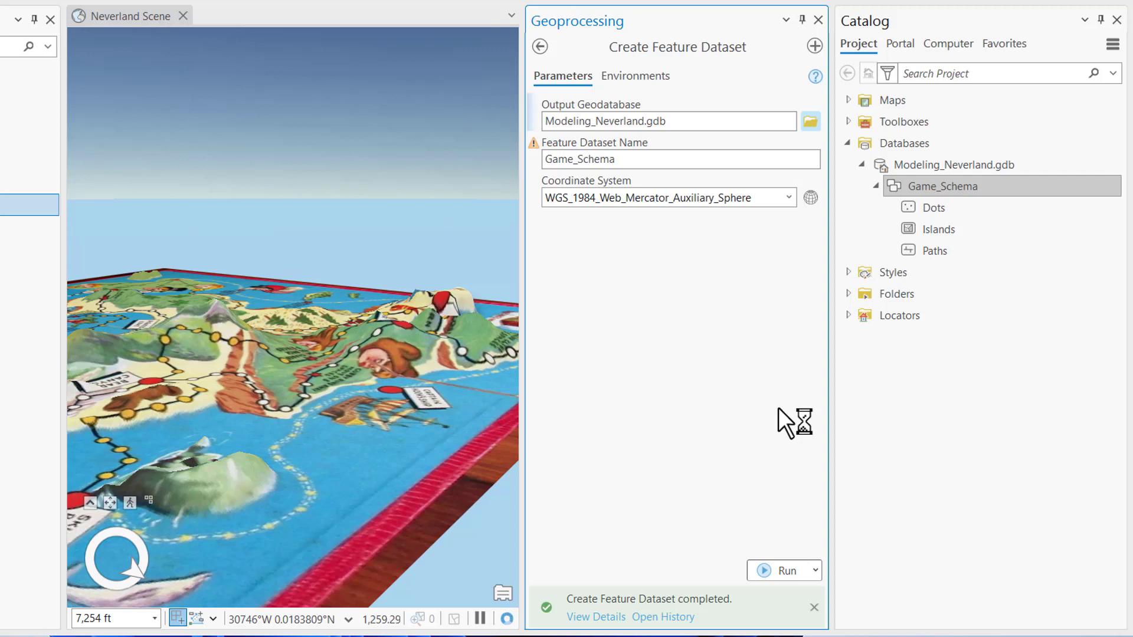
click(937, 229)
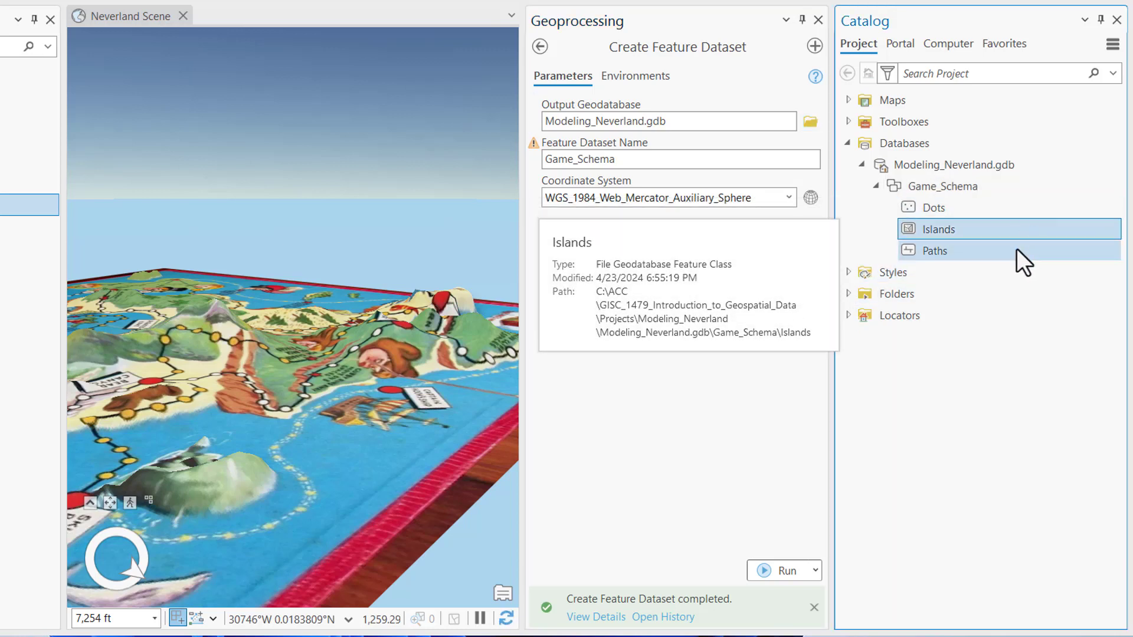
click(942, 185)
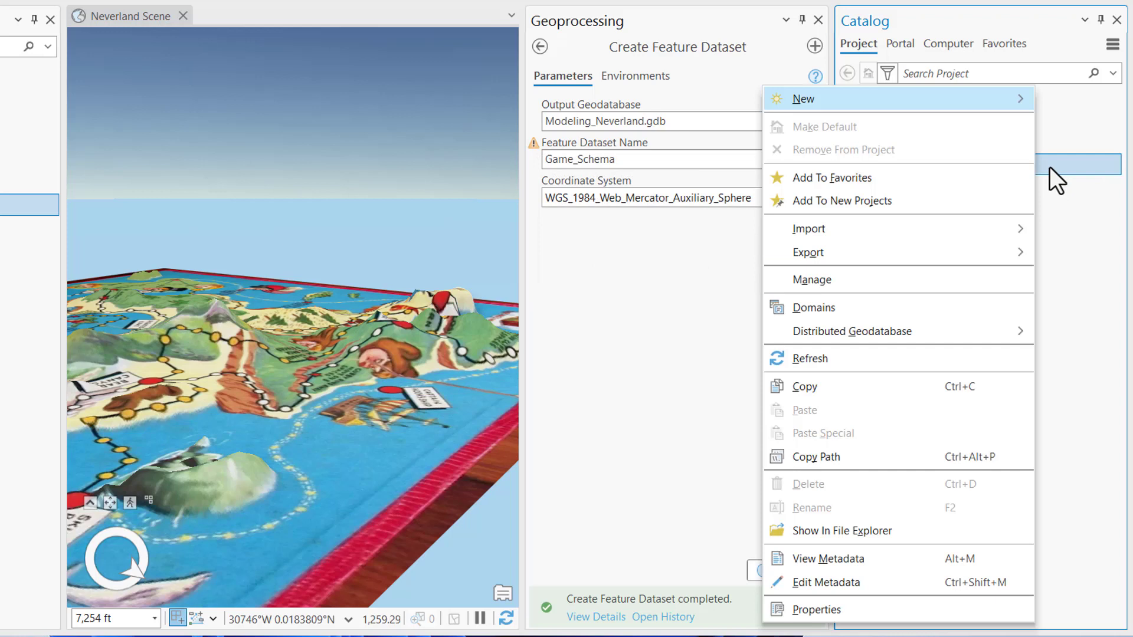
mouse_move(802, 99)
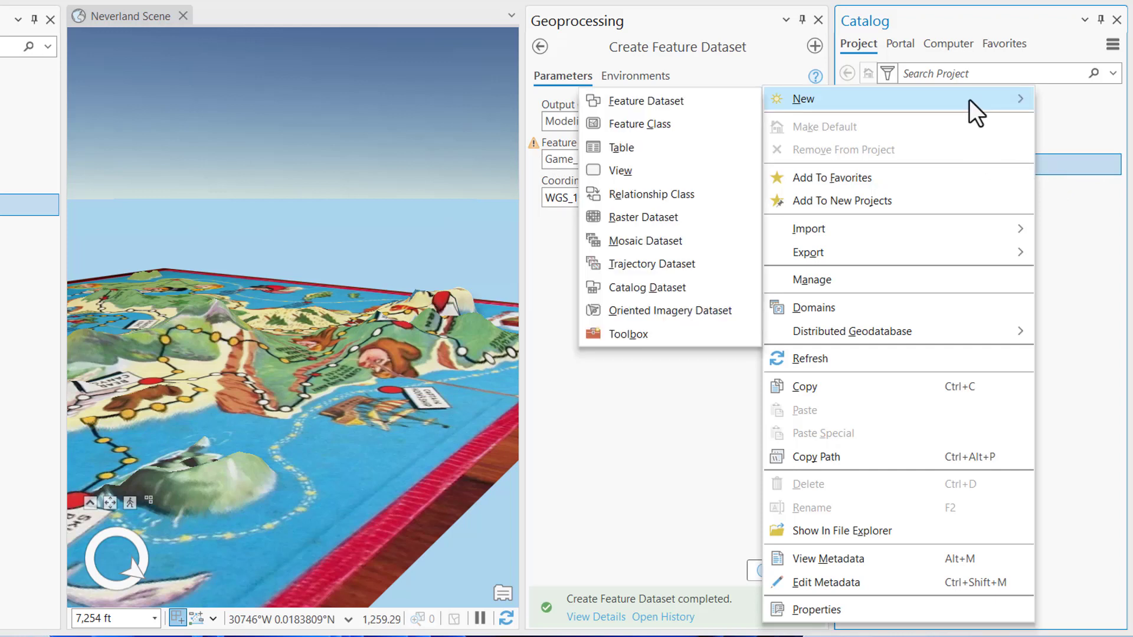
mouse_move(620, 148)
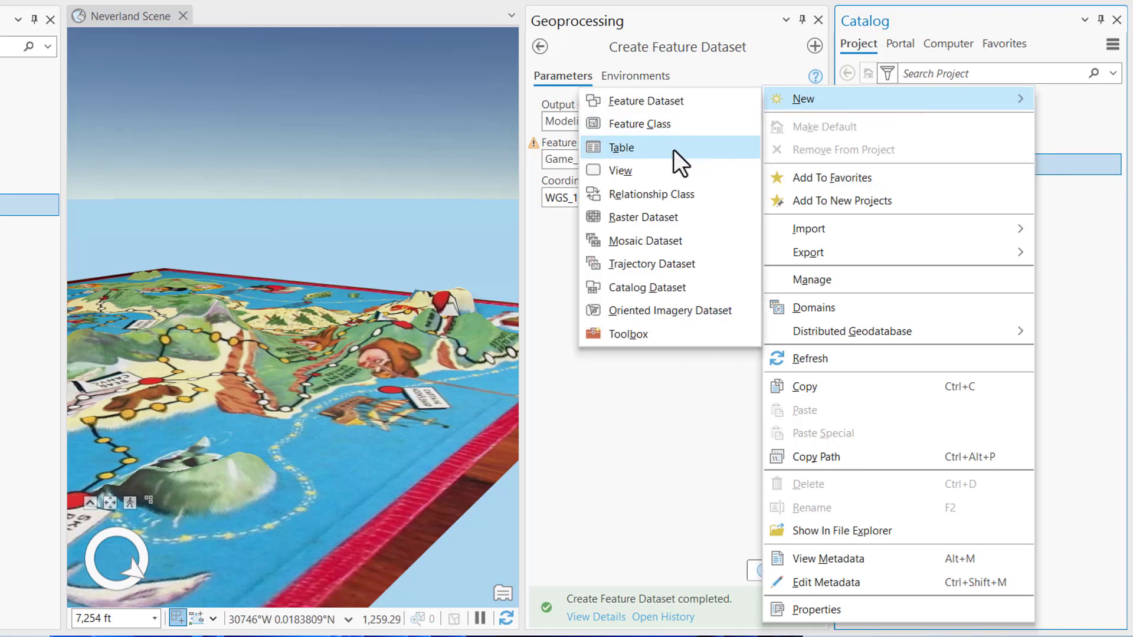
Step: Start a new table named Peter_Pan in Modeling_Neverland.gdb and proceed to its fields
click(621, 146)
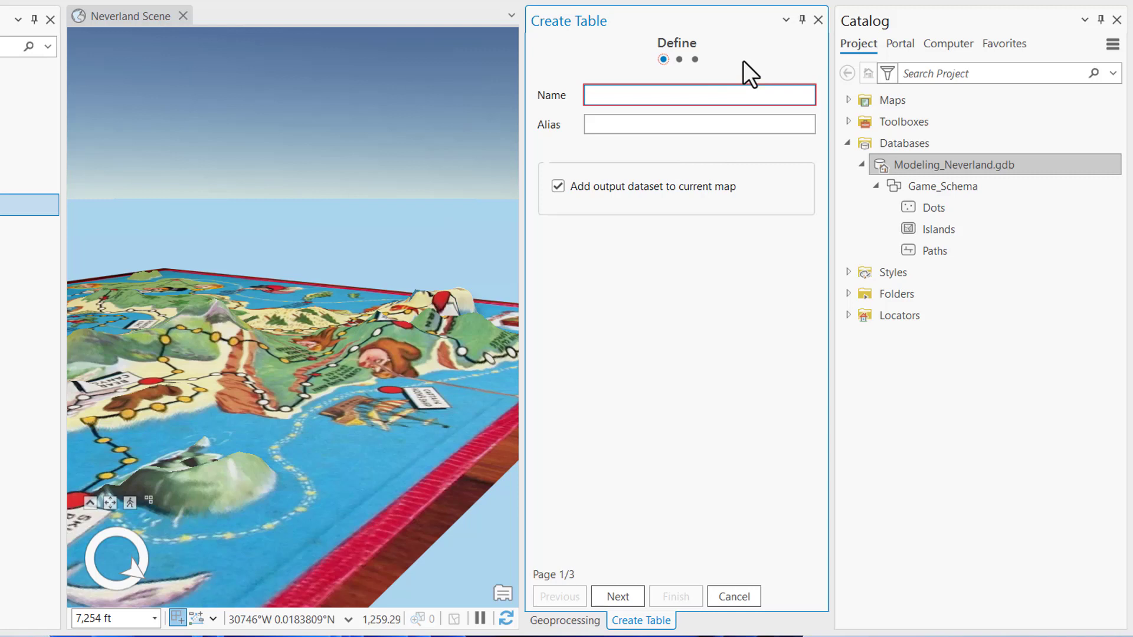
text(Peter_)
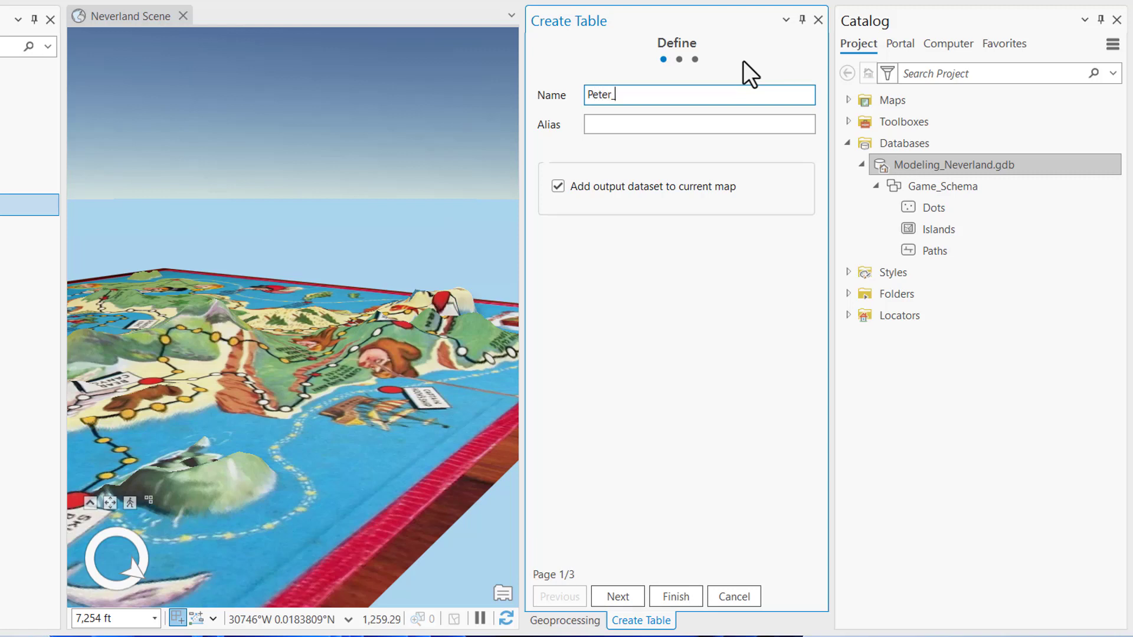
text(Pan)
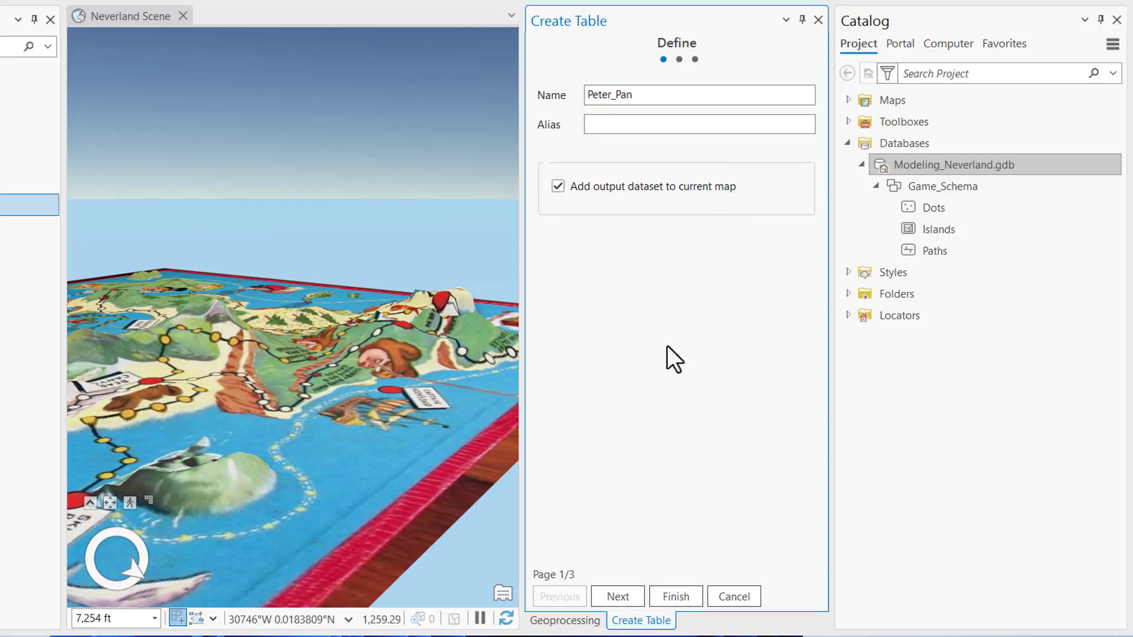
click(616, 595)
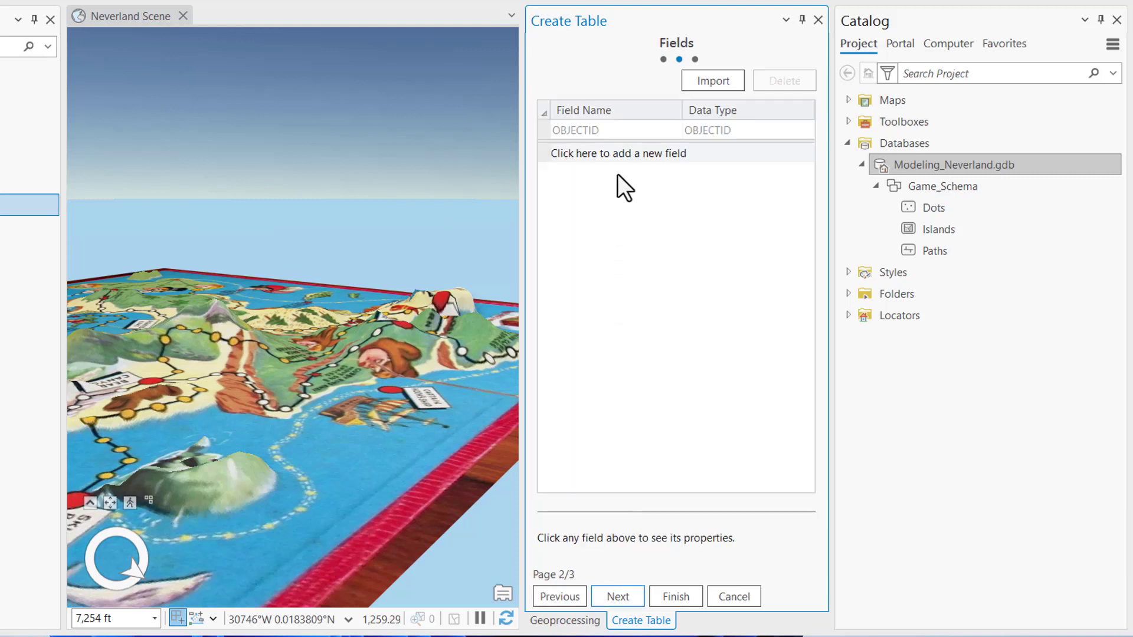
mouse_move(620, 163)
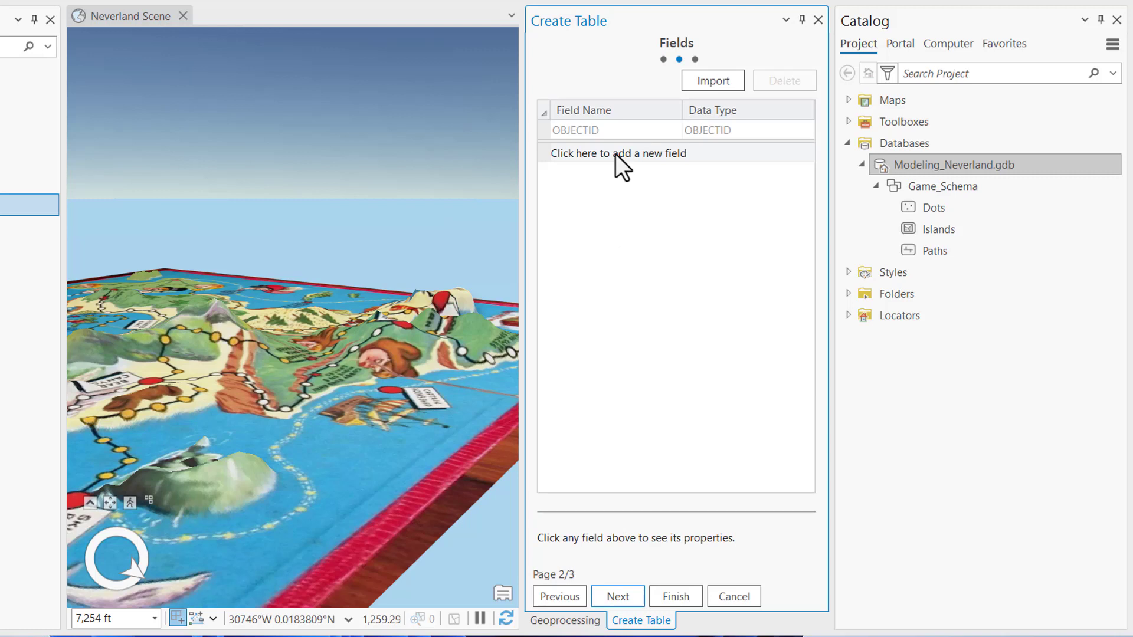
Step: Add a LOCATION field to Peter_Pan as Text with length 2
click(617, 154)
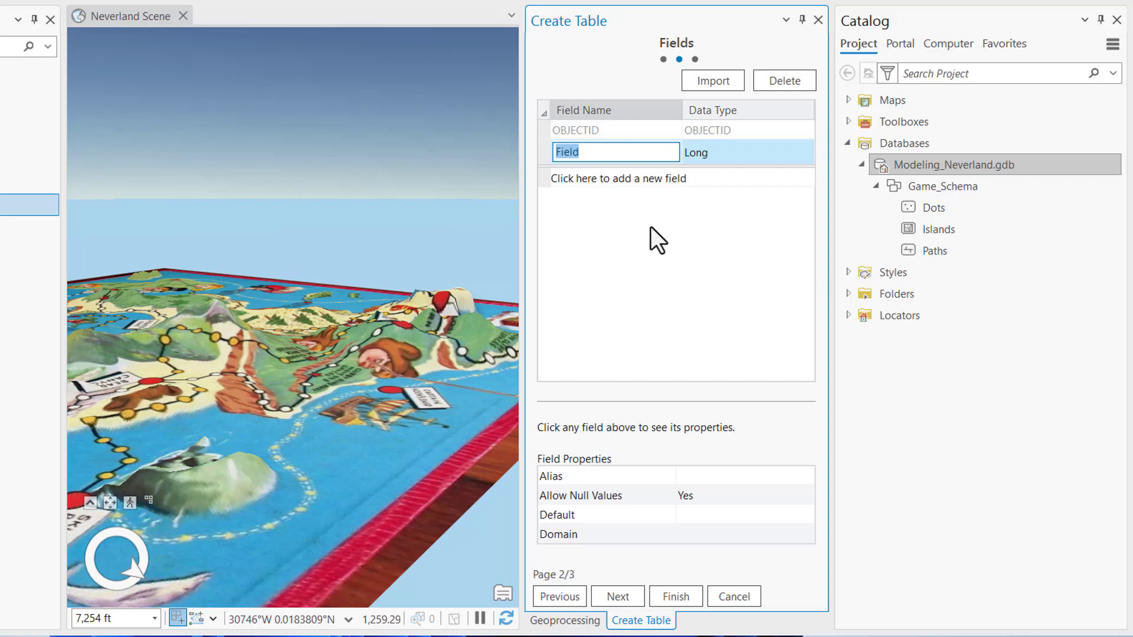
text(LOCATION)
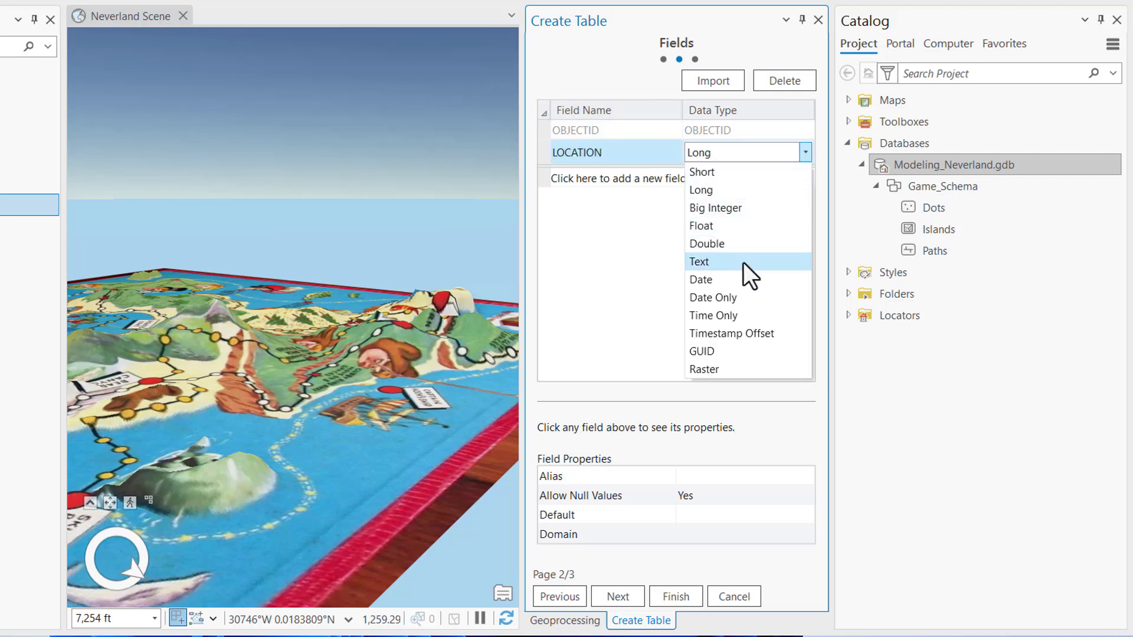
click(698, 262)
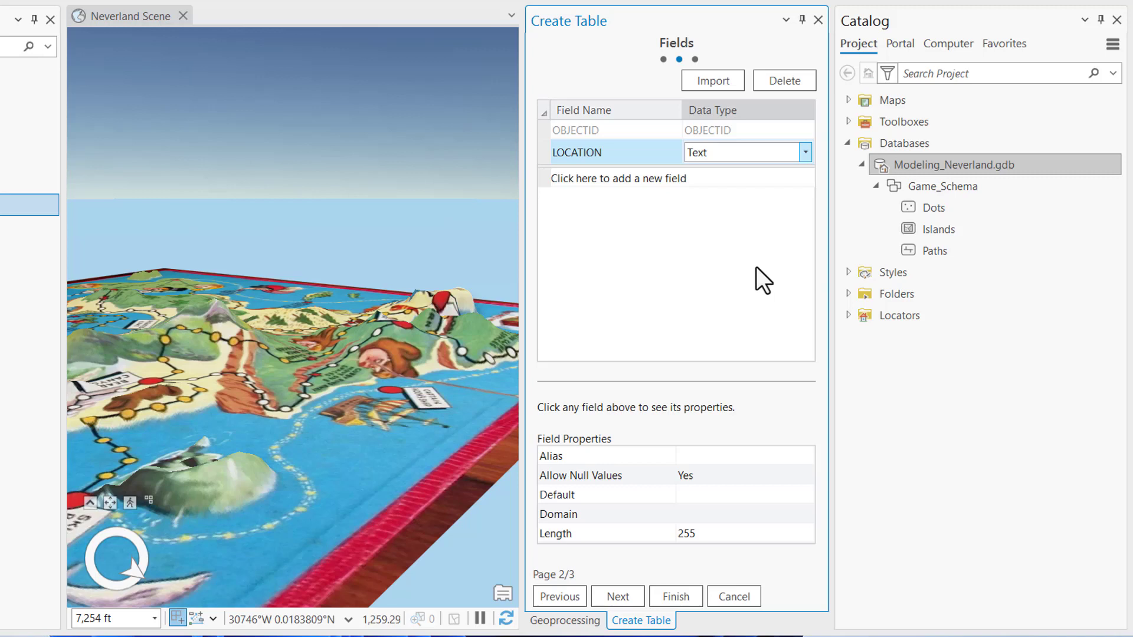
mouse_move(701, 459)
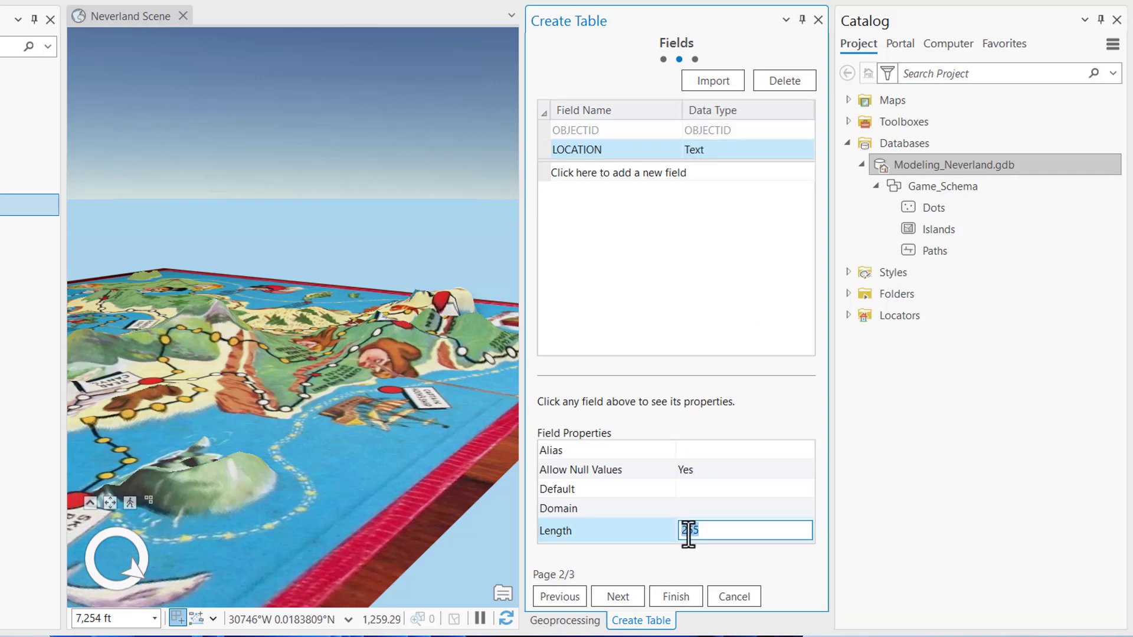
text(2)
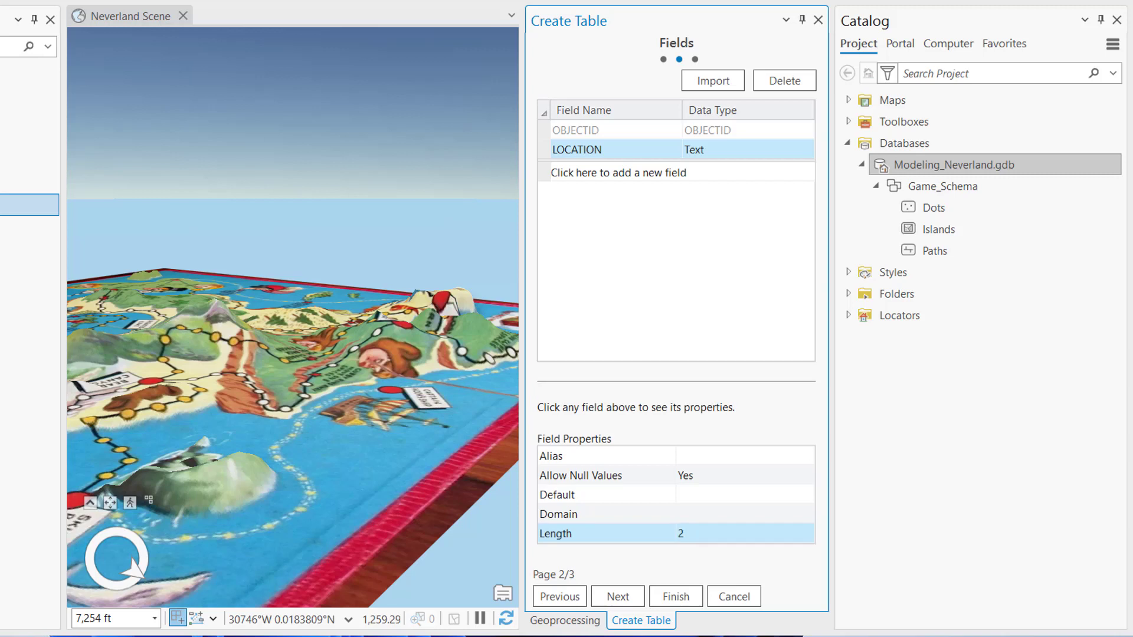
mouse_move(775, 431)
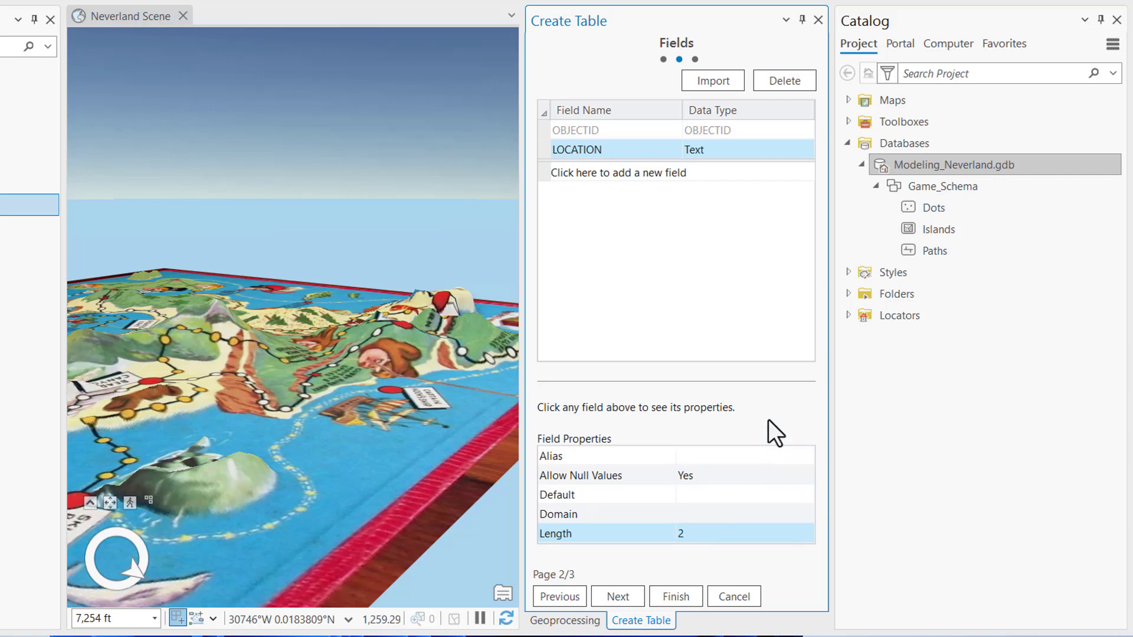
mouse_move(701, 354)
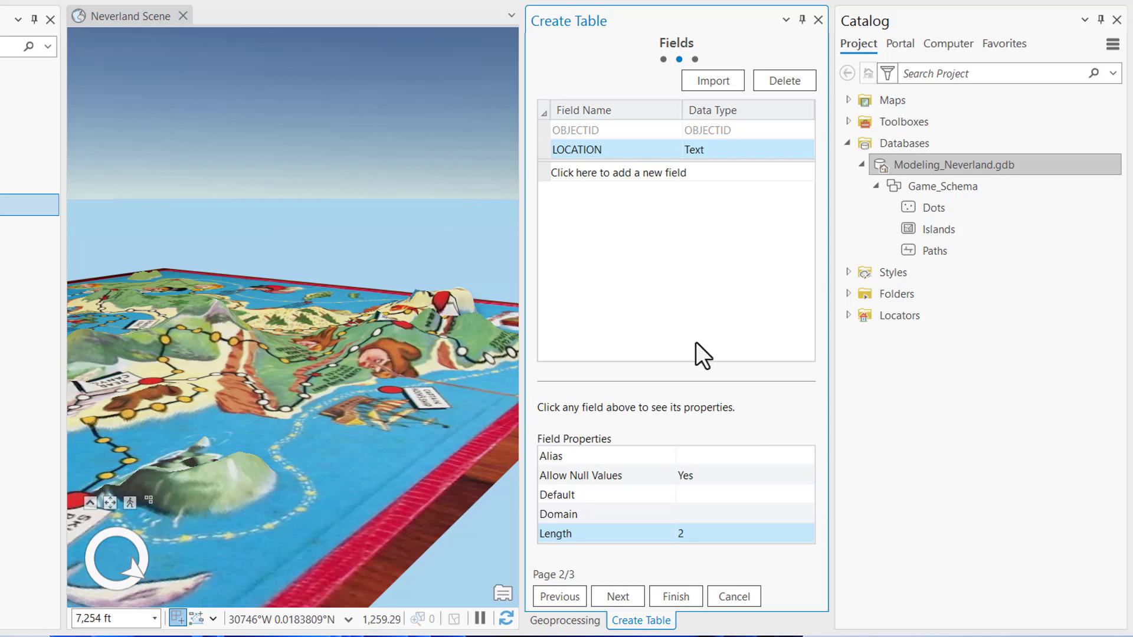
Step: Add a NUMBER field with Short integer data type
click(618, 172)
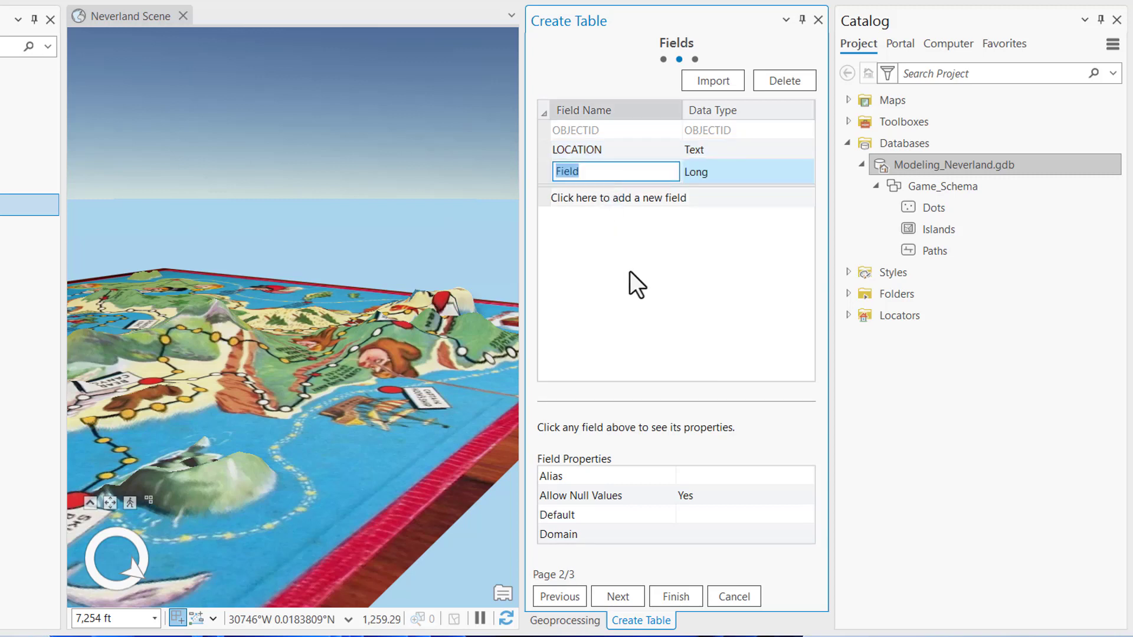
text(NUMBER)
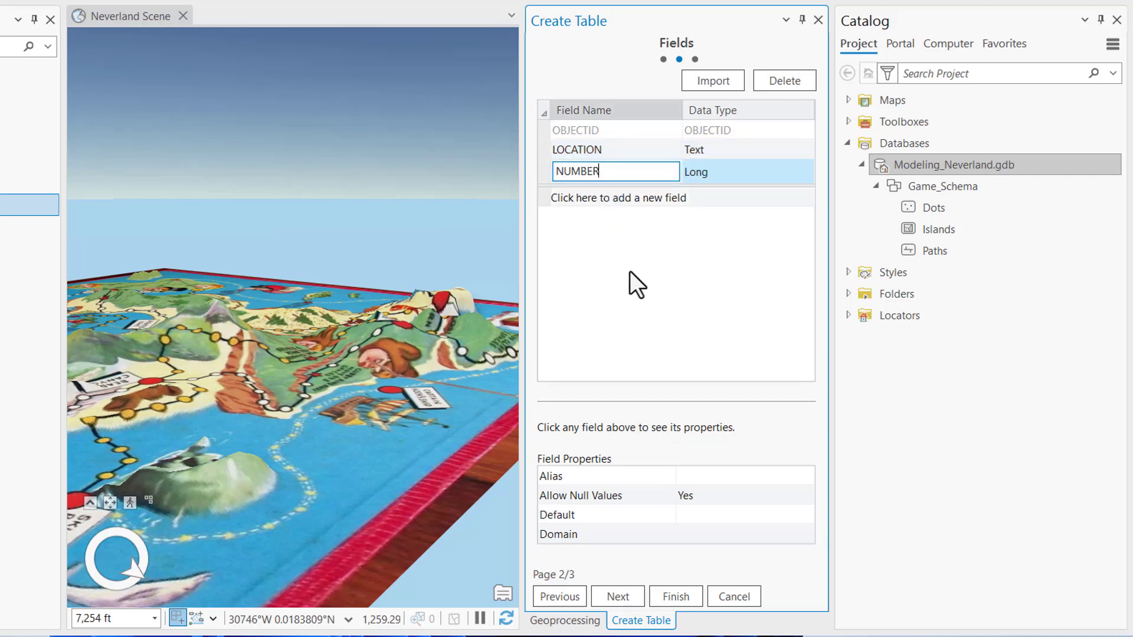
mouse_move(762, 180)
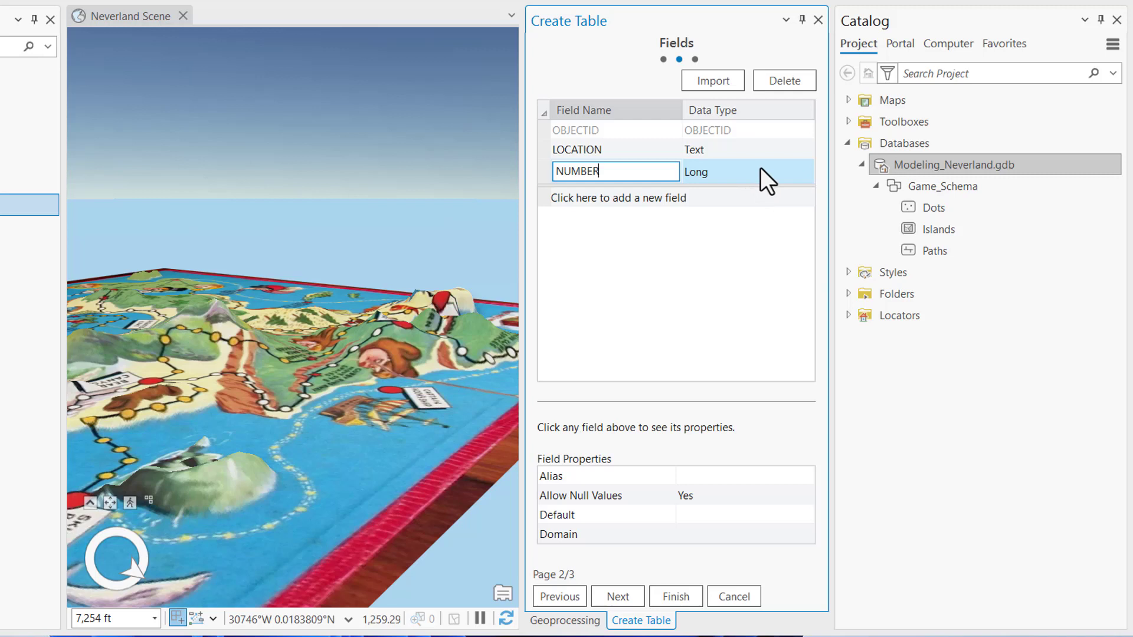
click(803, 172)
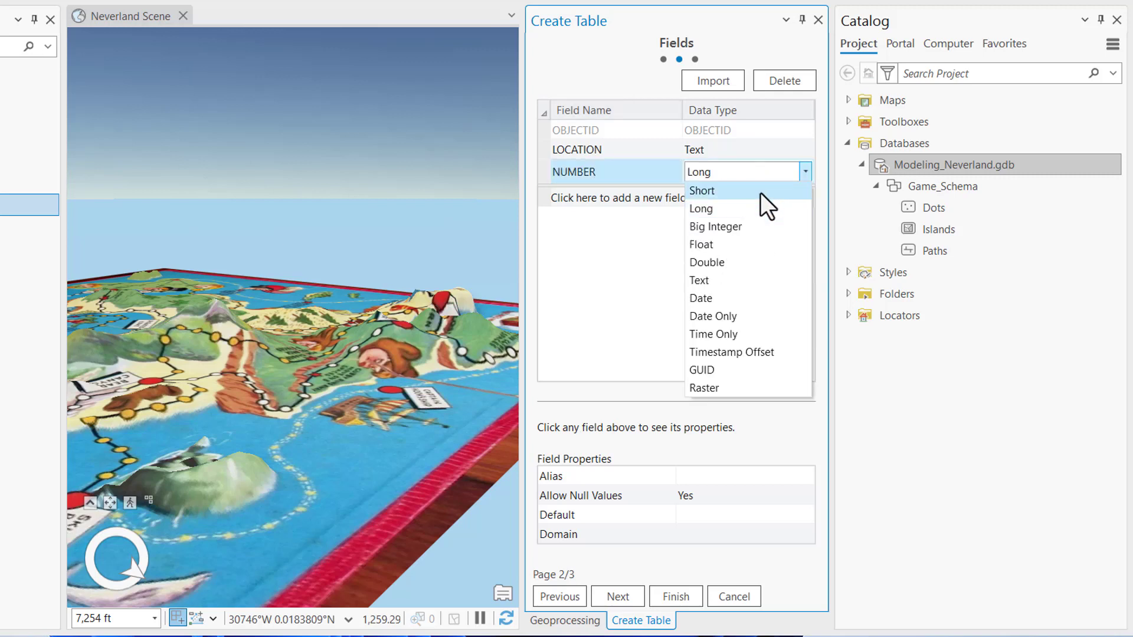
click(701, 190)
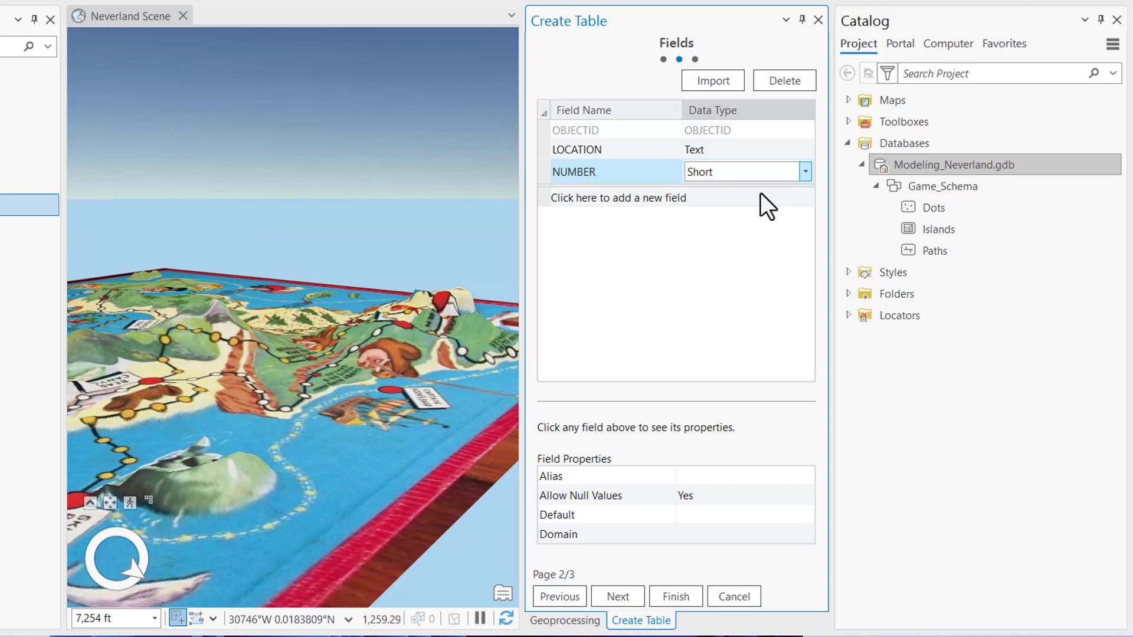
mouse_move(759, 217)
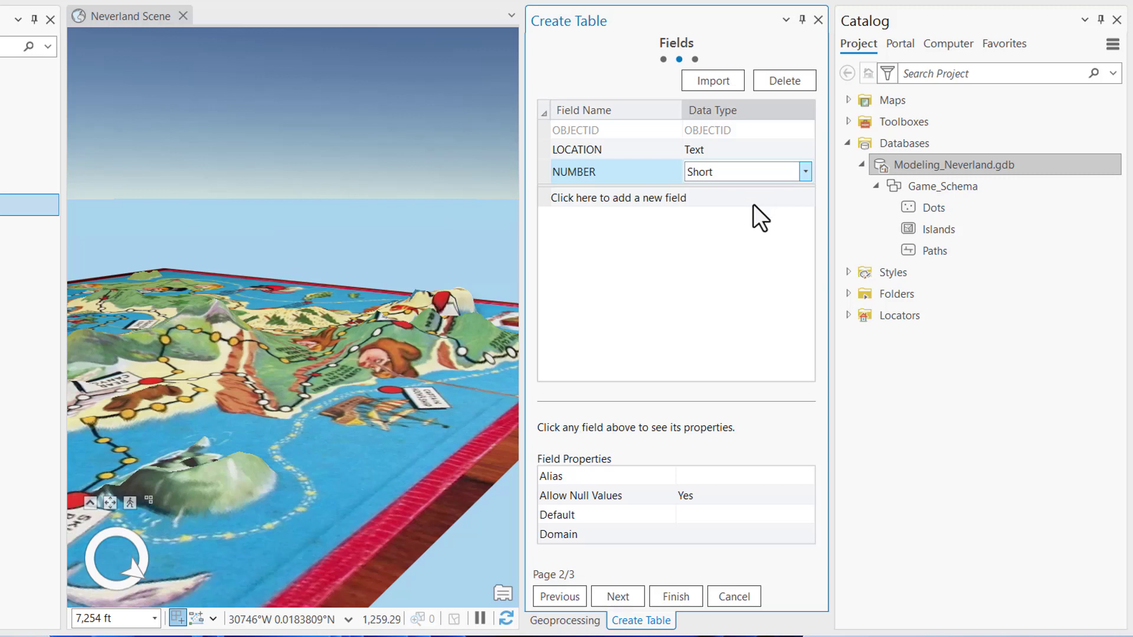
mouse_move(612, 210)
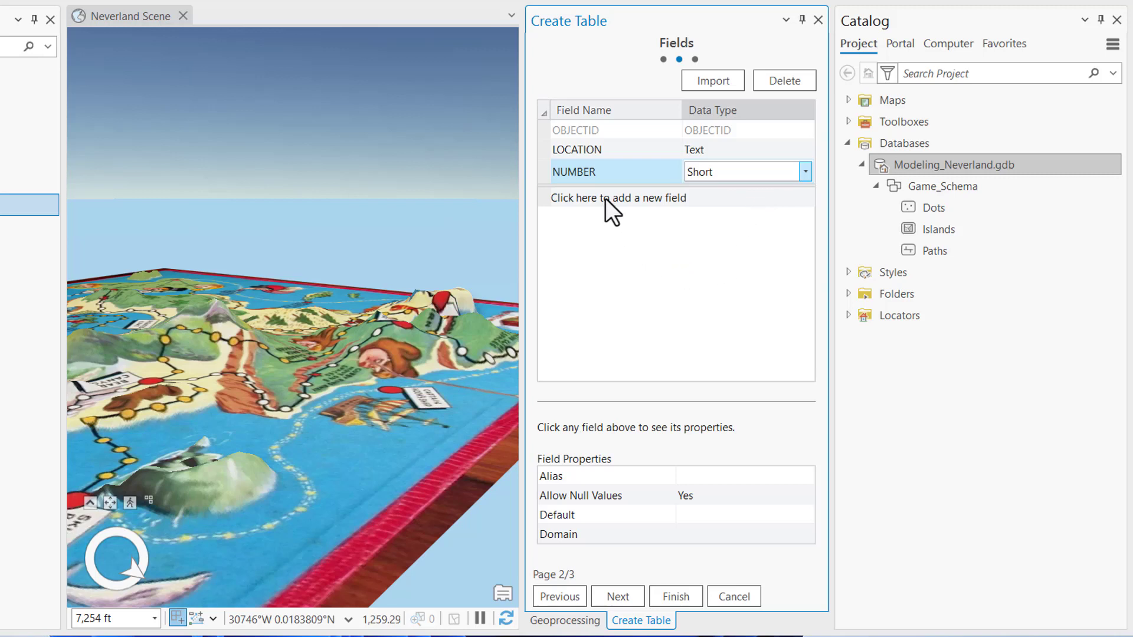
Step: Add a Text OUTCOME field and create the Peter_Pan table
text(d)
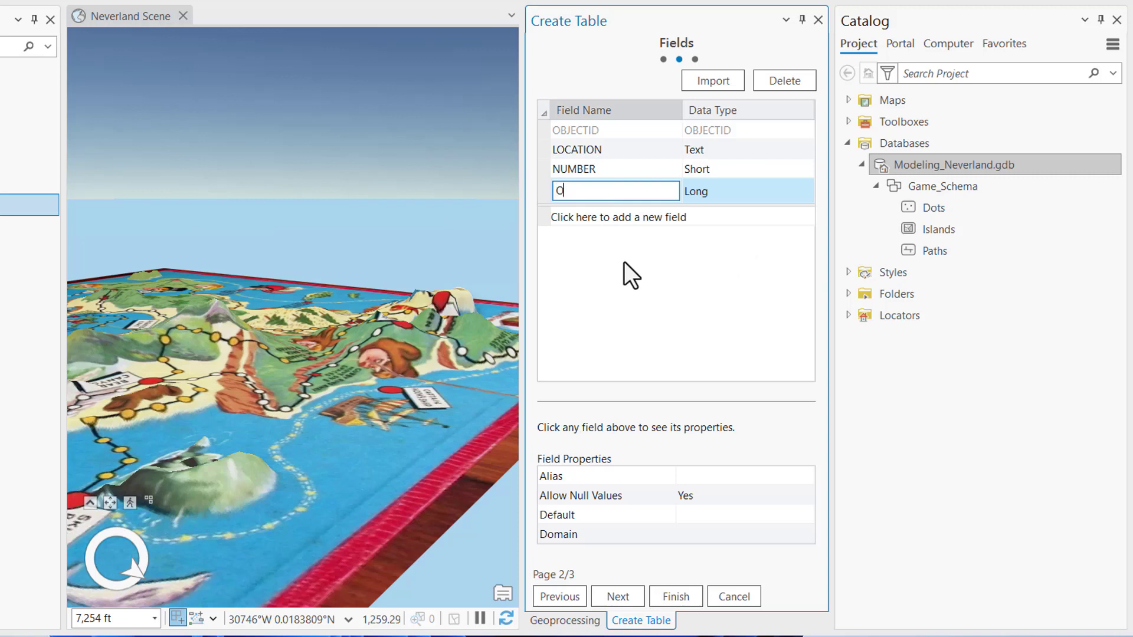
text(OUTCOME)
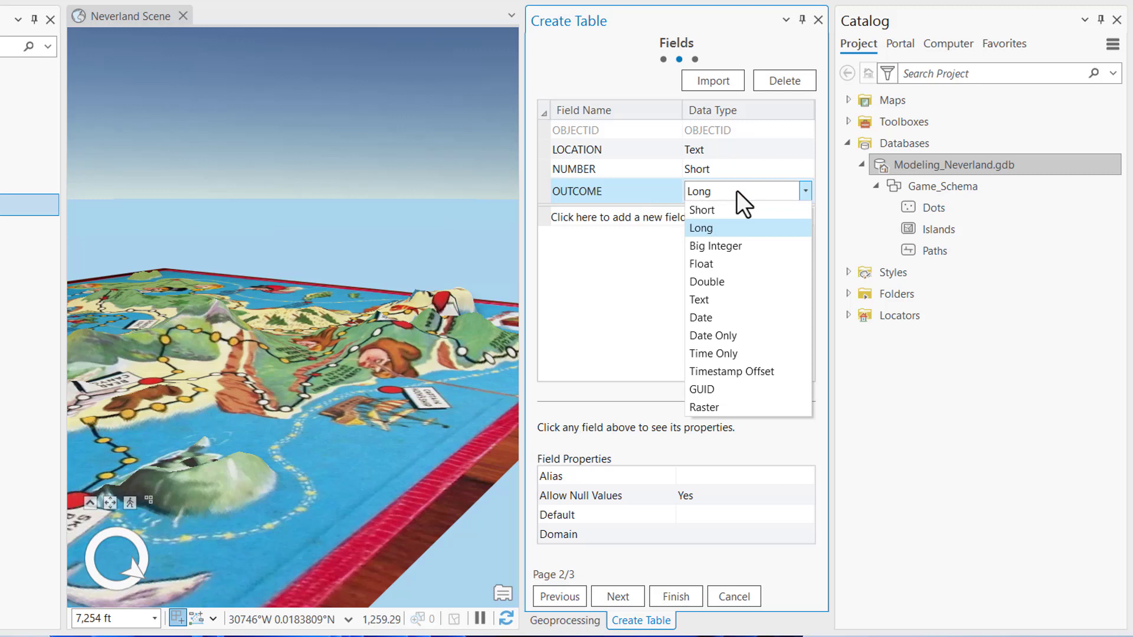
click(697, 299)
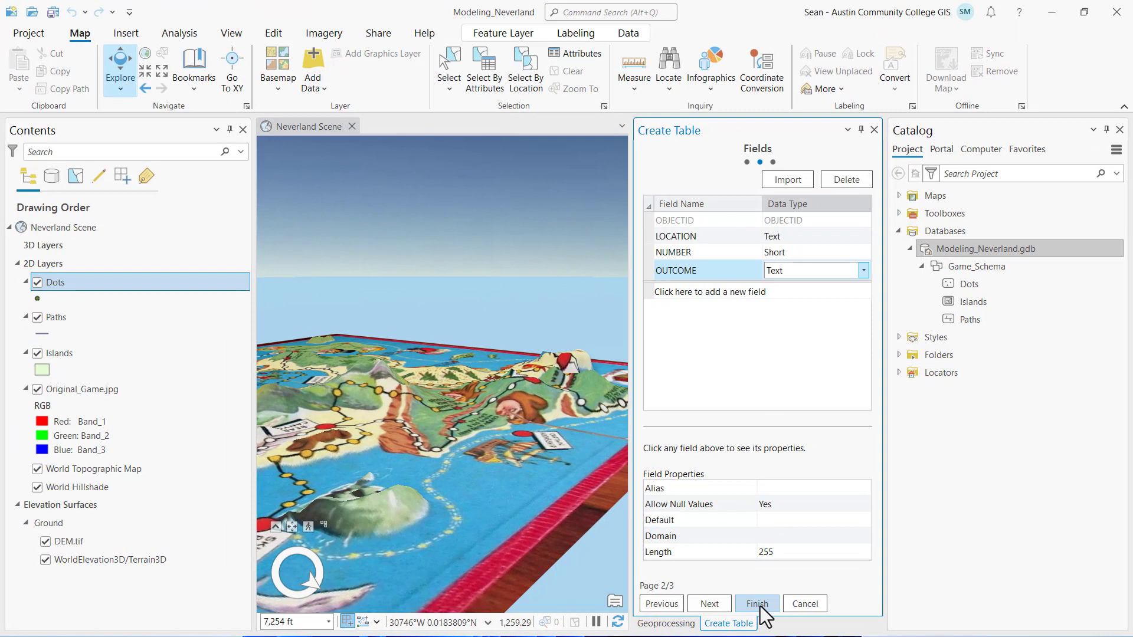
click(756, 603)
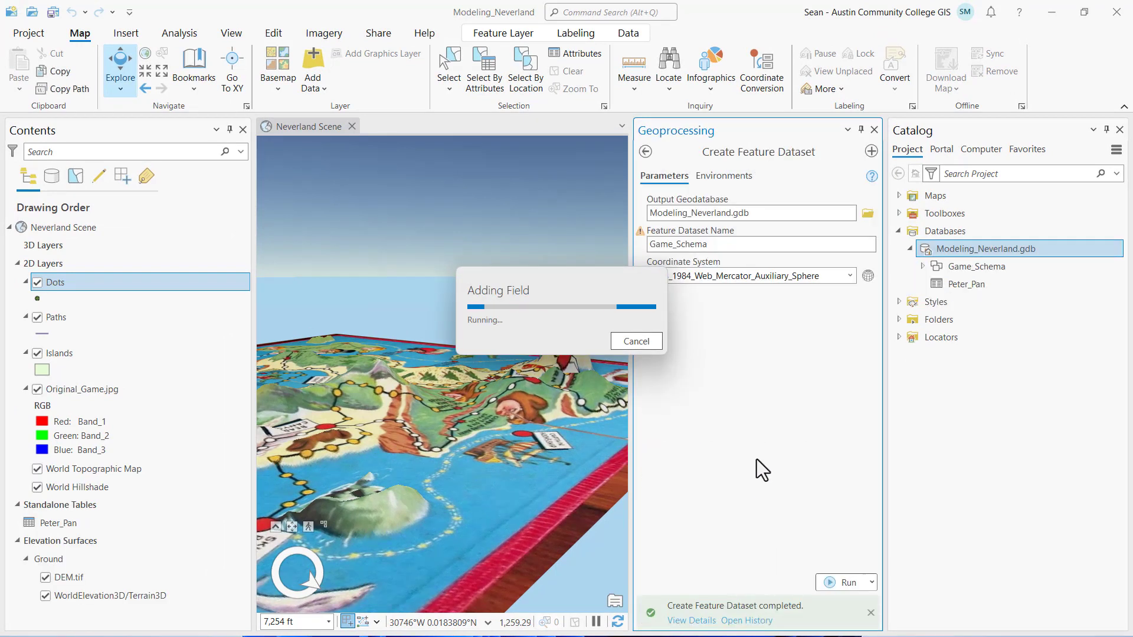